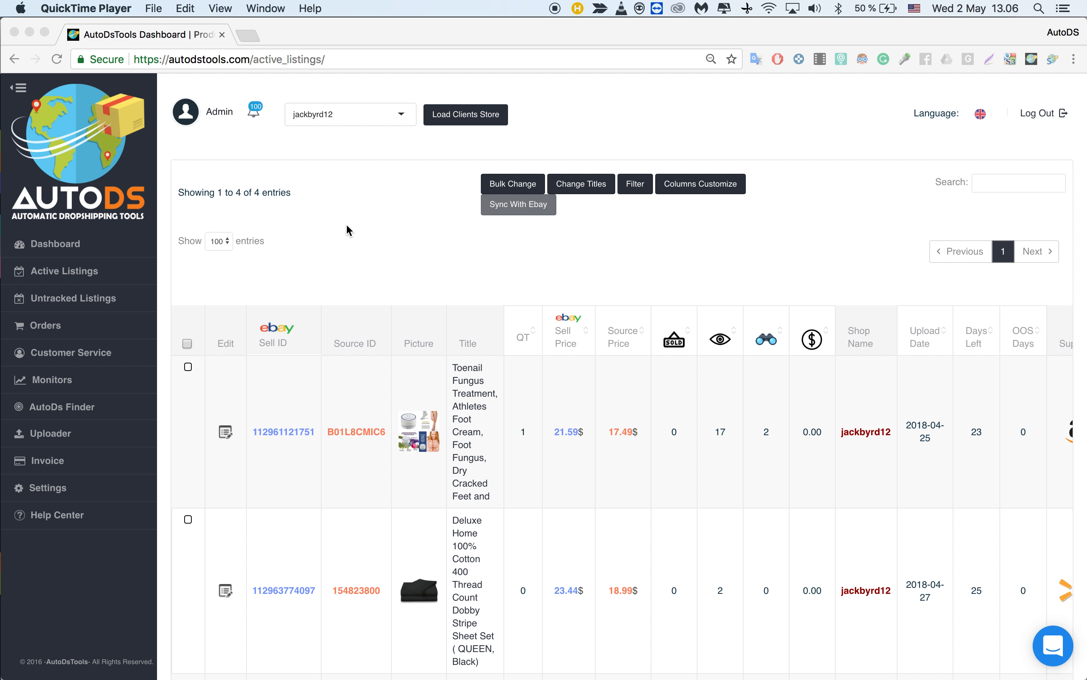
mouse_move(127, 191)
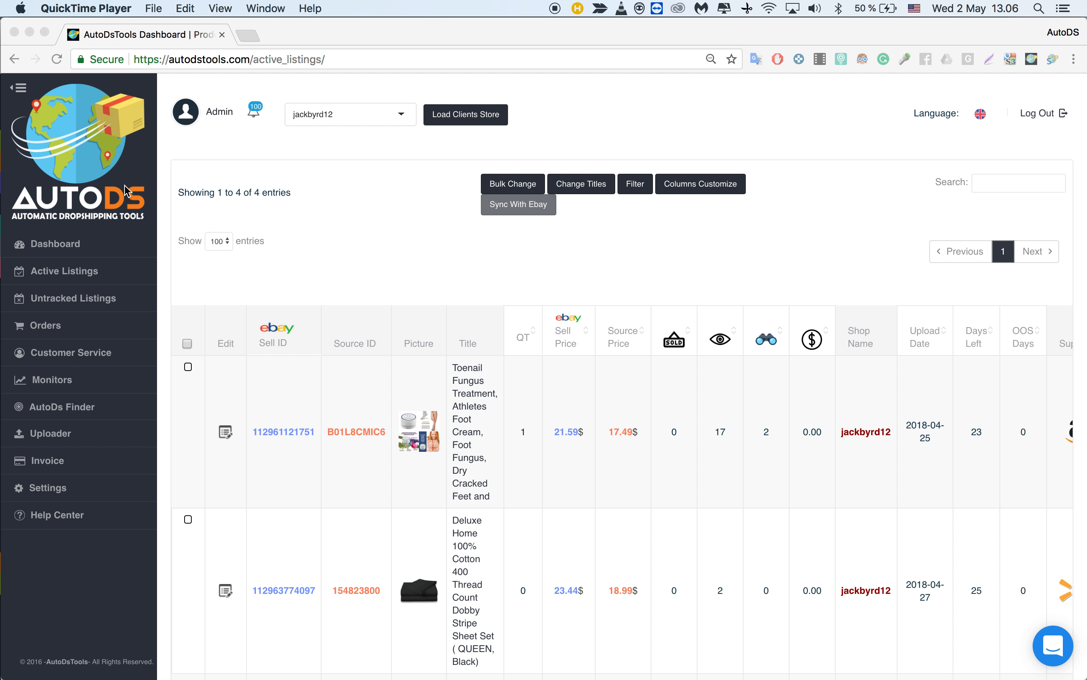
mouse_move(136, 276)
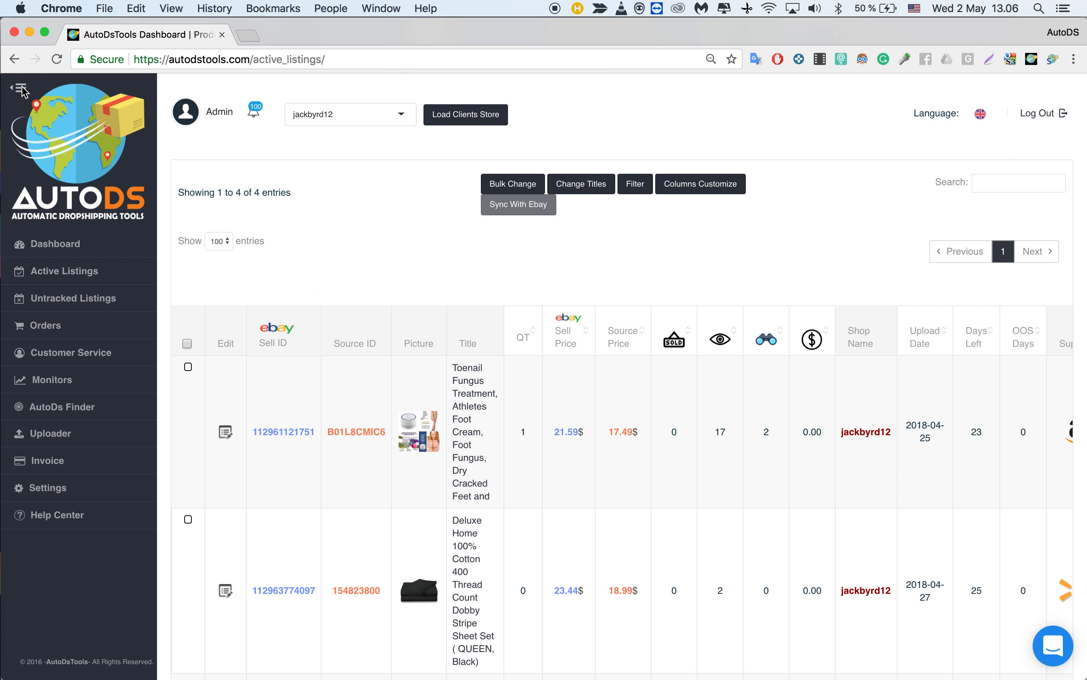
- Collapse the left navigation so the Supplier and Status columns show
click(21, 91)
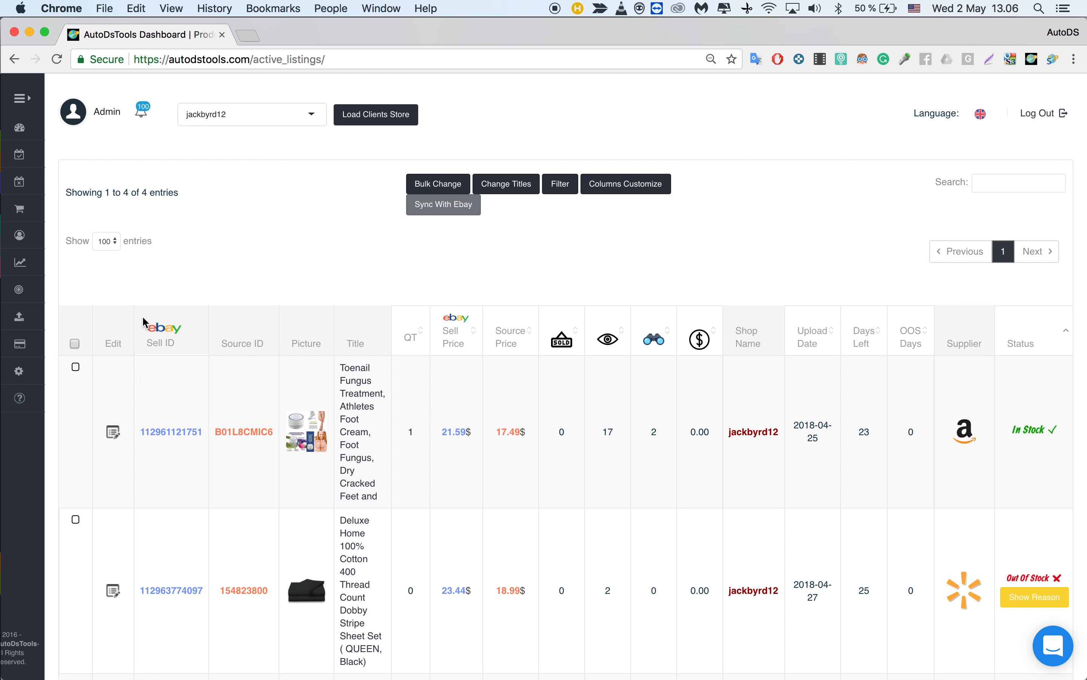
mouse_move(114, 436)
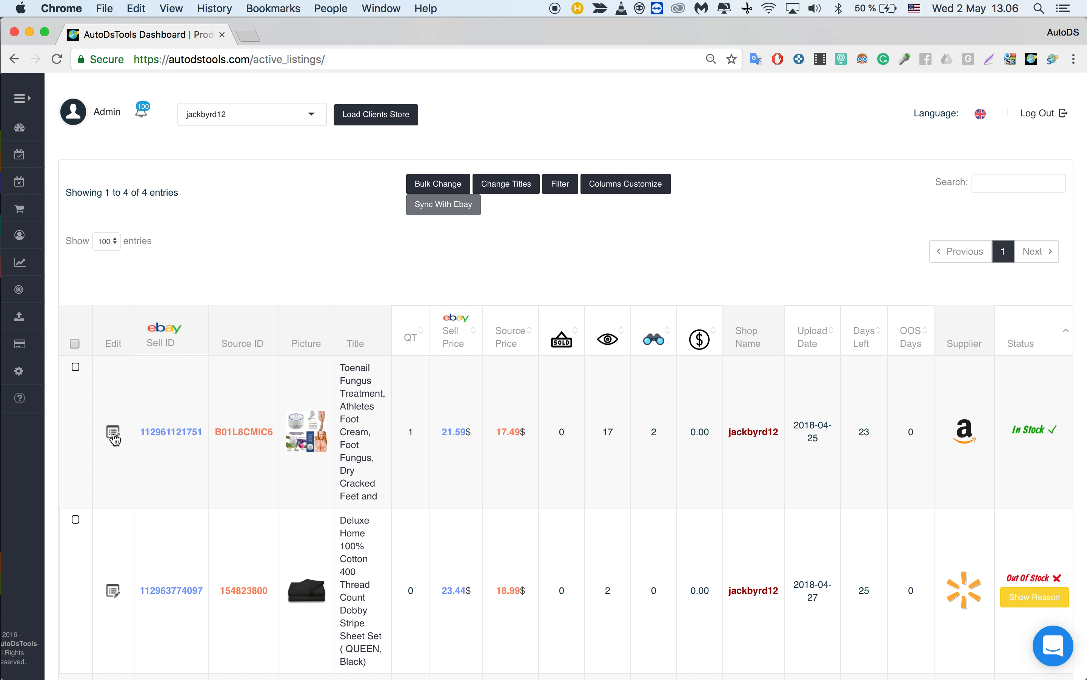
- Start editing the Toenail Fungus Treatment listing from the first table row
click(113, 432)
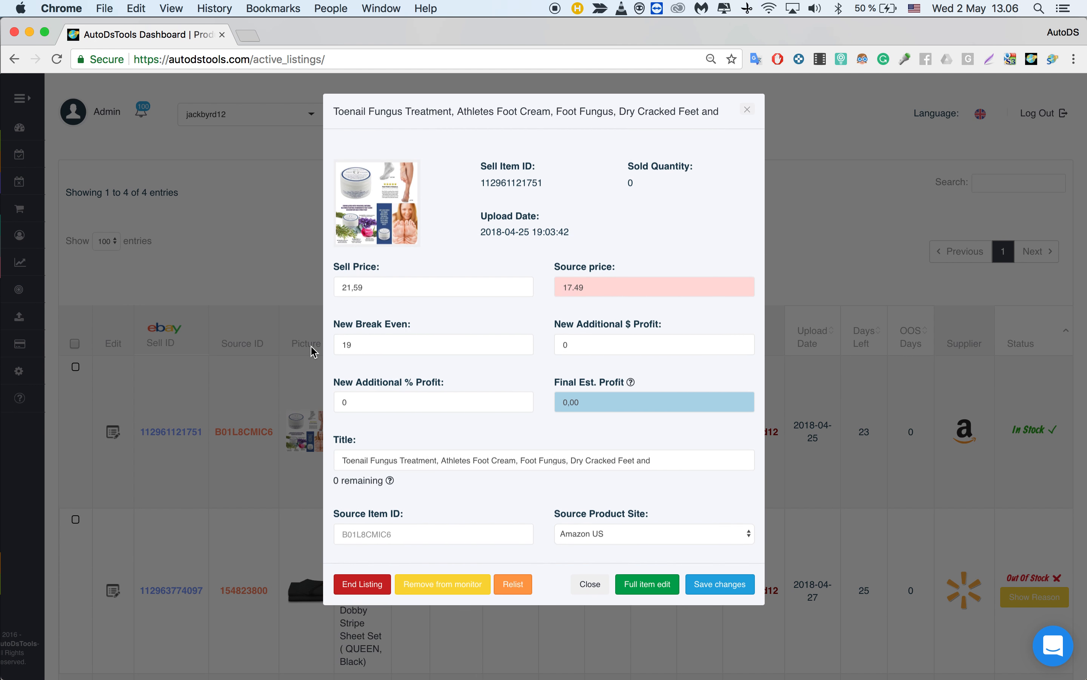
mouse_move(483, 319)
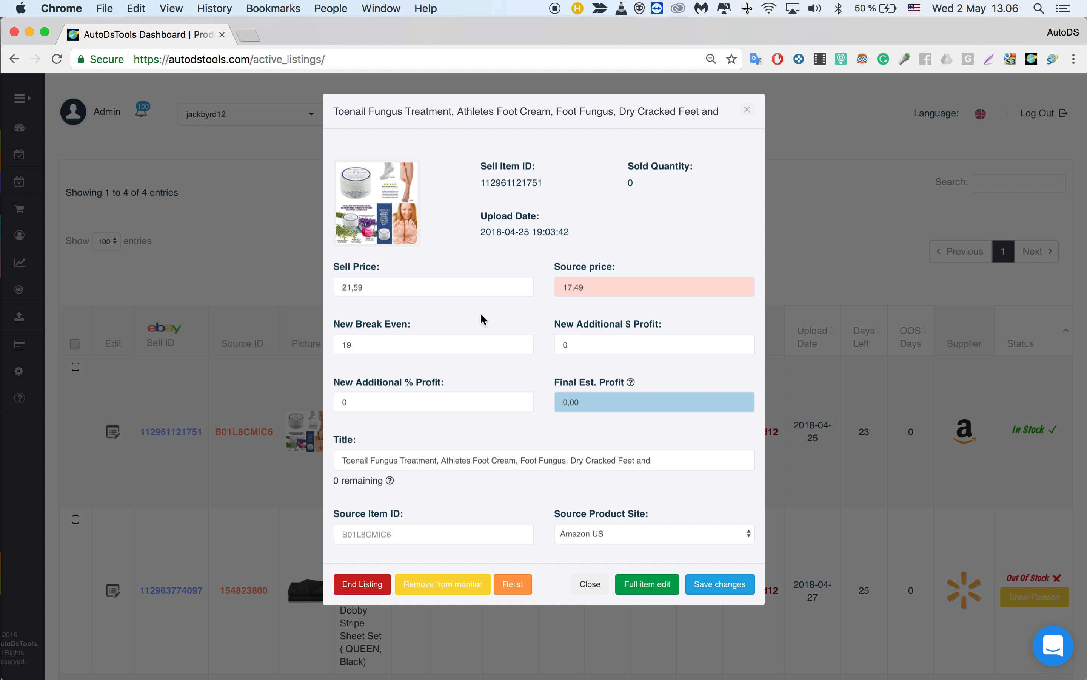
mouse_move(476, 202)
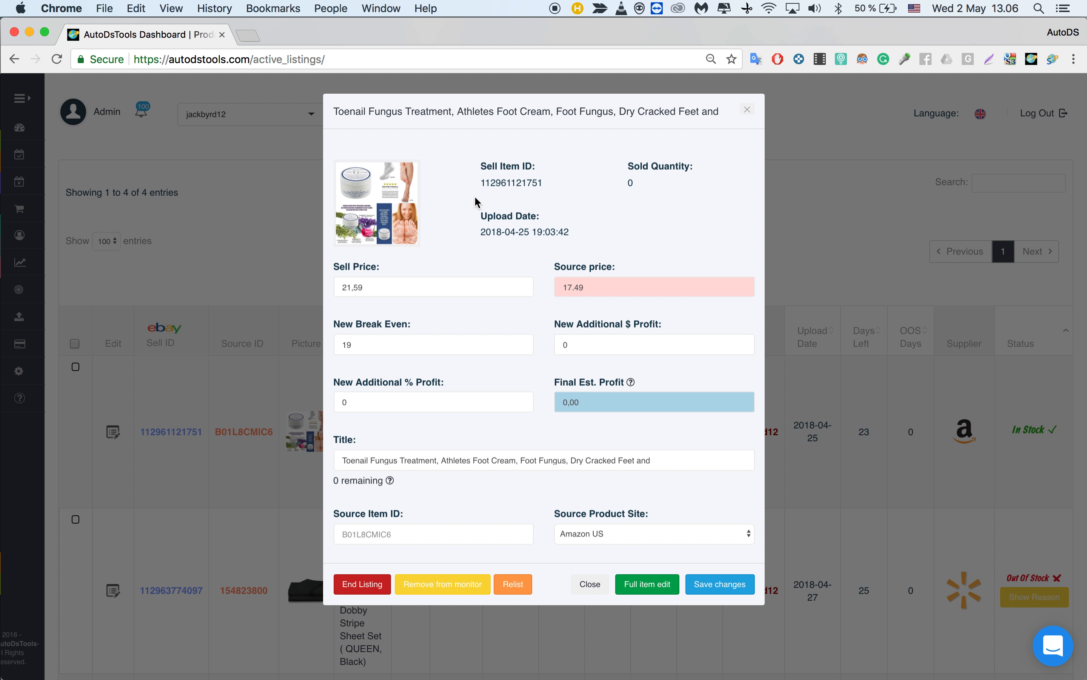
mouse_move(386, 115)
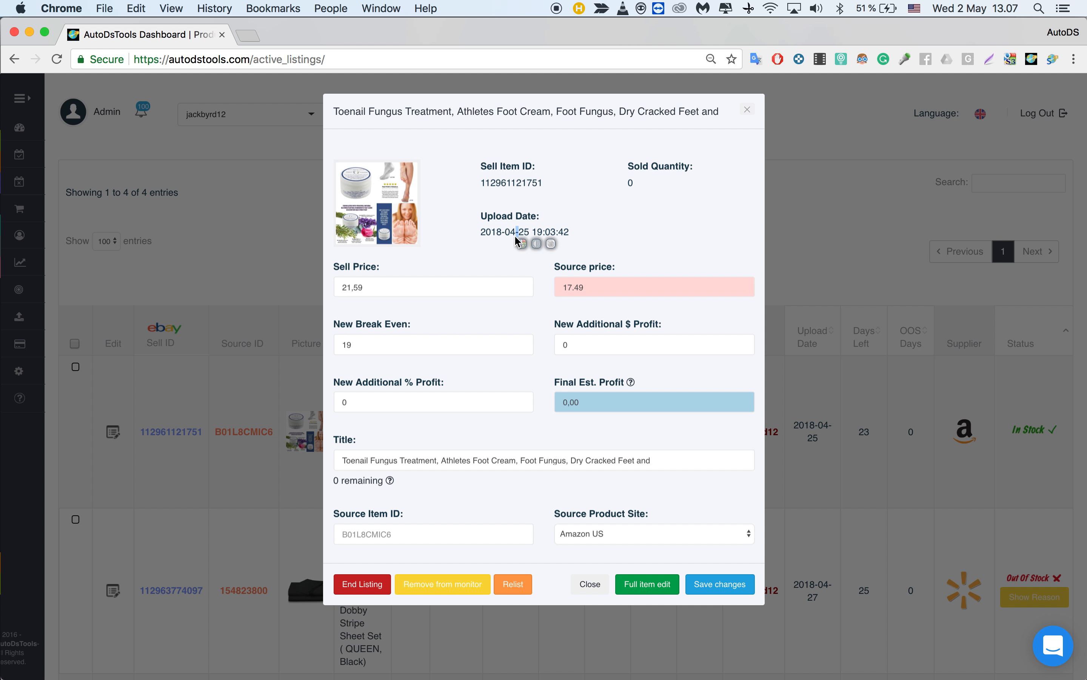
mouse_move(655, 188)
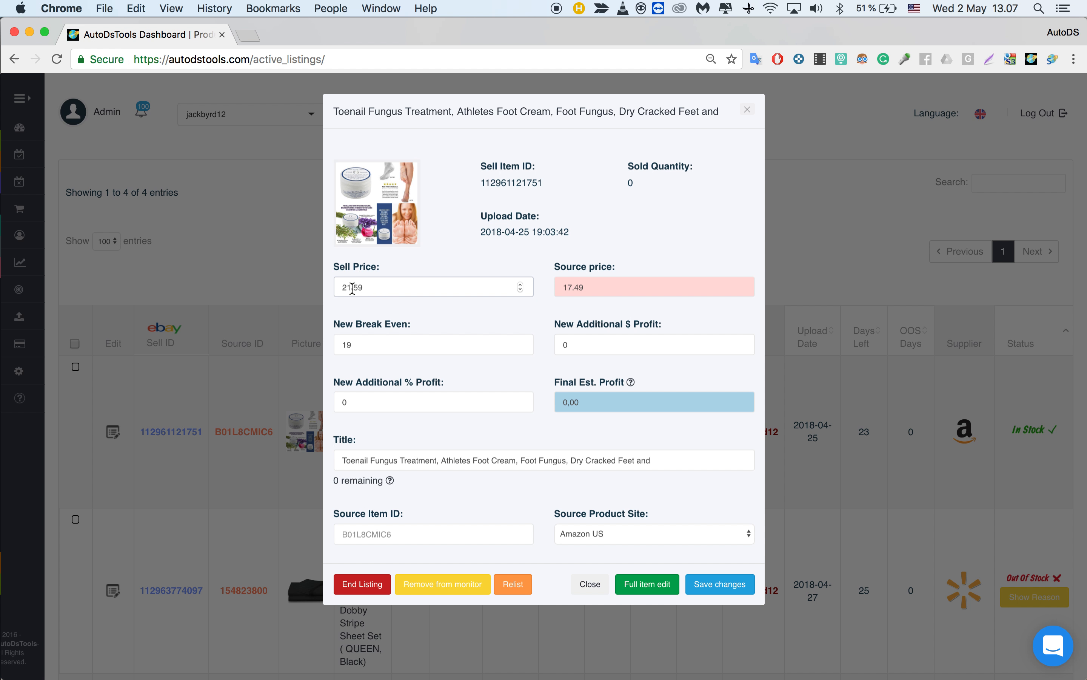
- Restore the sell price to 21.69, then add a $5 additional profit raising it to 27.86
text(25.59)
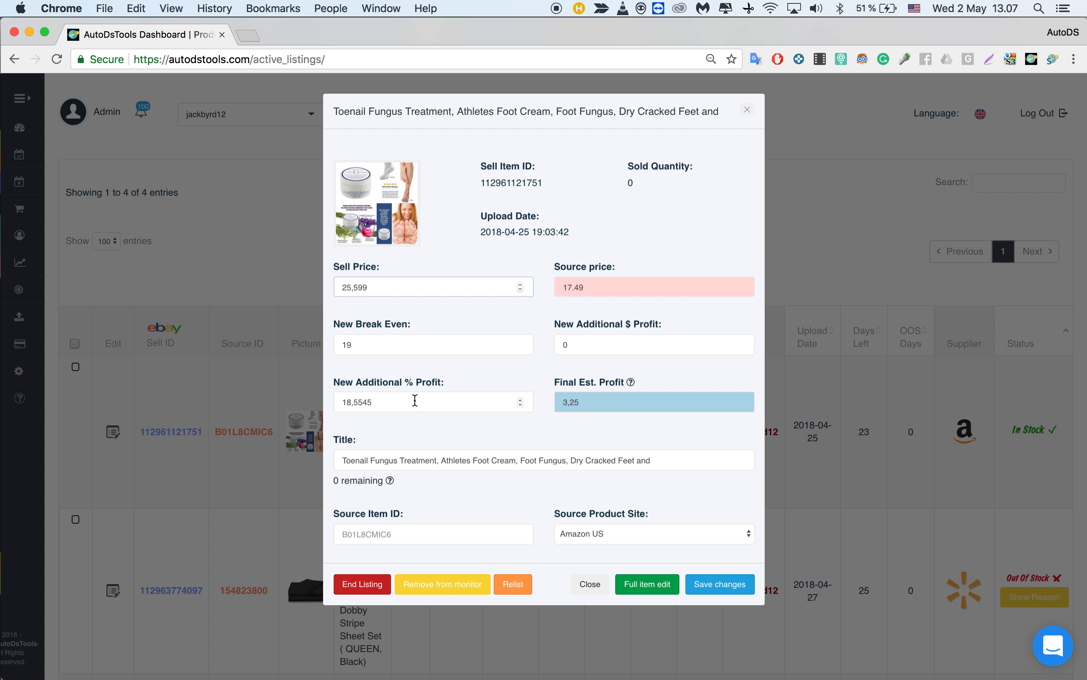
double_click(357, 403)
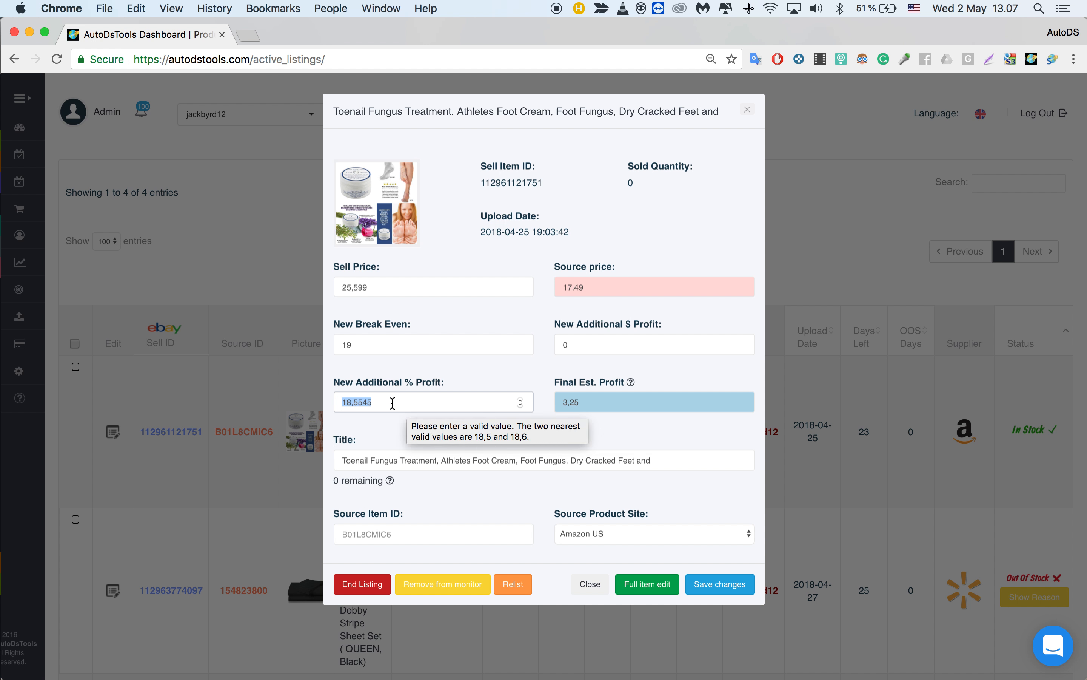
click(395, 402)
text(21.59)
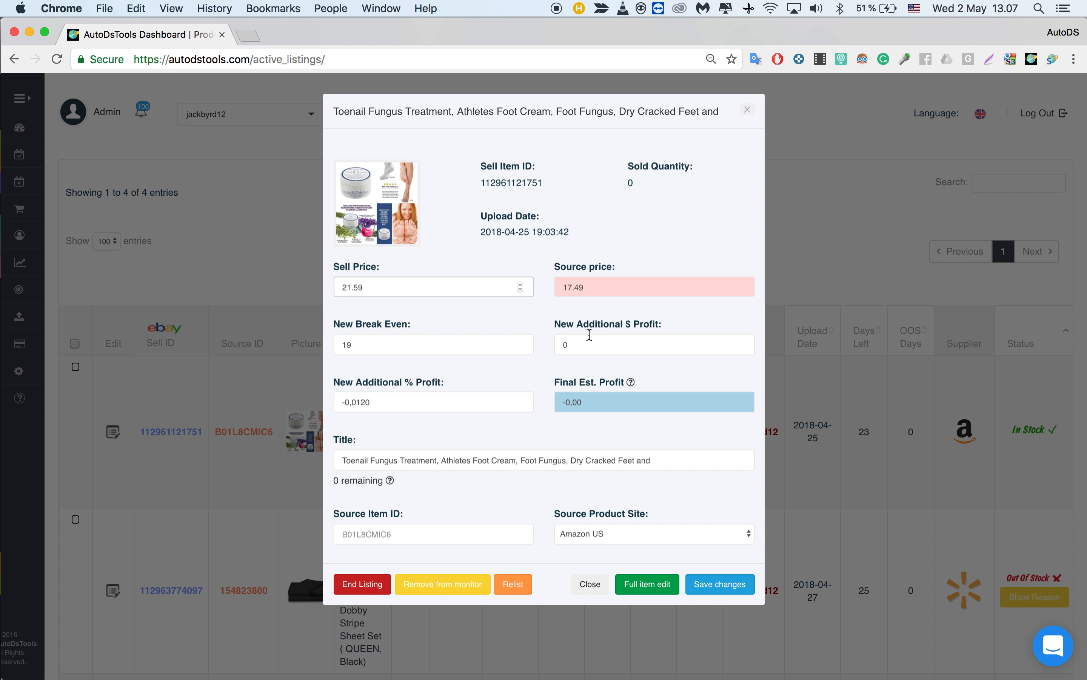
click(430, 286)
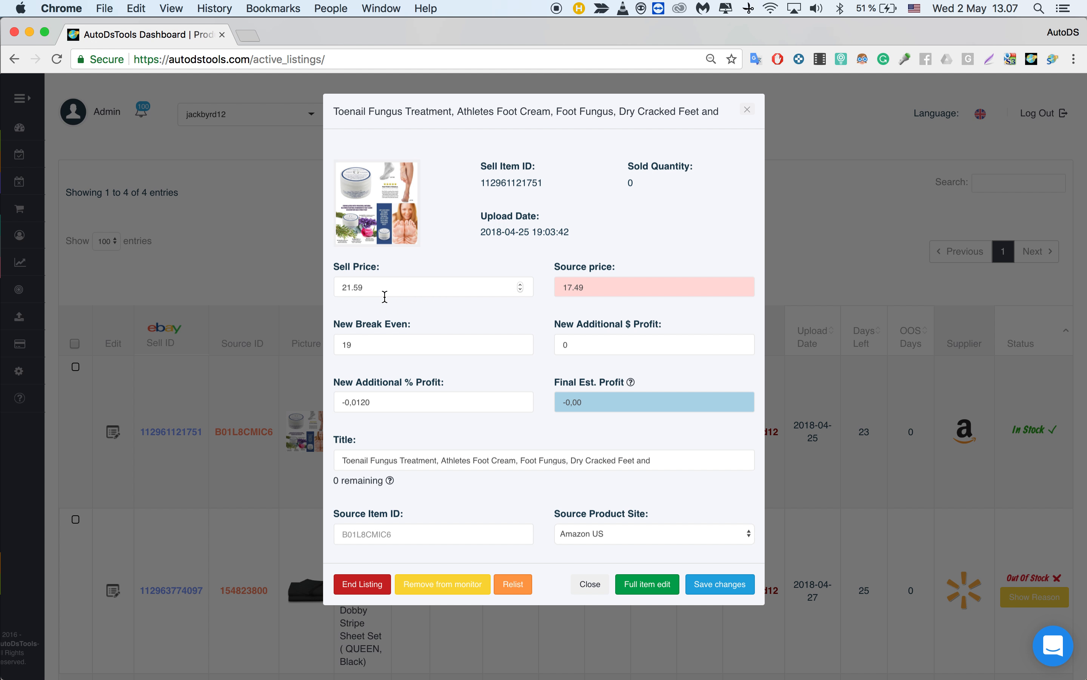
click(429, 286)
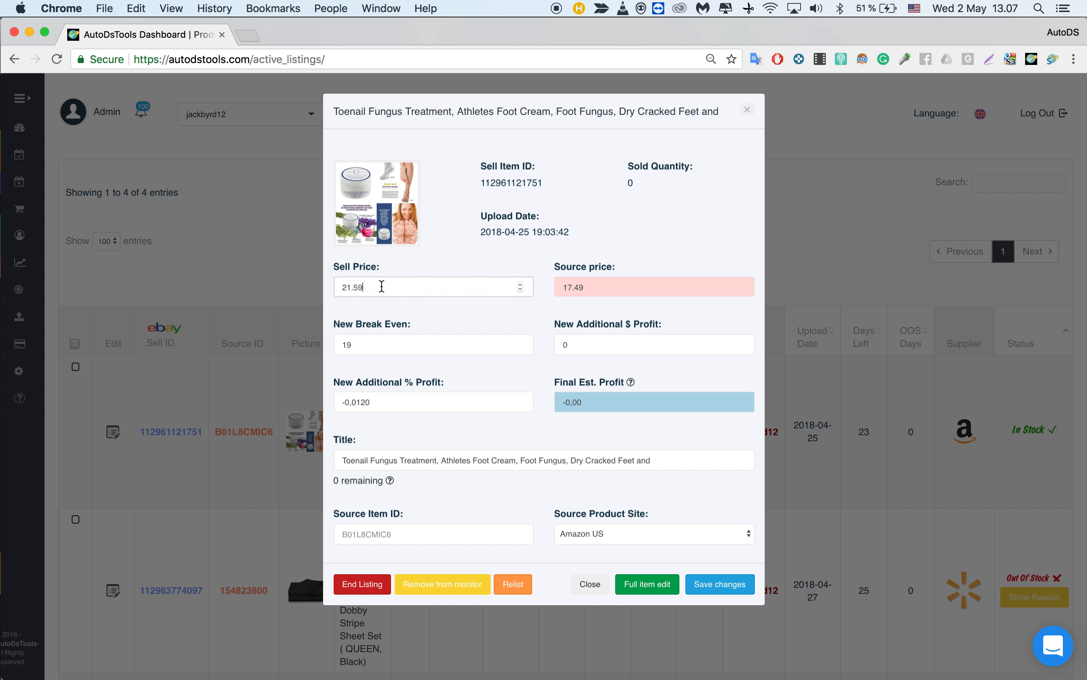
text(21.69)
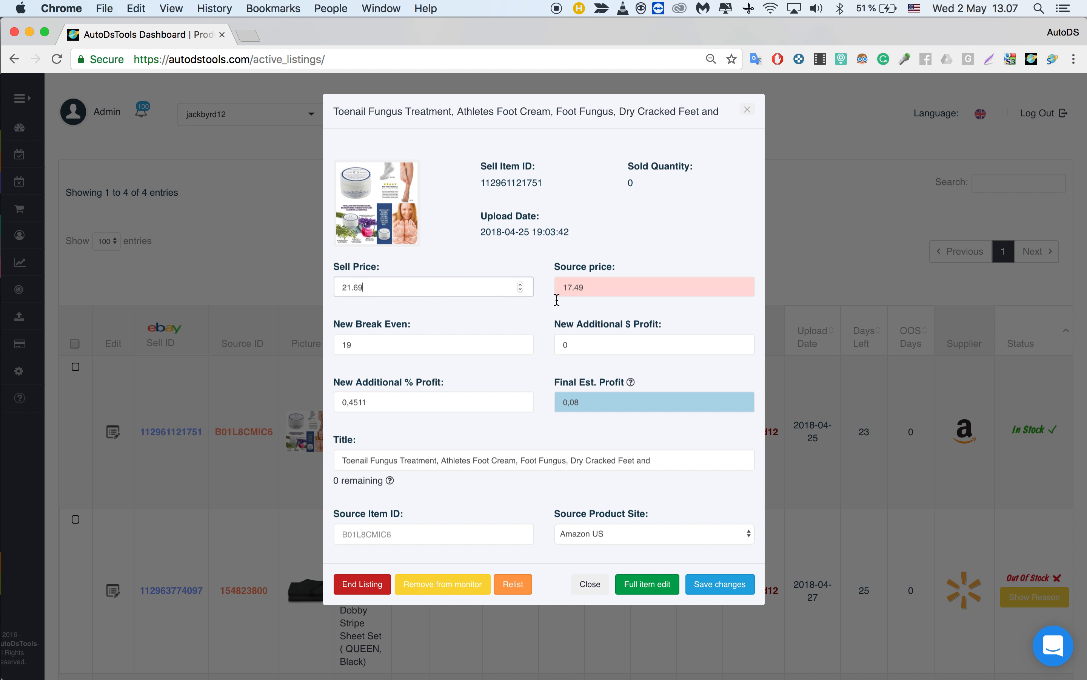
text(5)
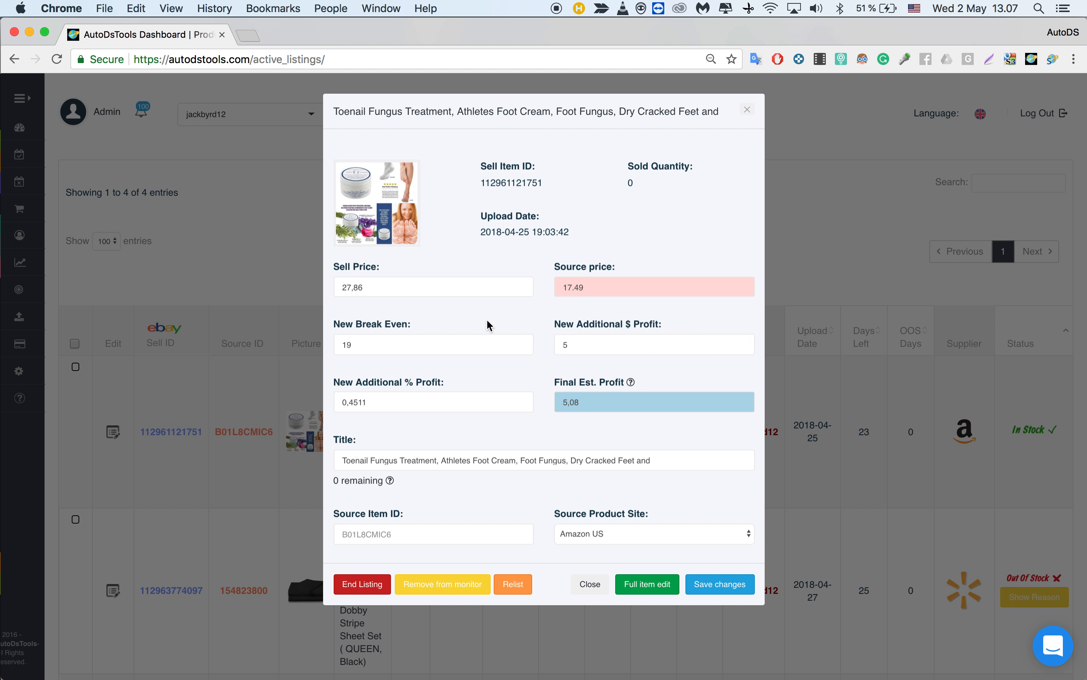
mouse_move(556, 405)
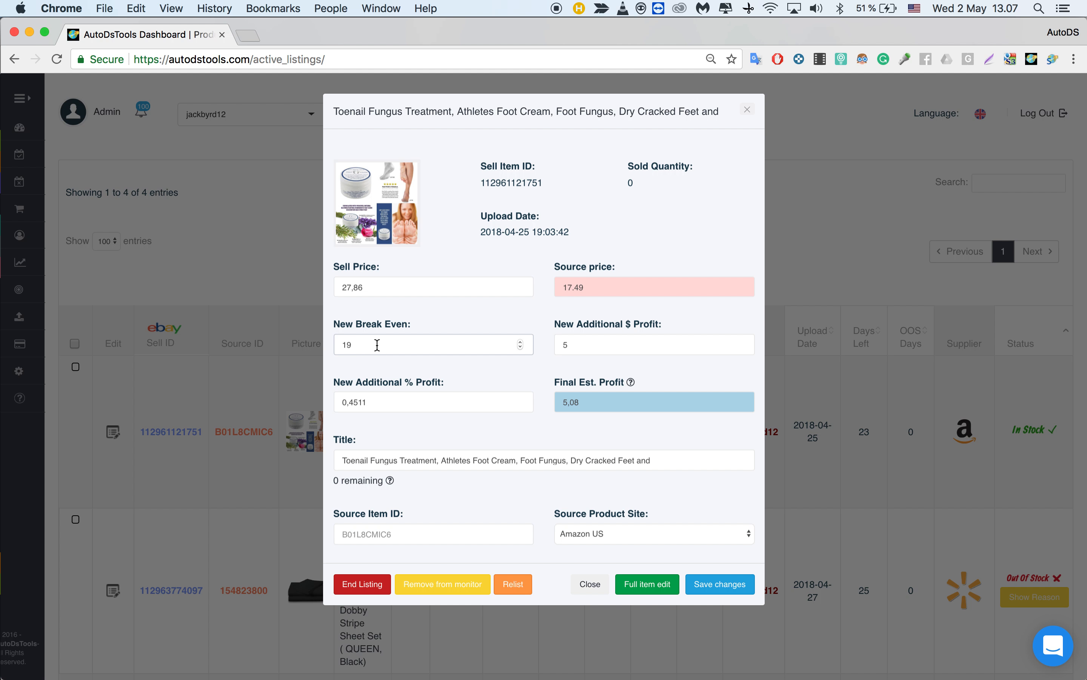
mouse_move(360, 352)
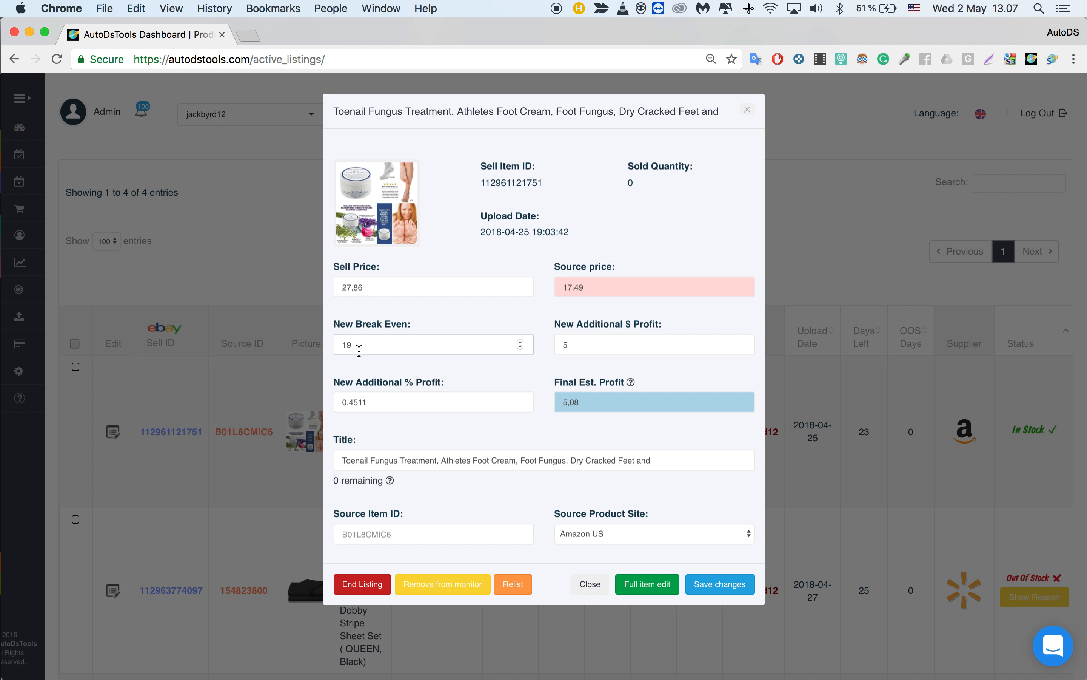
mouse_move(363, 343)
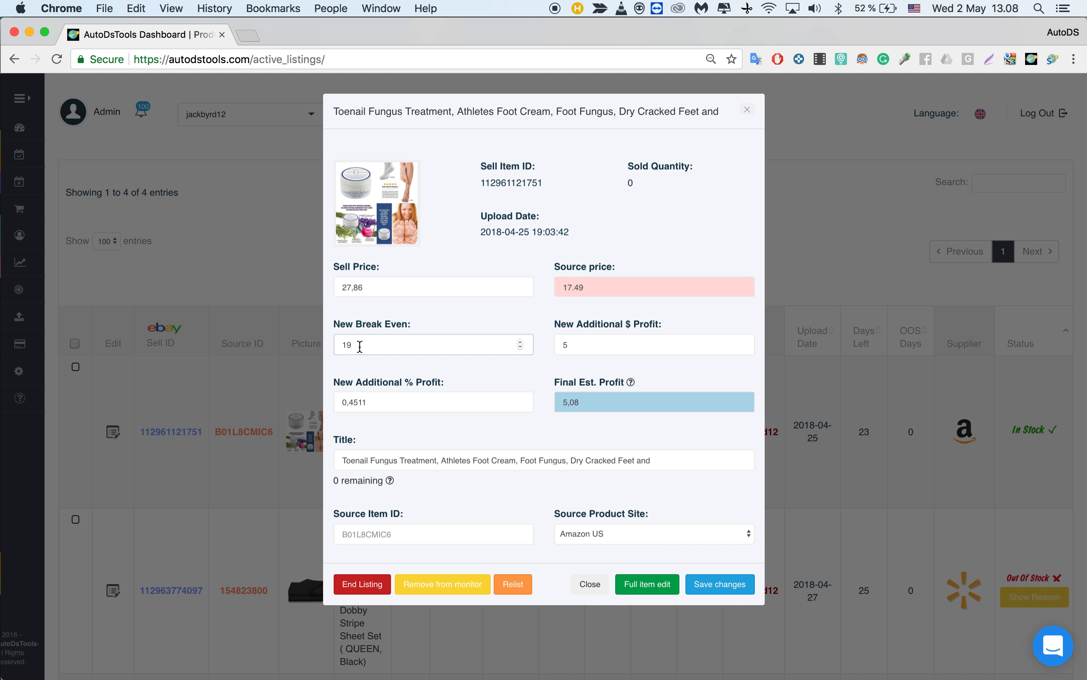
mouse_move(403, 340)
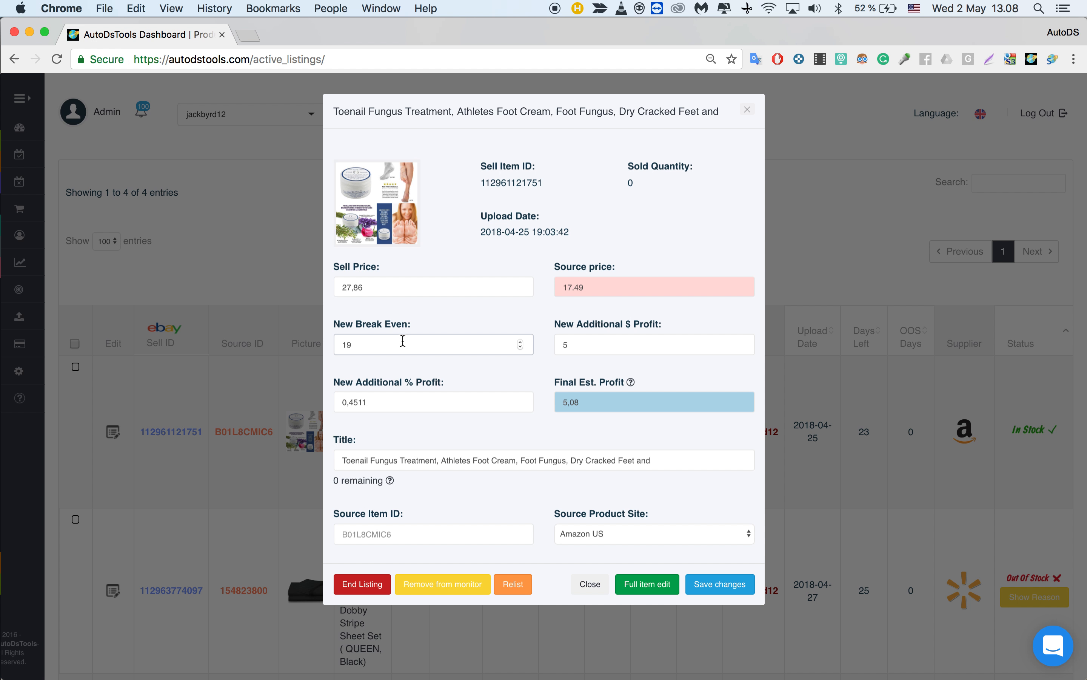
- Lower the New Break Even to 10, dropping the sell price to 25.08
double_click(344, 344)
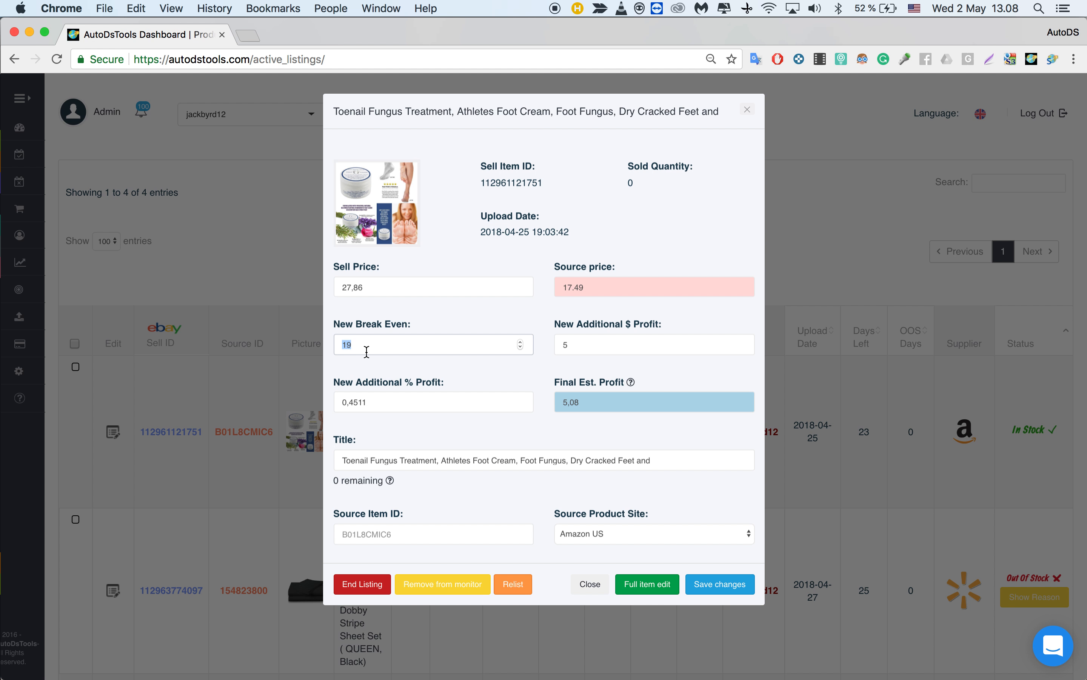
text(10)
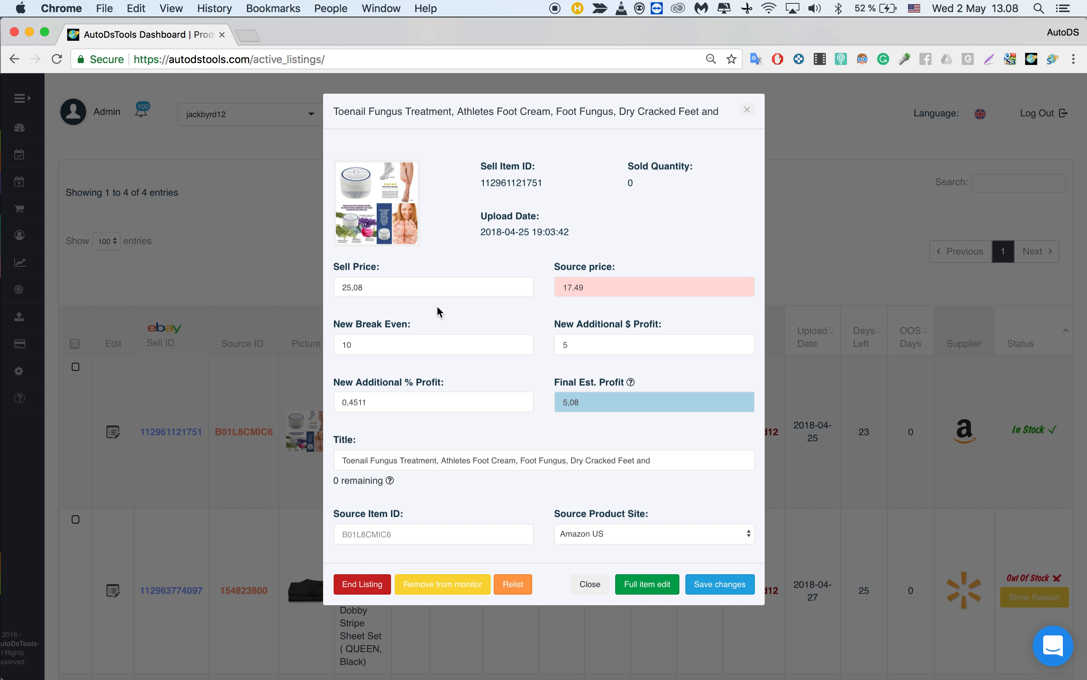
click(433, 345)
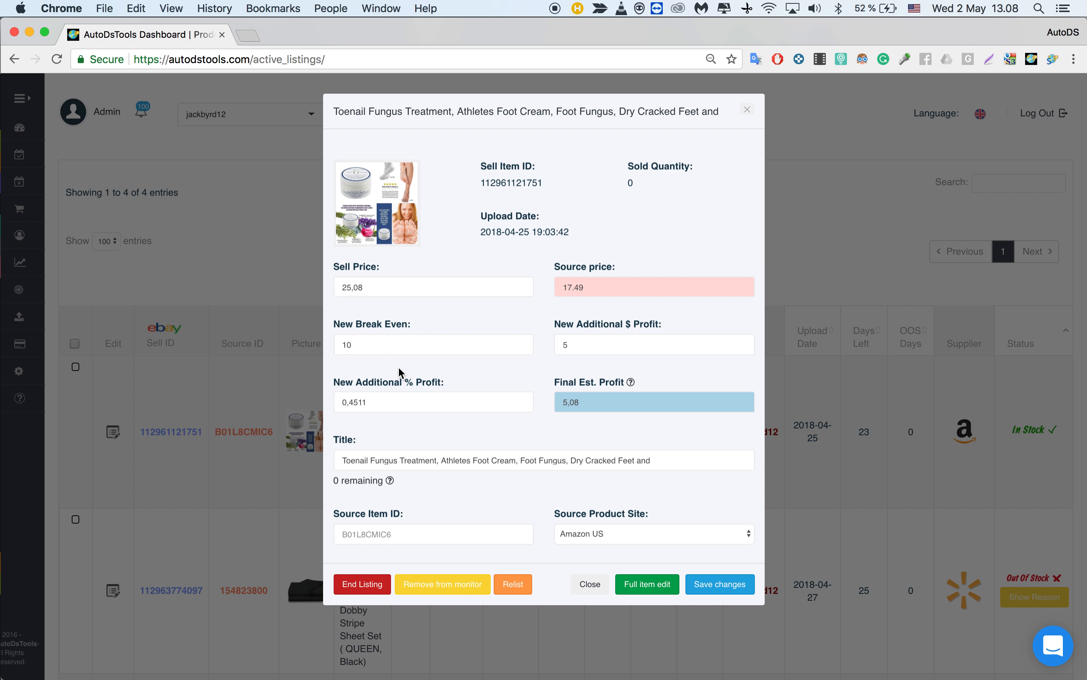
- Set New Additional % Profit to 1, making the sell price 25.18
scroll(down, 3)
text(1)
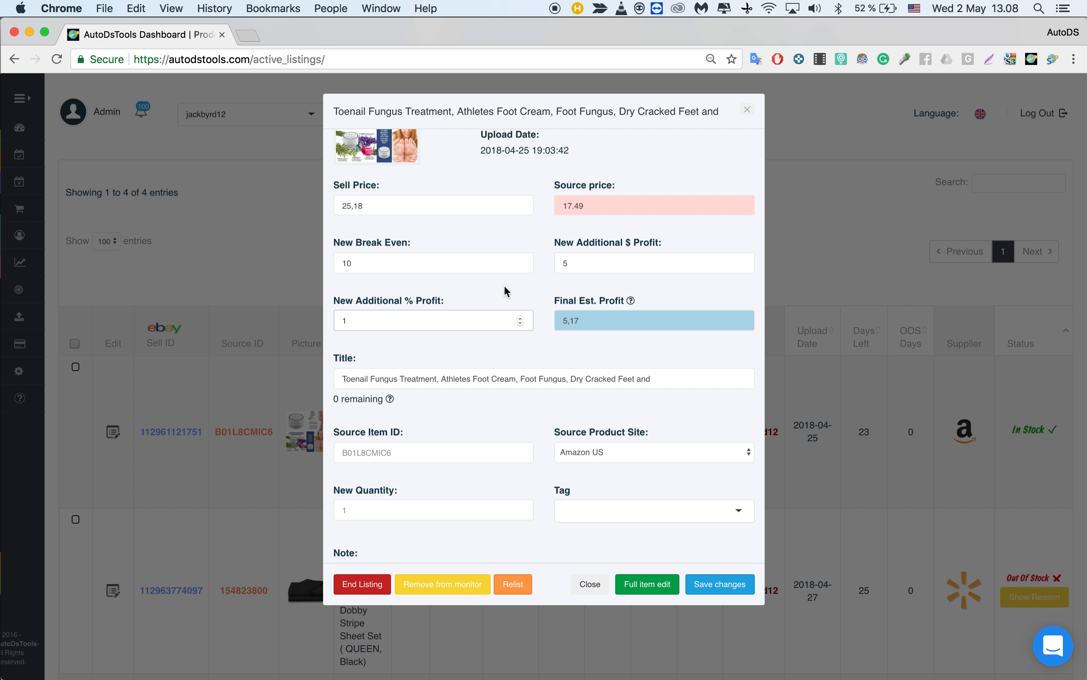
scroll(up, 3)
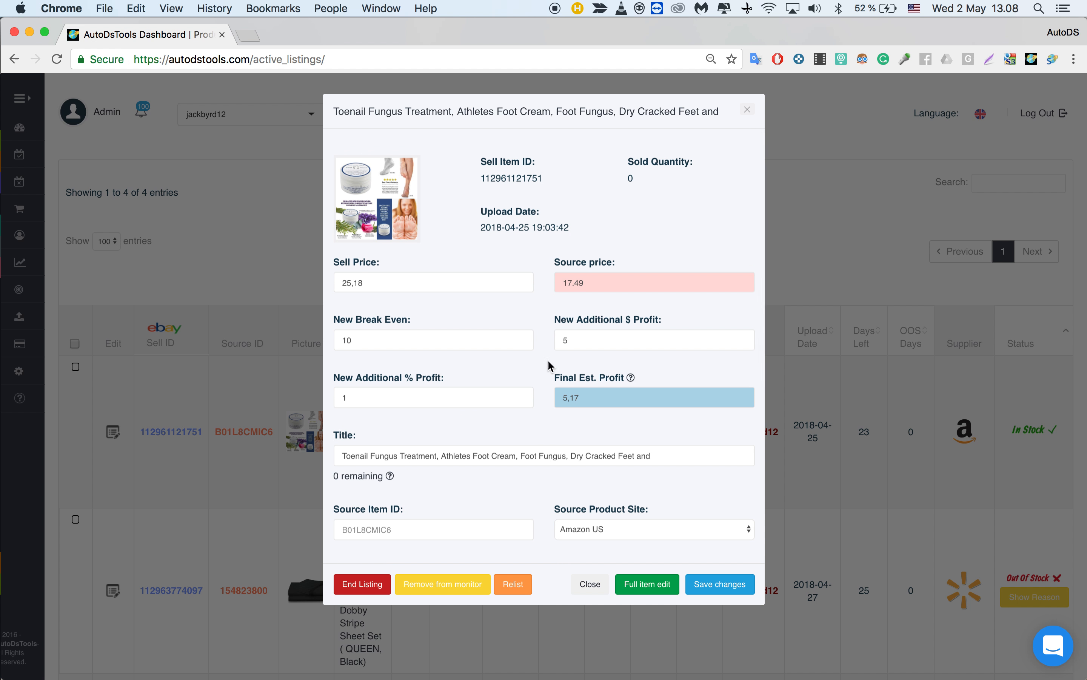
click(653, 340)
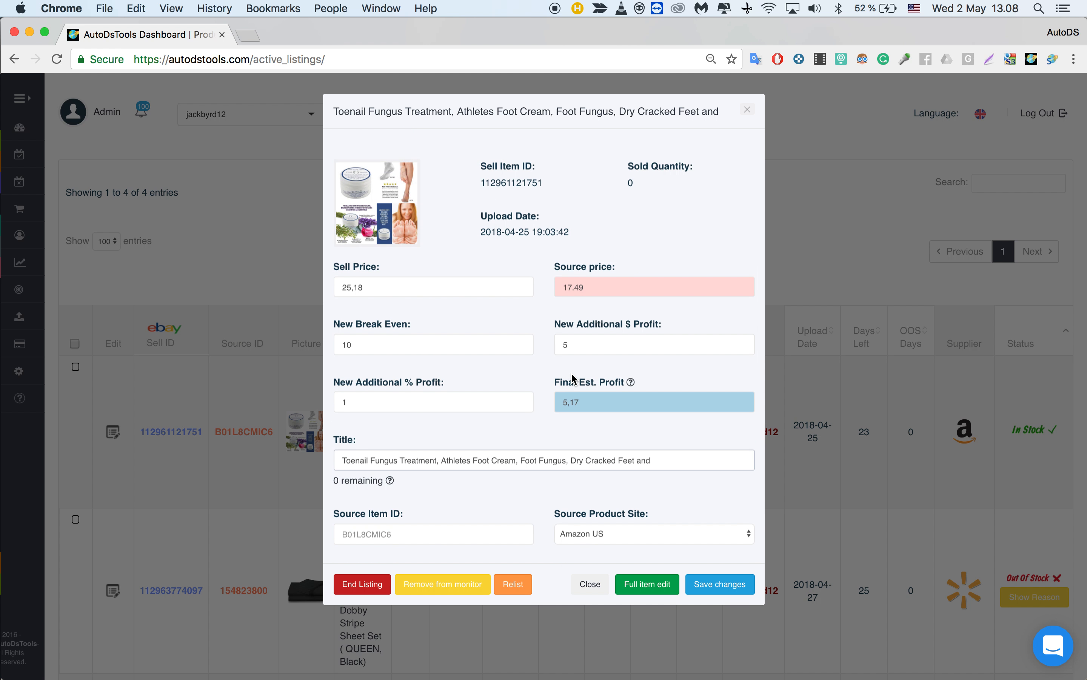
scroll(down, 3)
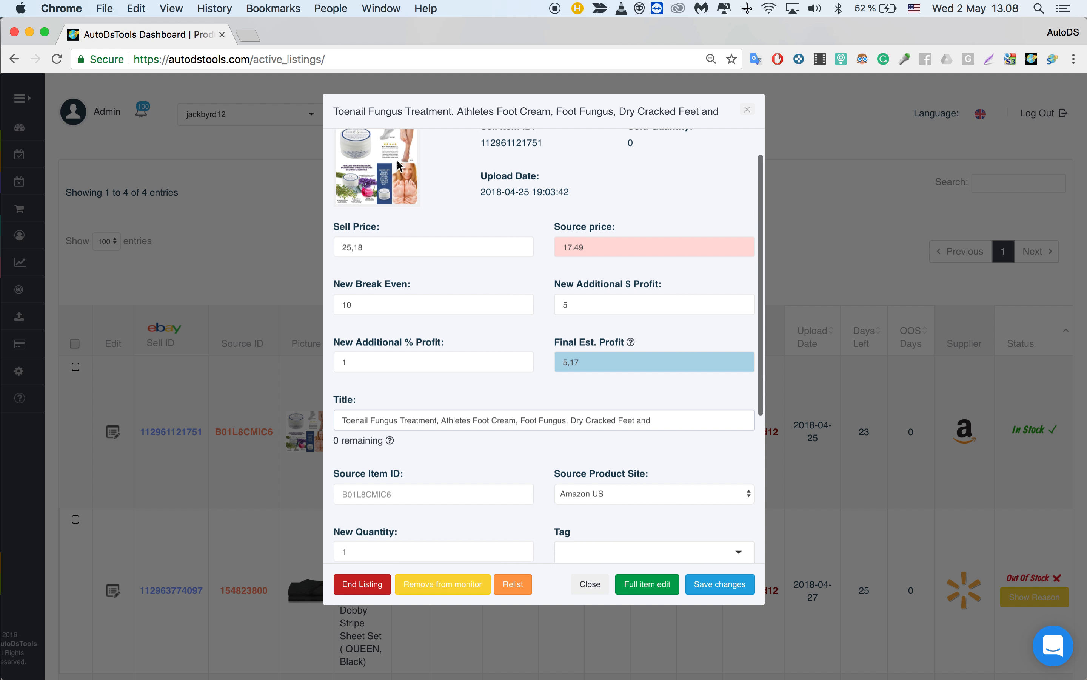
scroll(down, 3)
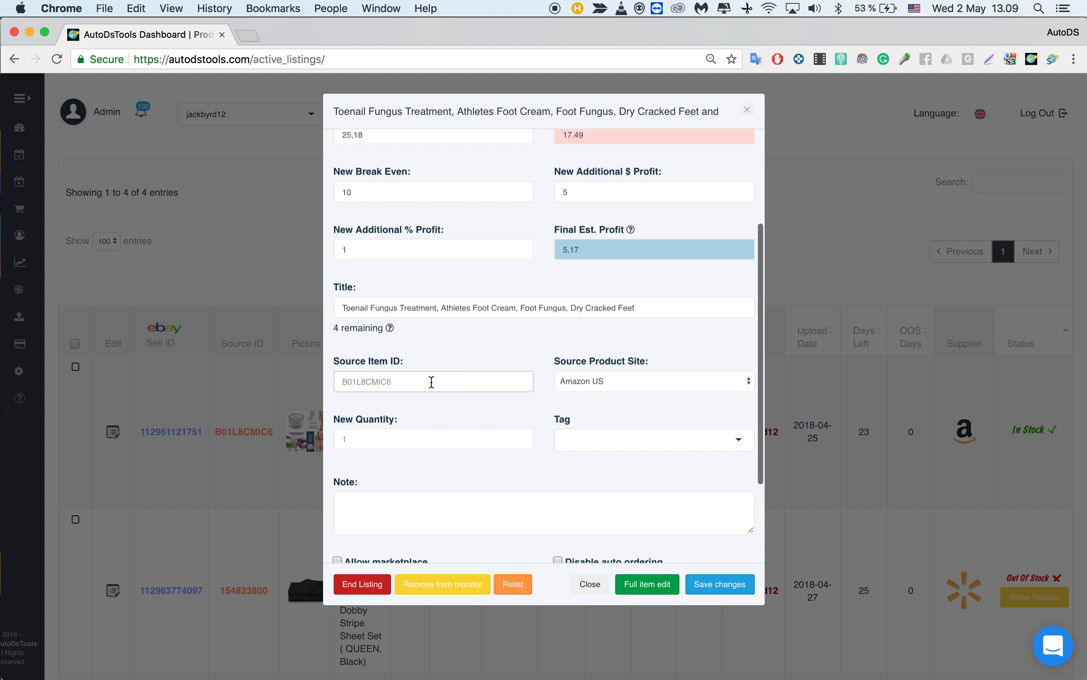
double_click(368, 361)
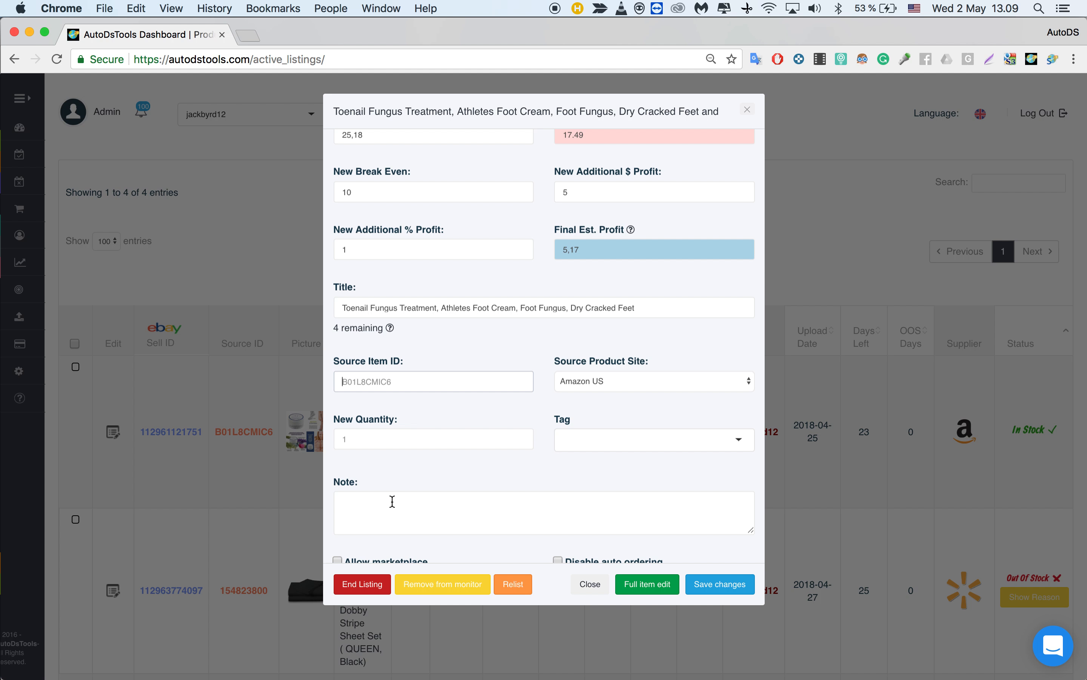
mouse_move(395, 375)
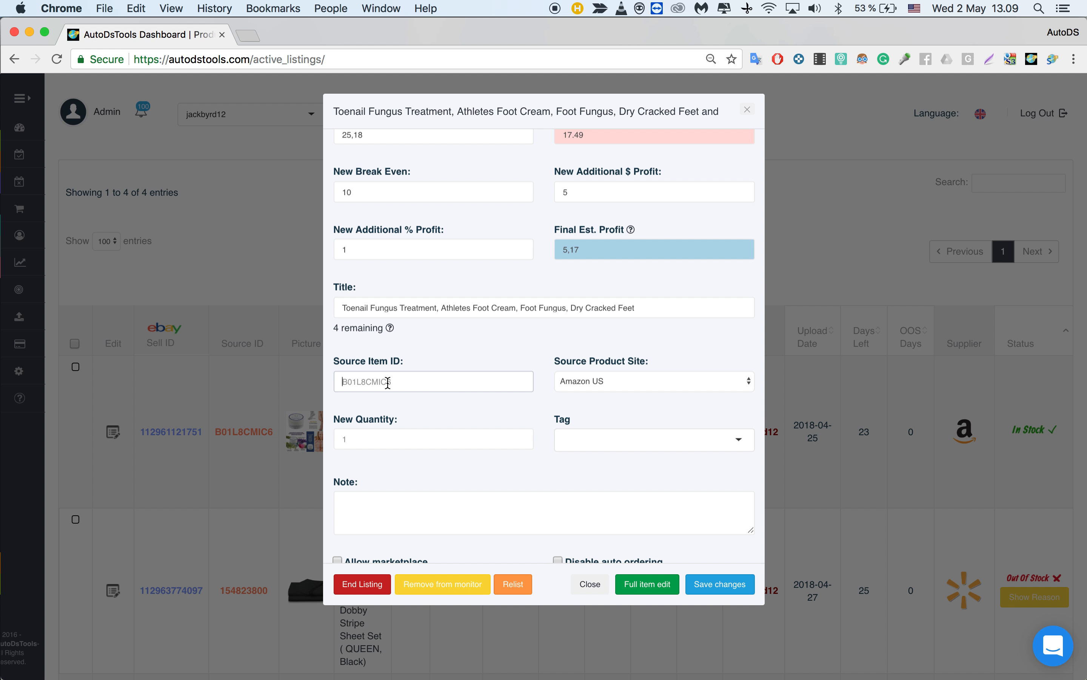
click(653, 381)
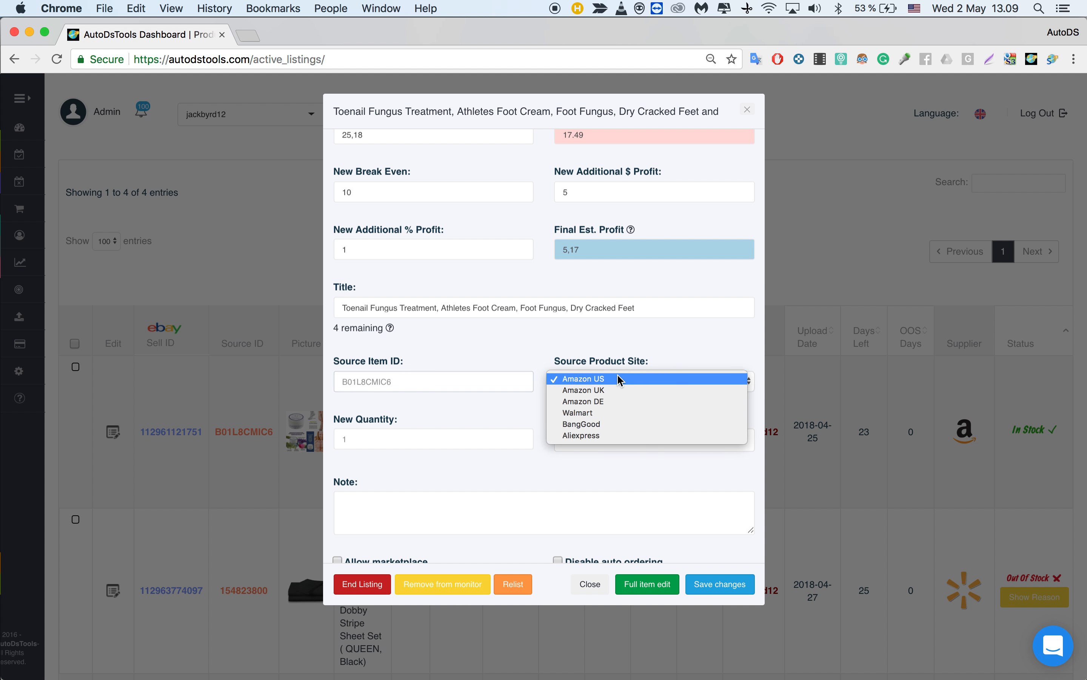
mouse_move(616, 403)
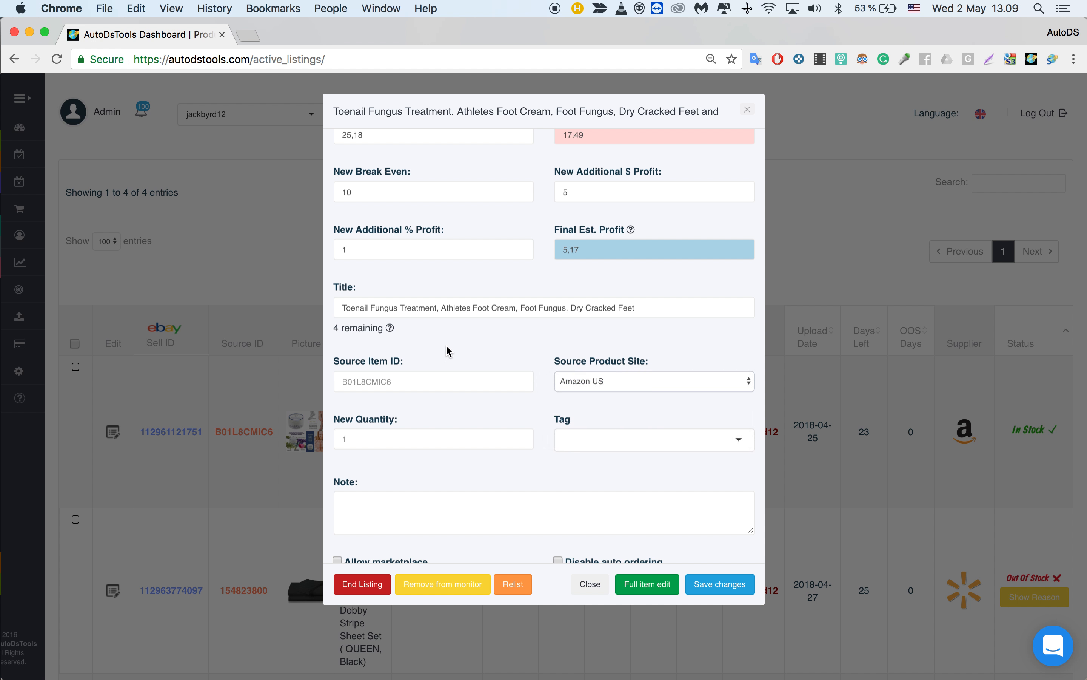
- Set the listing's New Quantity to 10
scroll(down, 3)
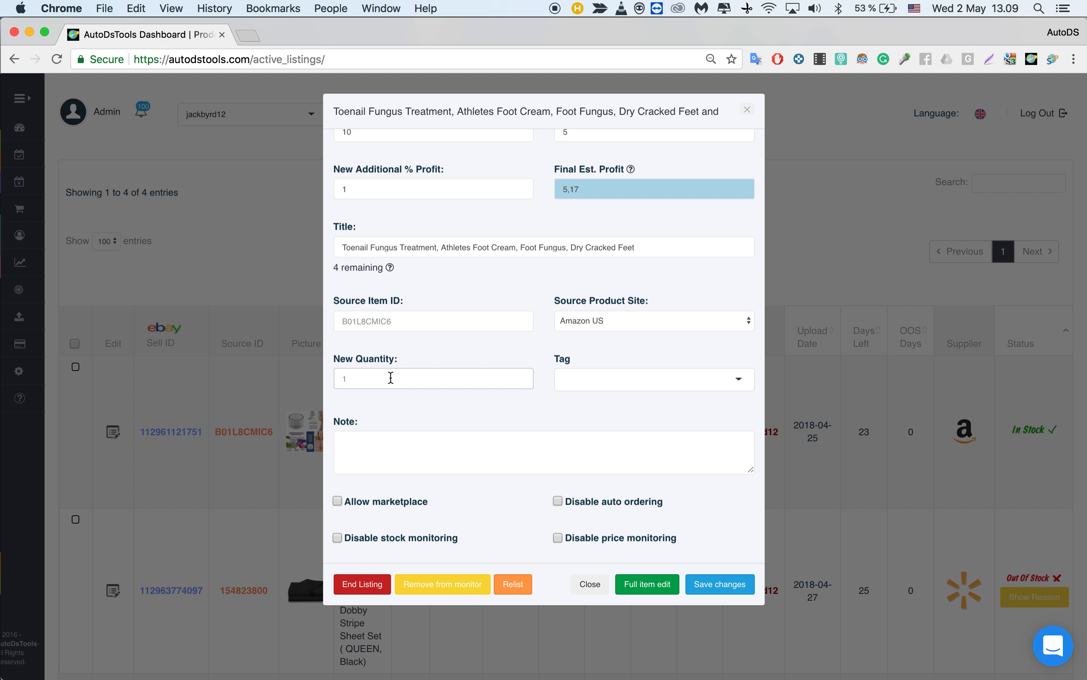
text(10)
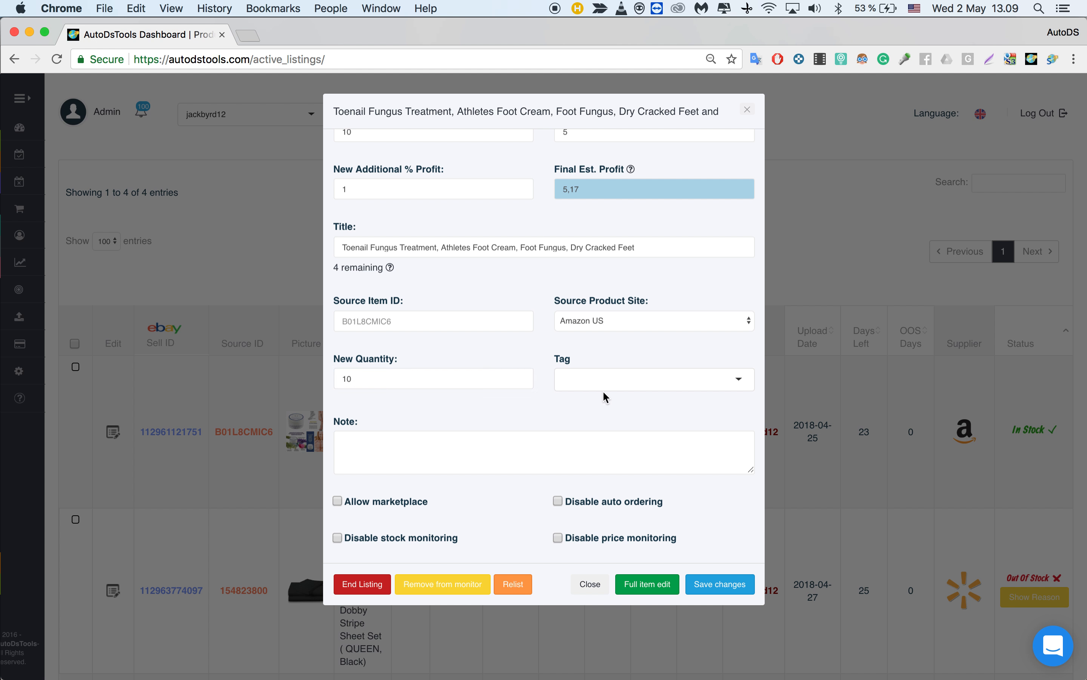
click(652, 378)
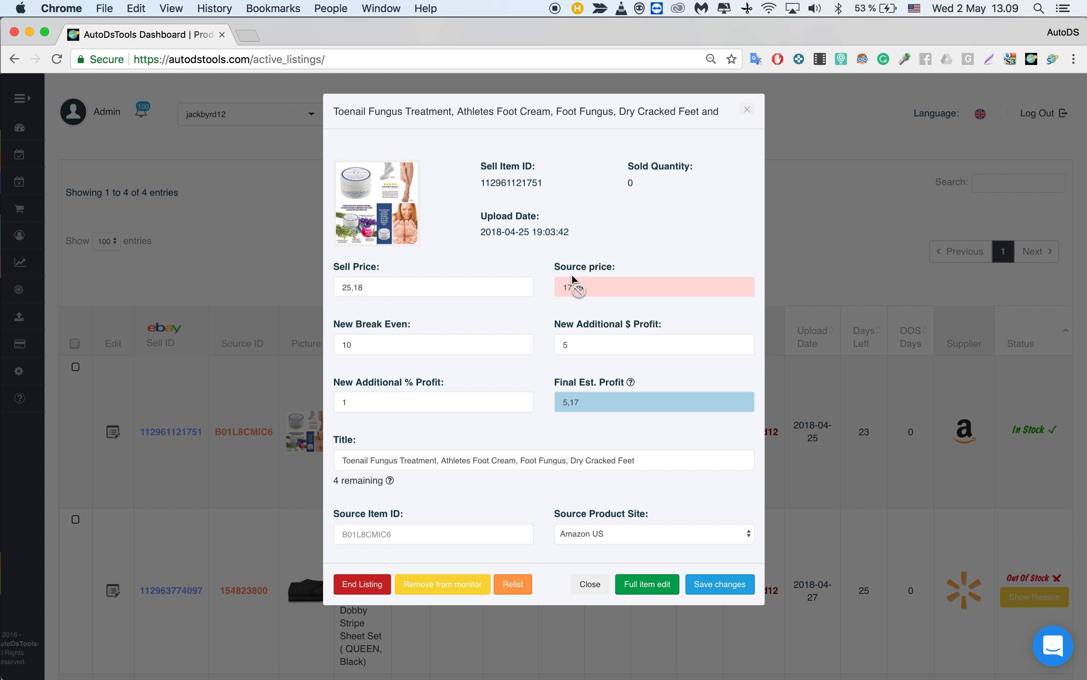
- Add a new 'Mother's Day' tag to the listing
scroll(down, 3)
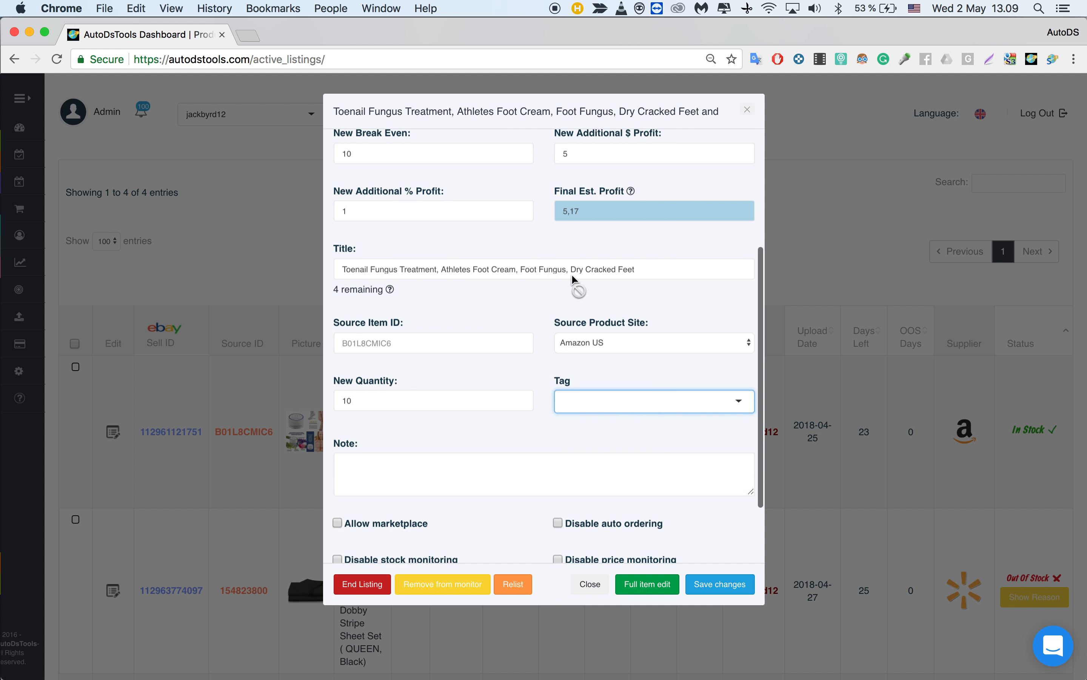
scroll(down, 3)
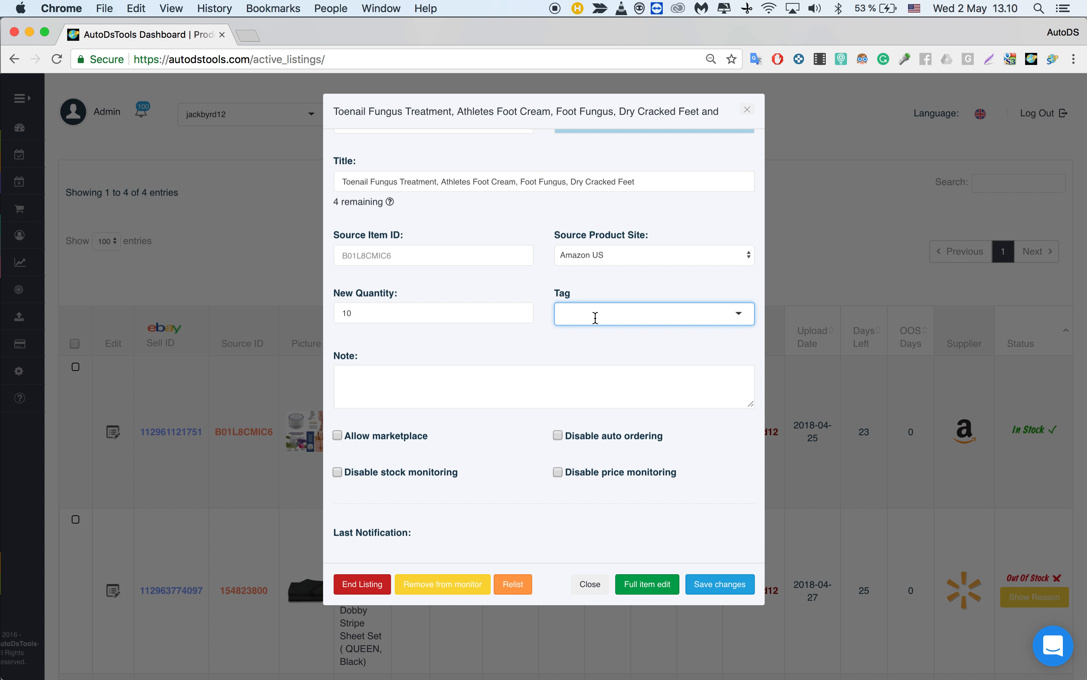
text(Mother)
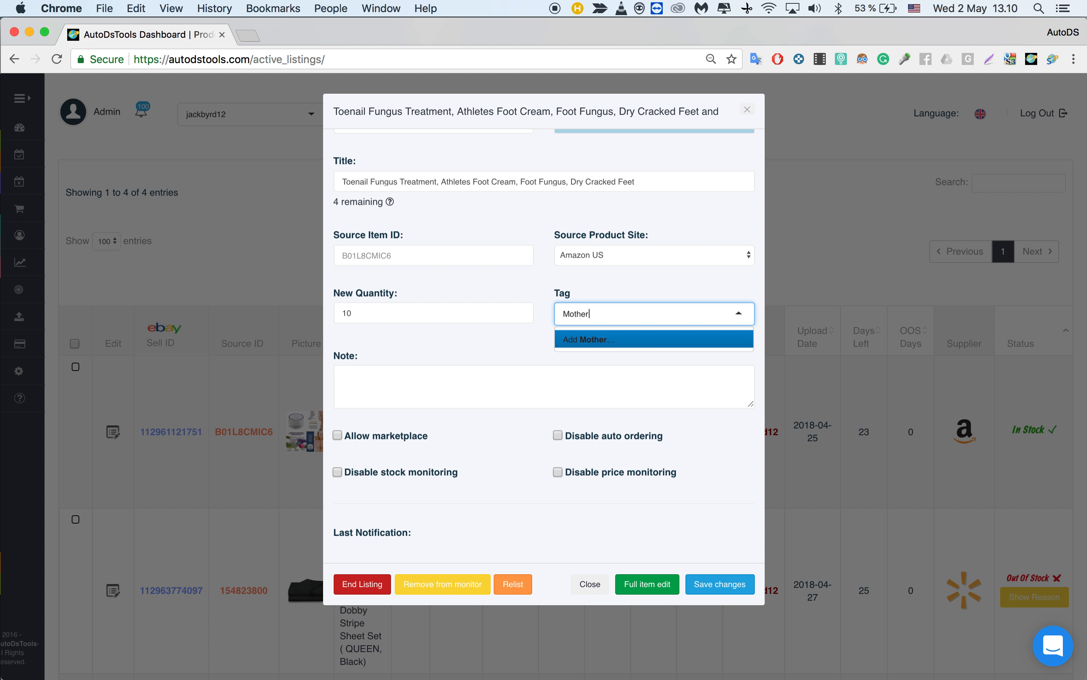
text('s Dat)
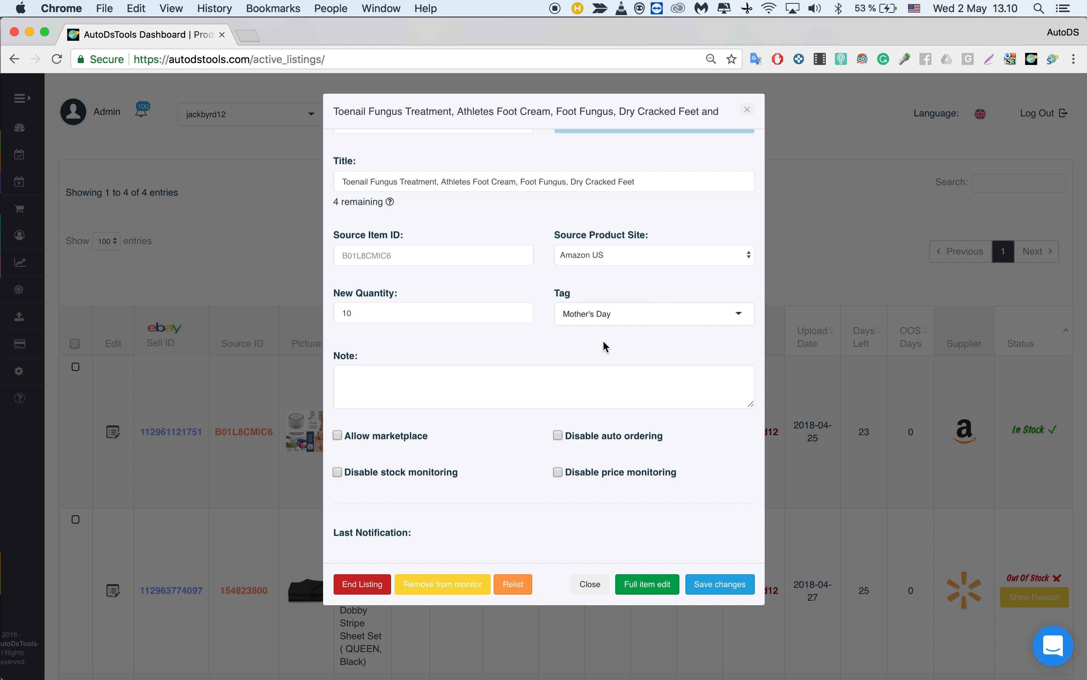
mouse_move(519, 360)
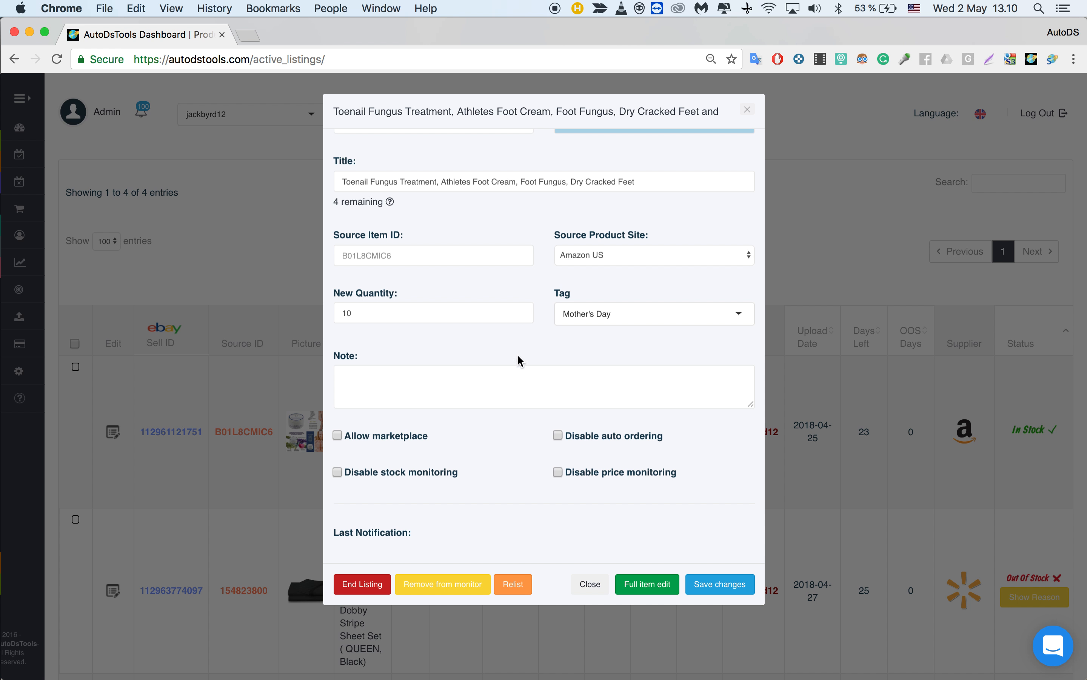
mouse_move(456, 374)
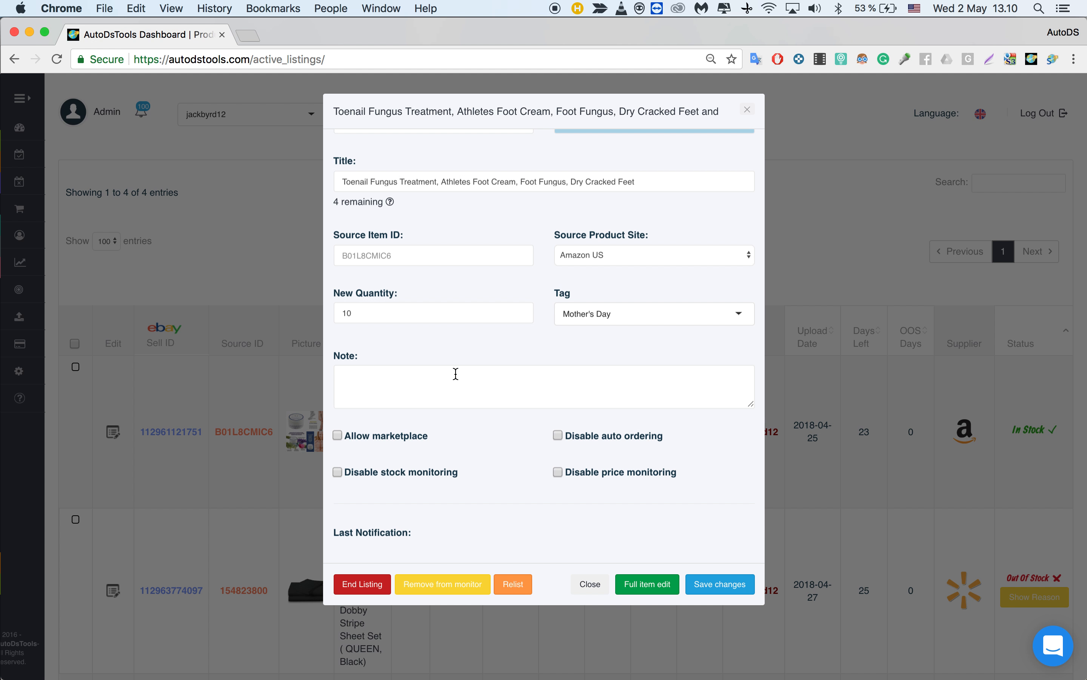
mouse_move(519, 341)
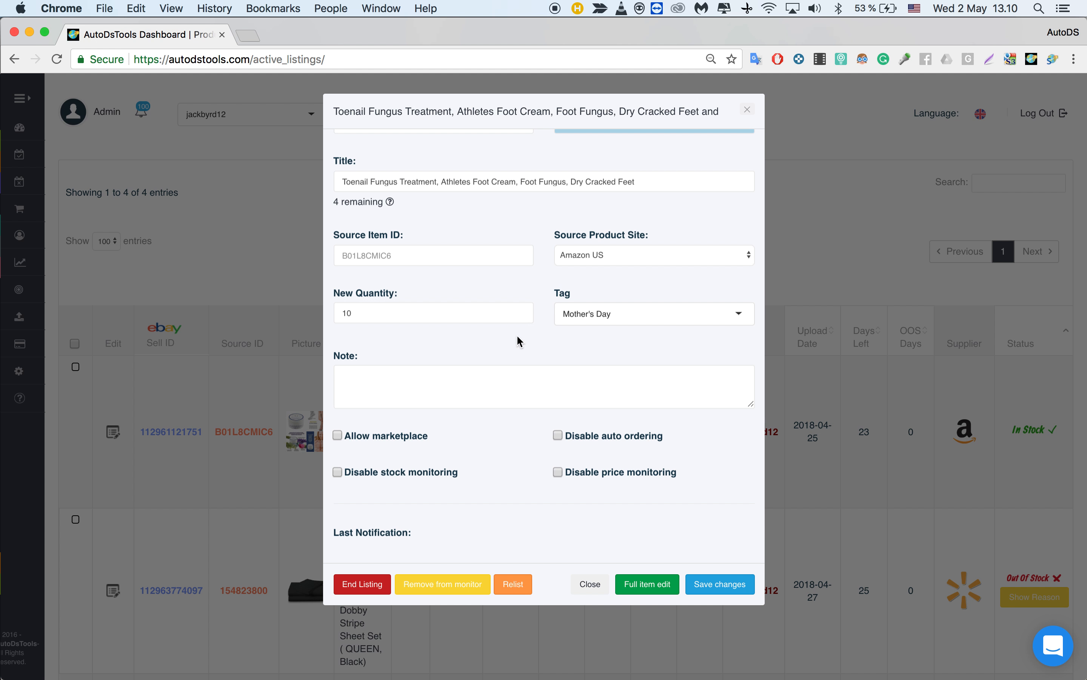
mouse_move(463, 344)
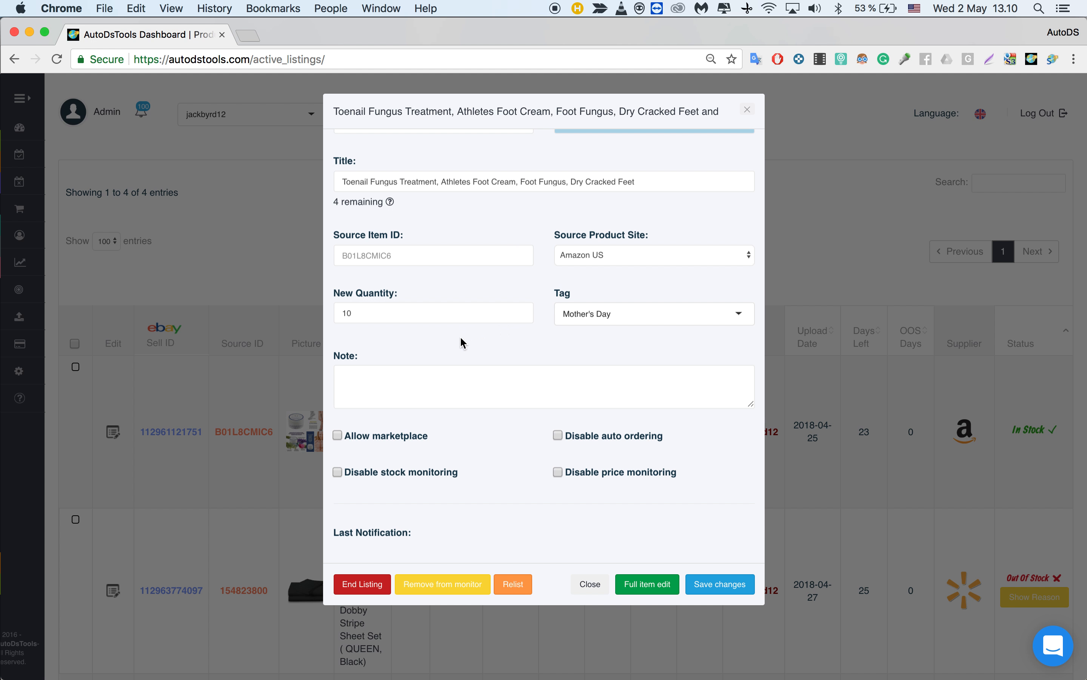
- Write the note 'Coupon #%$%^' in the listing's Note field
click(543, 386)
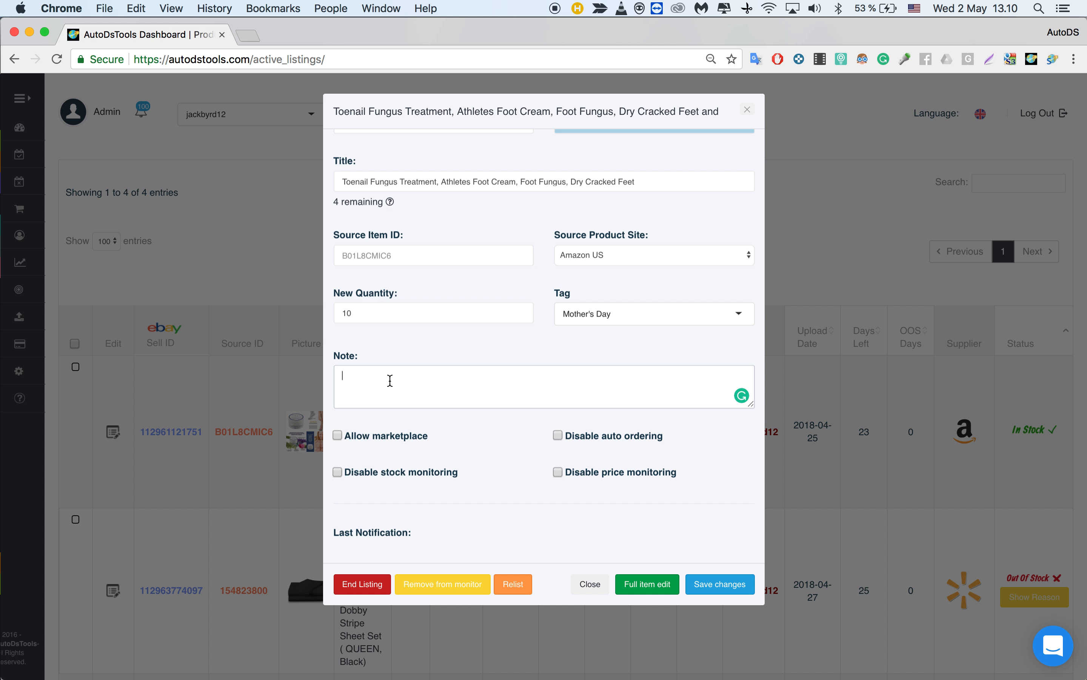
text(C)
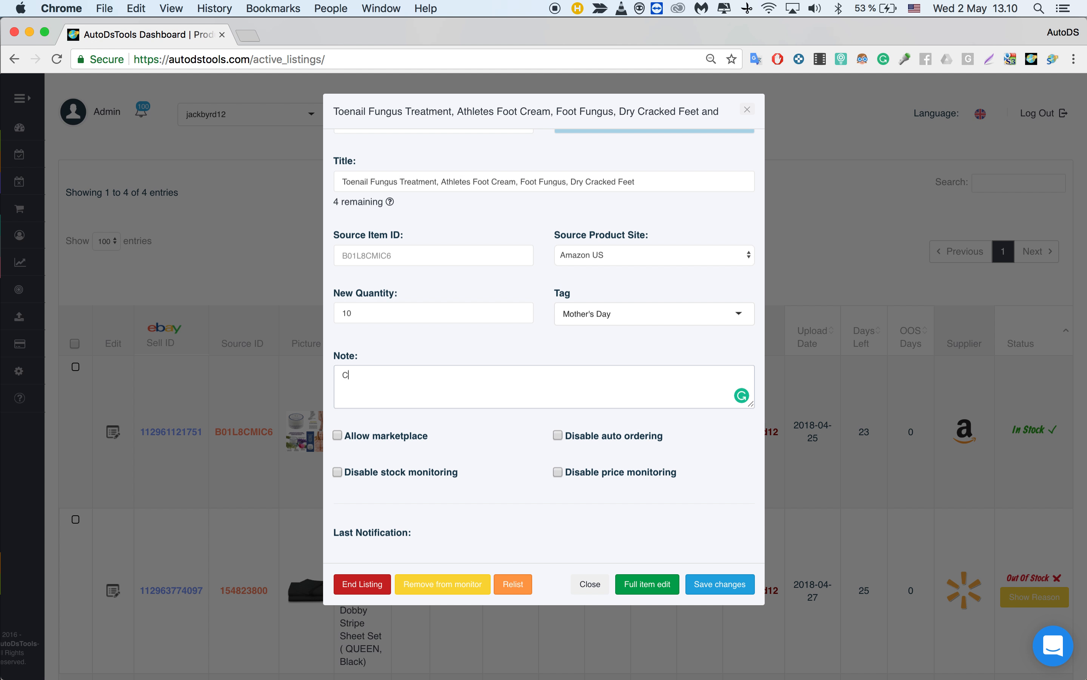
text(oupon)
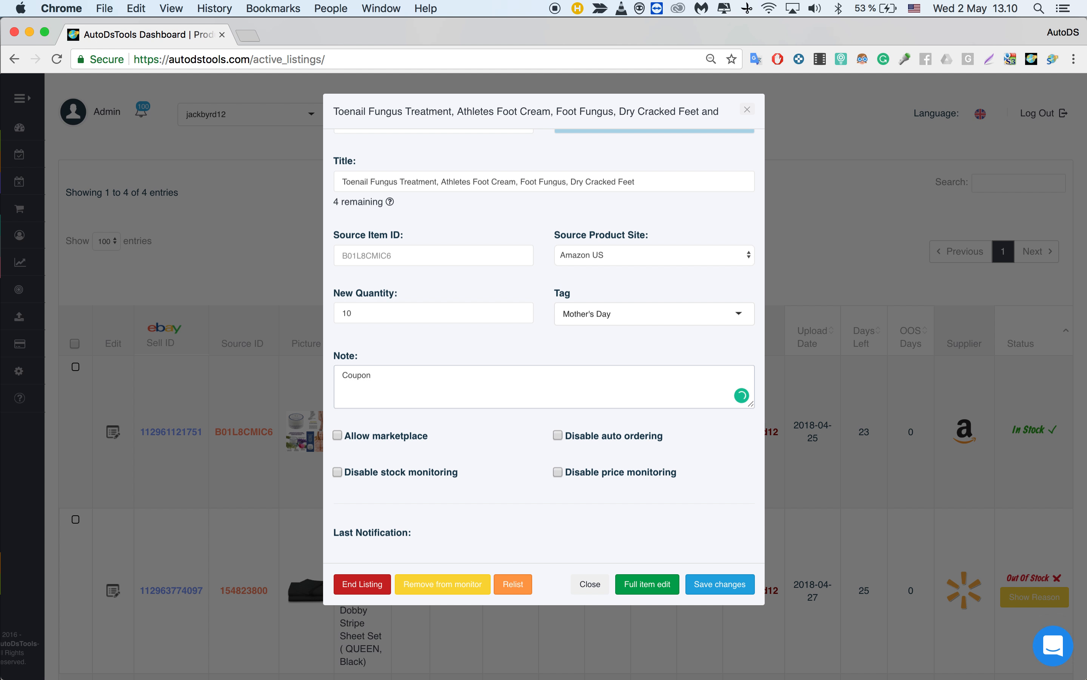
text(#%$%^)
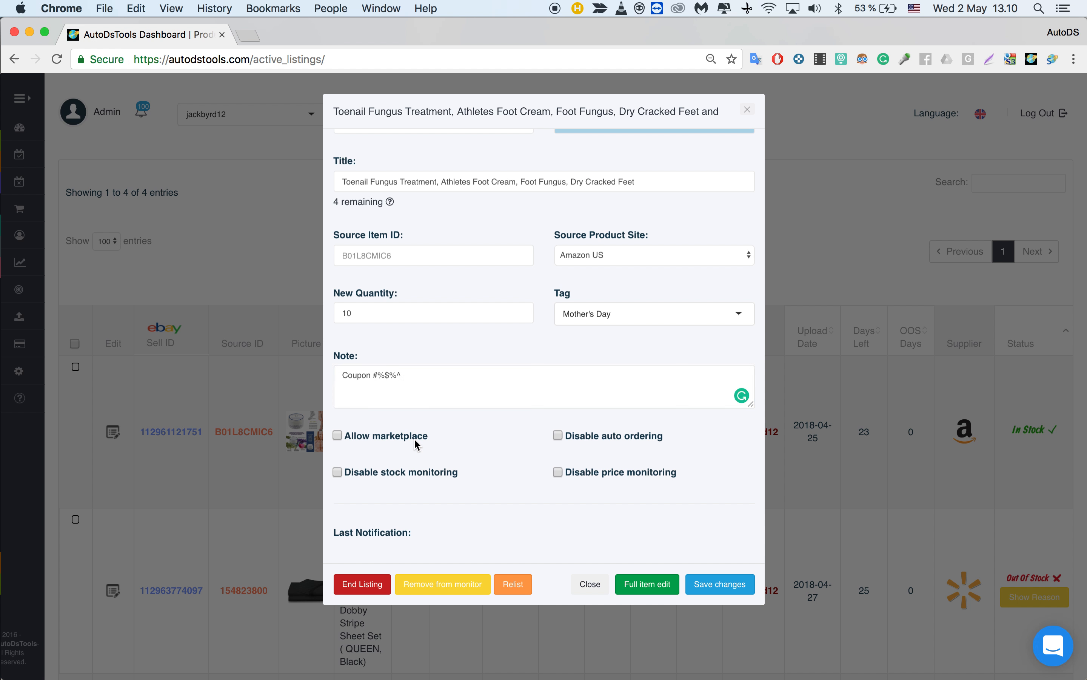
mouse_move(384, 453)
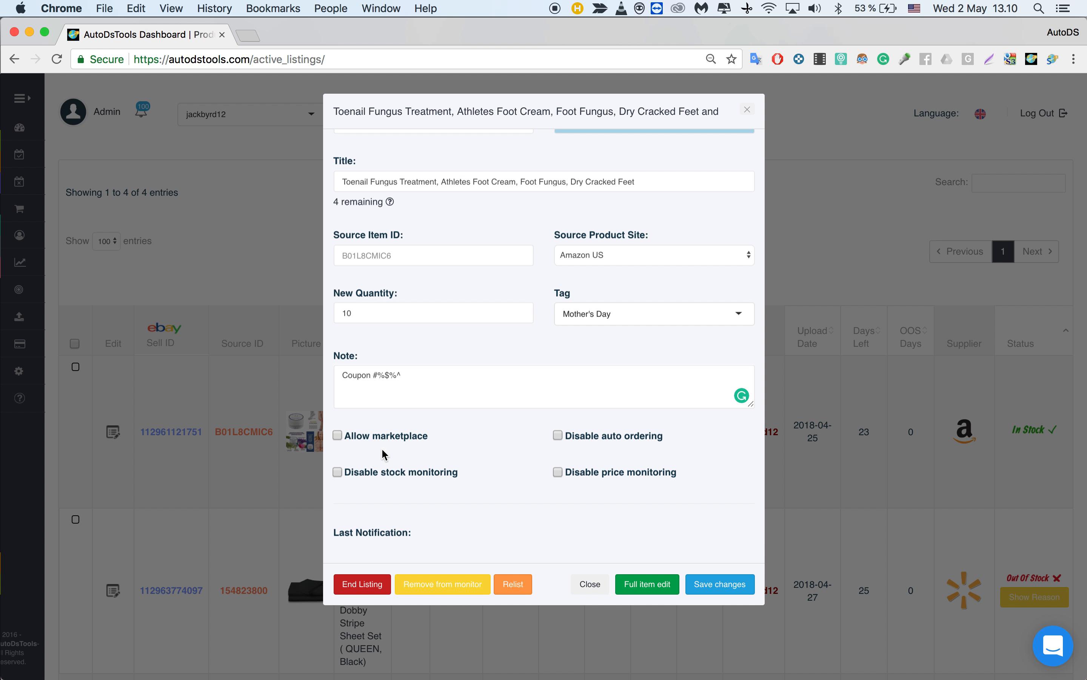
mouse_move(357, 441)
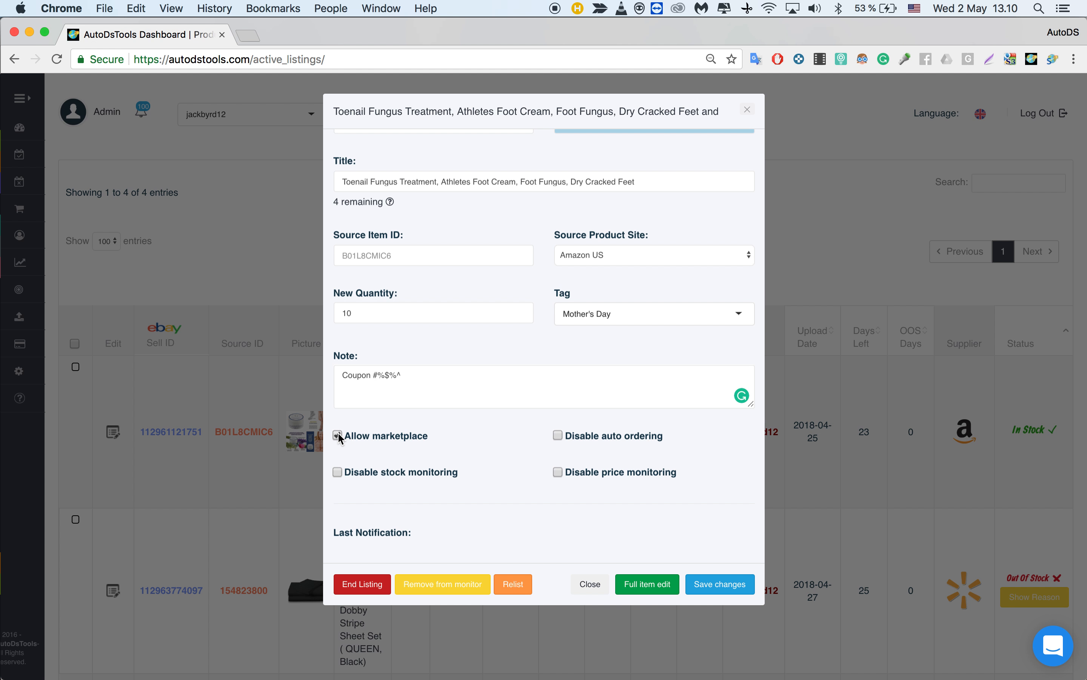
- Turn on Allow marketplace selling for the listing
click(337, 436)
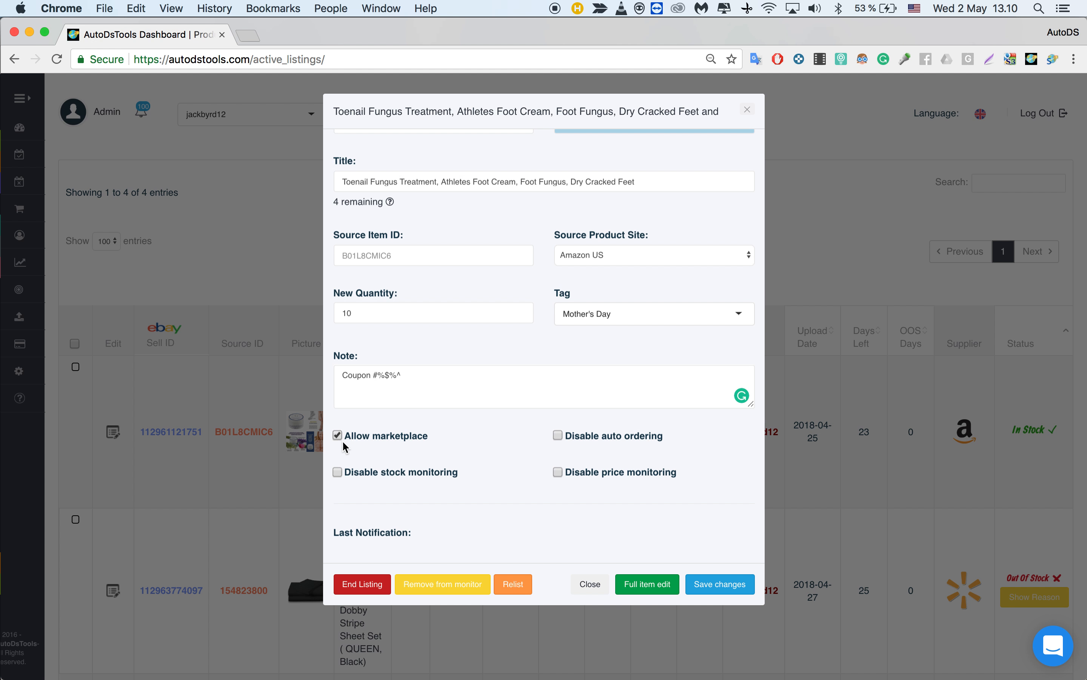
mouse_move(359, 449)
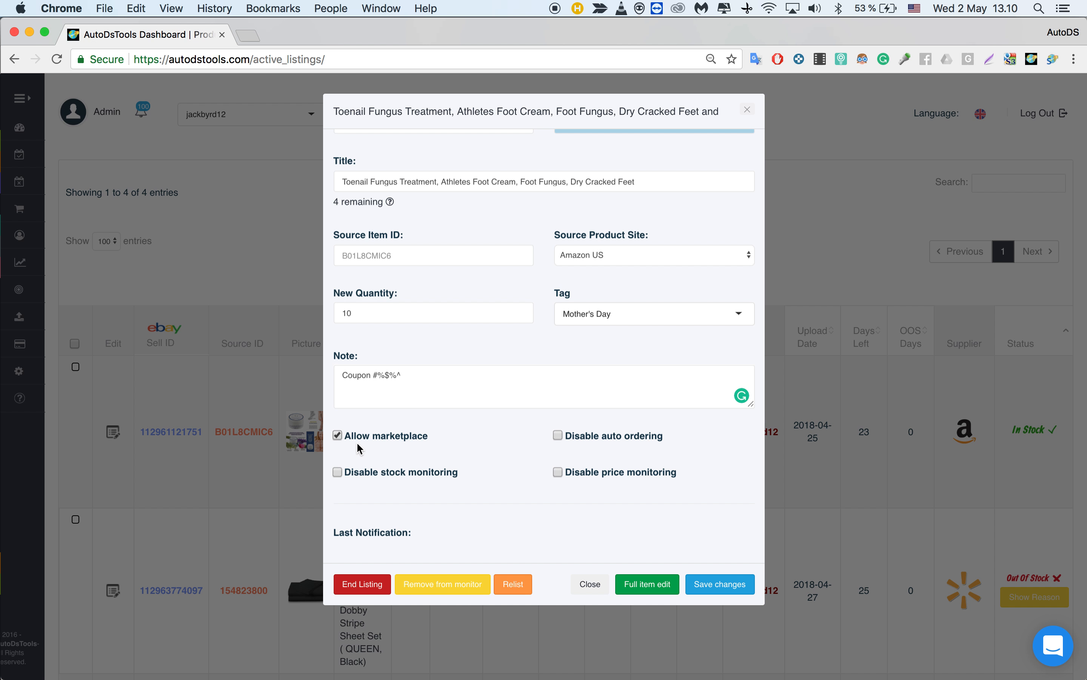
mouse_move(358, 447)
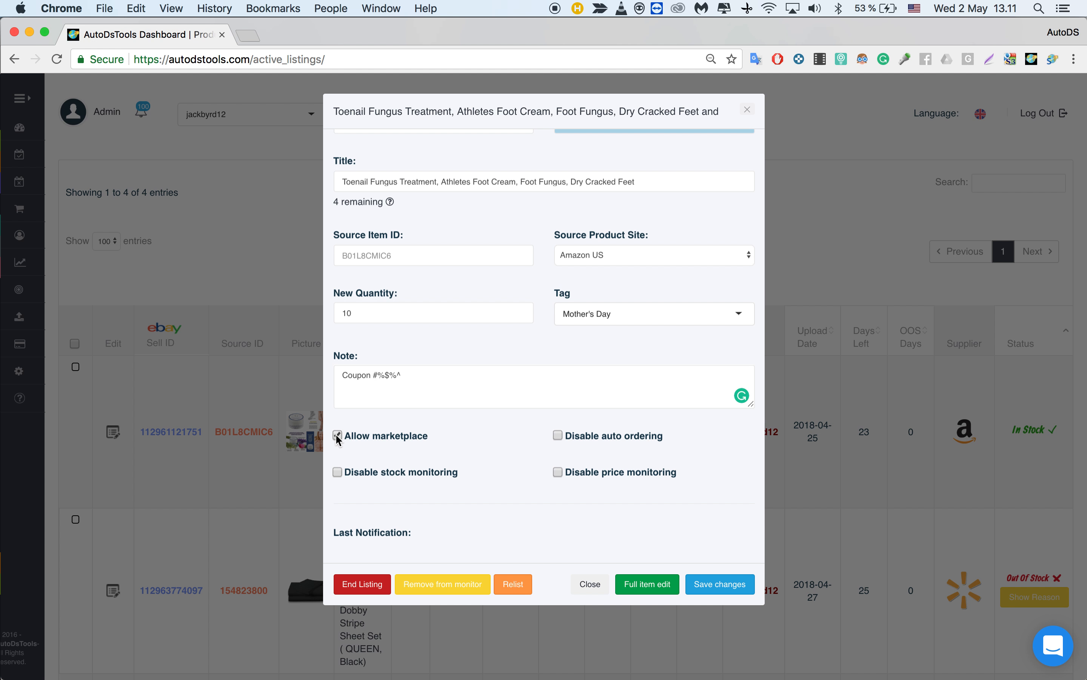
click(338, 436)
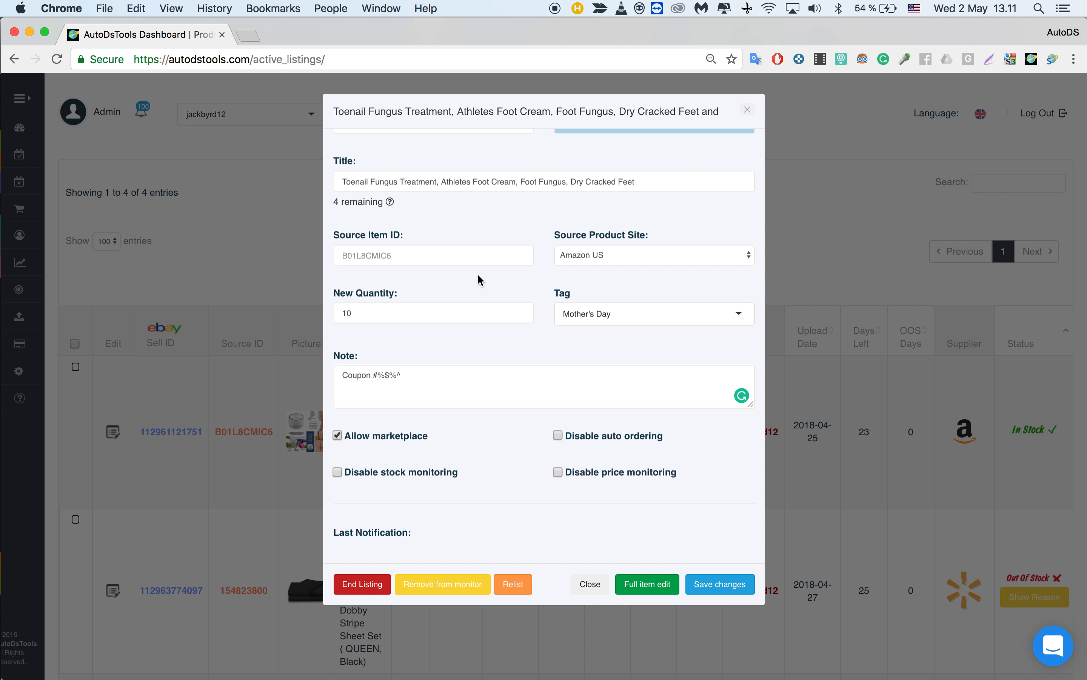
mouse_move(480, 301)
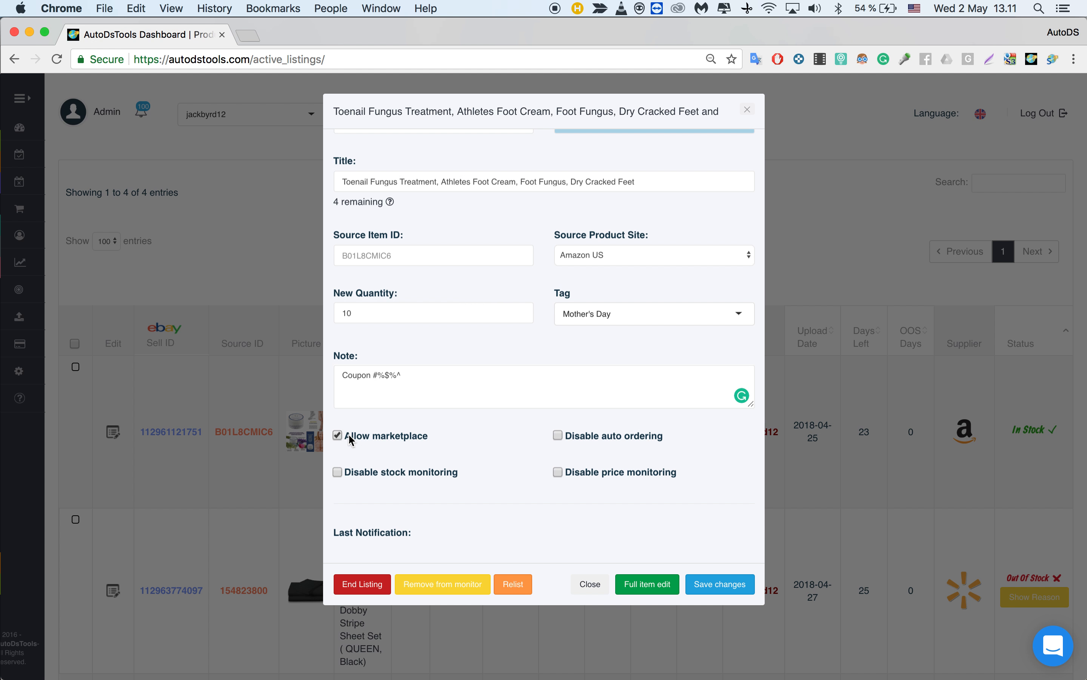
double_click(388, 436)
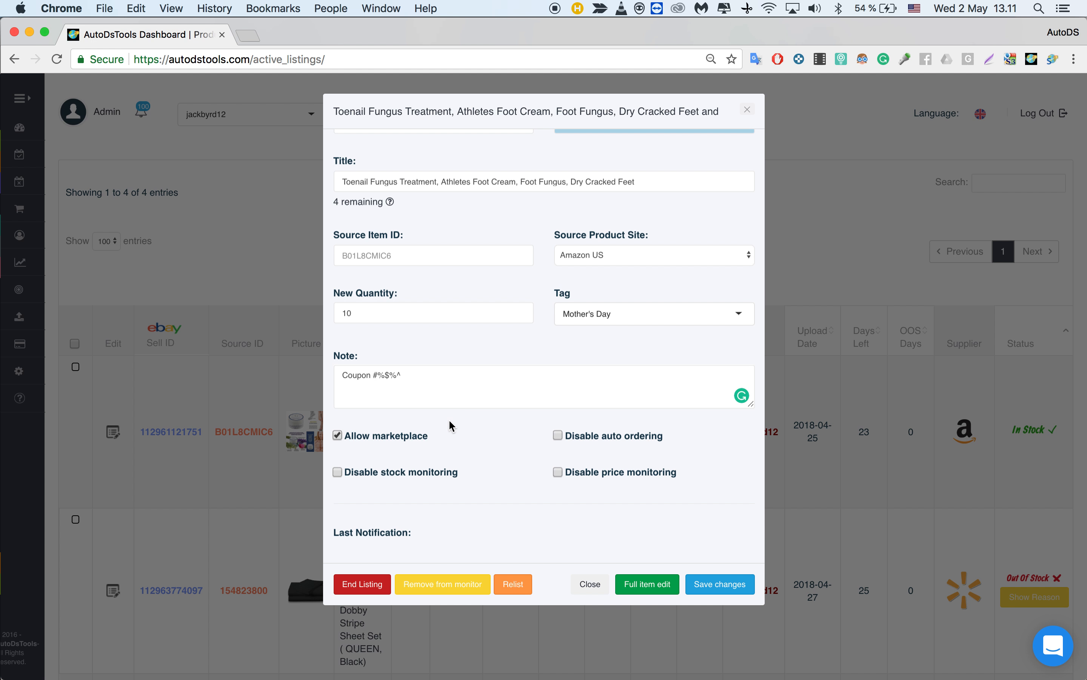
mouse_move(419, 456)
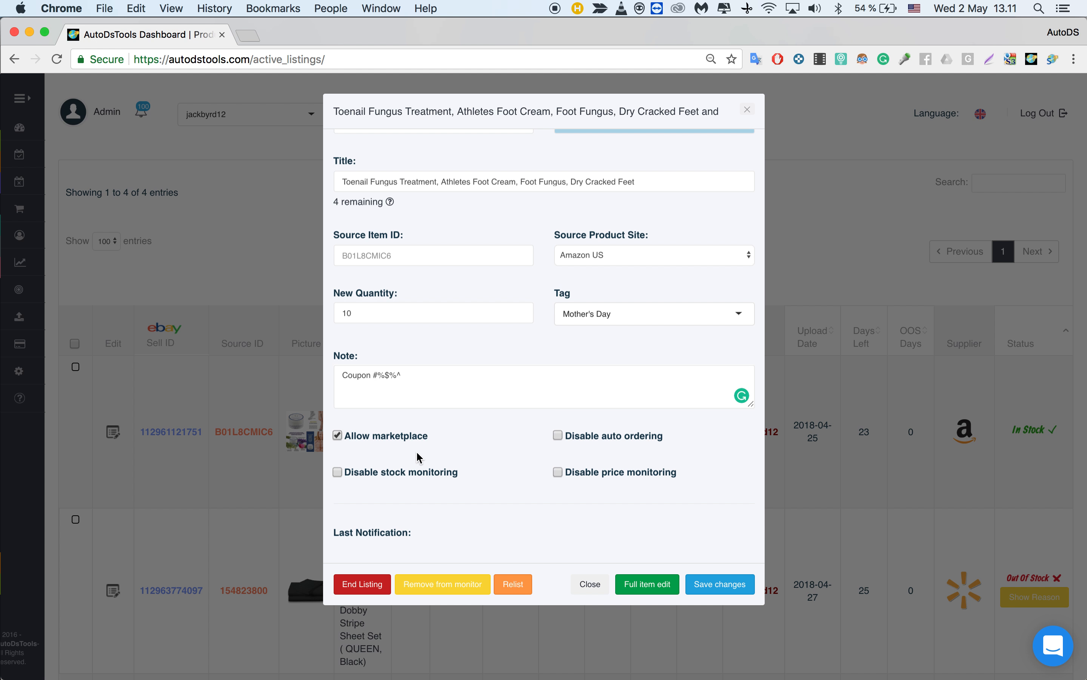
mouse_move(465, 446)
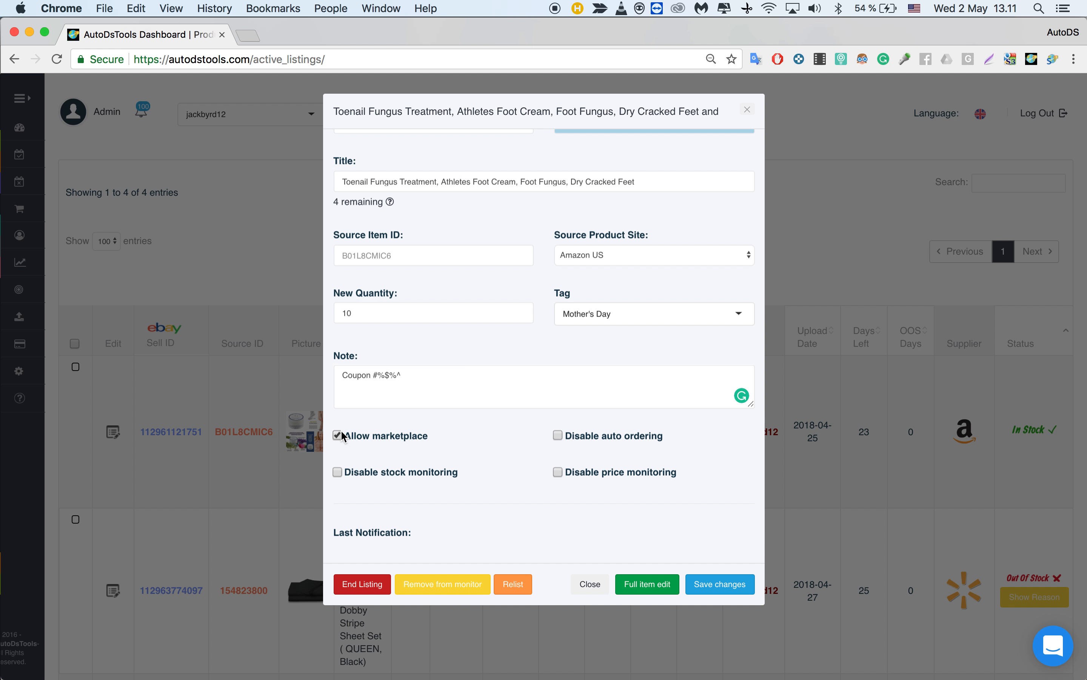
- Untick Allow marketplace, set New Quantity to 0 and disable stock monitoring
click(337, 436)
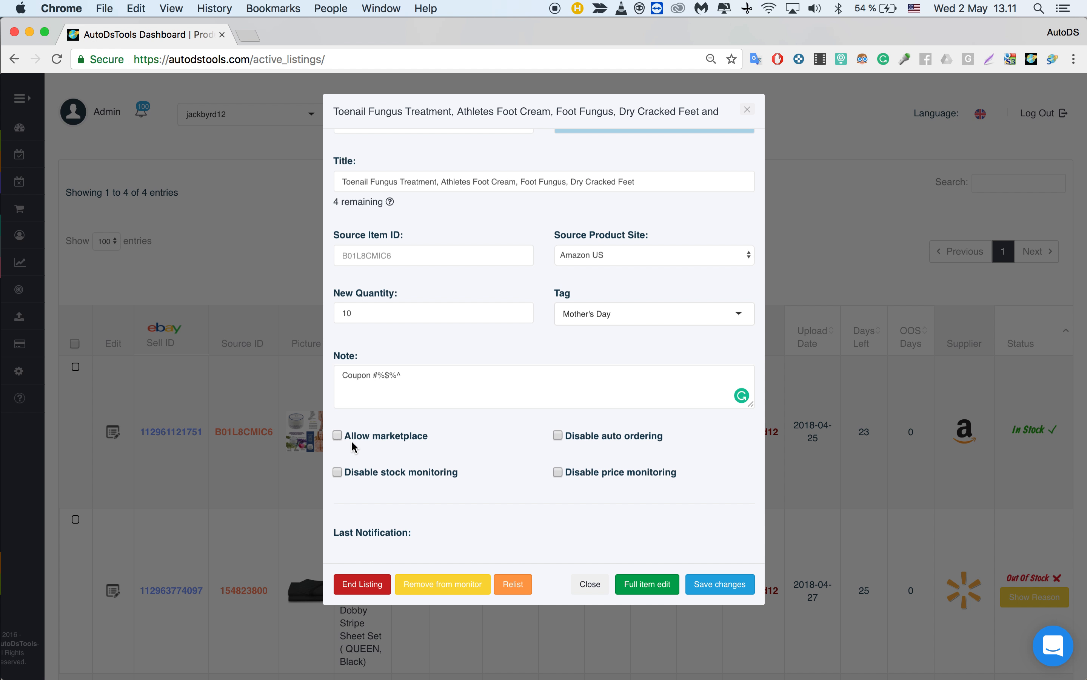
double_click(401, 472)
text(0)
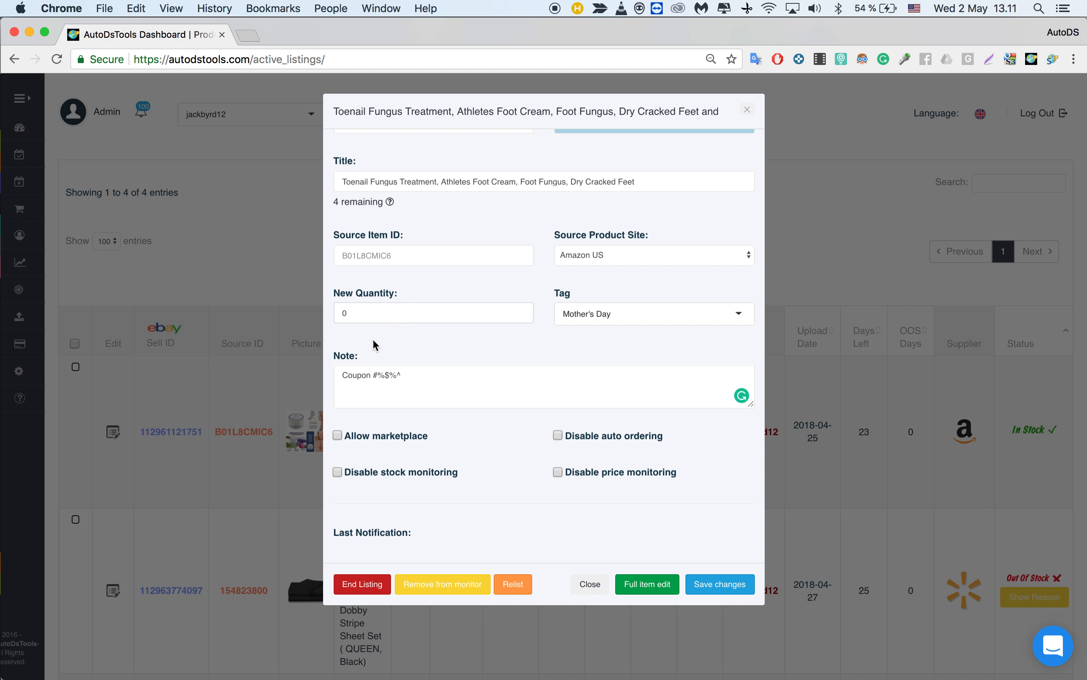
click(337, 472)
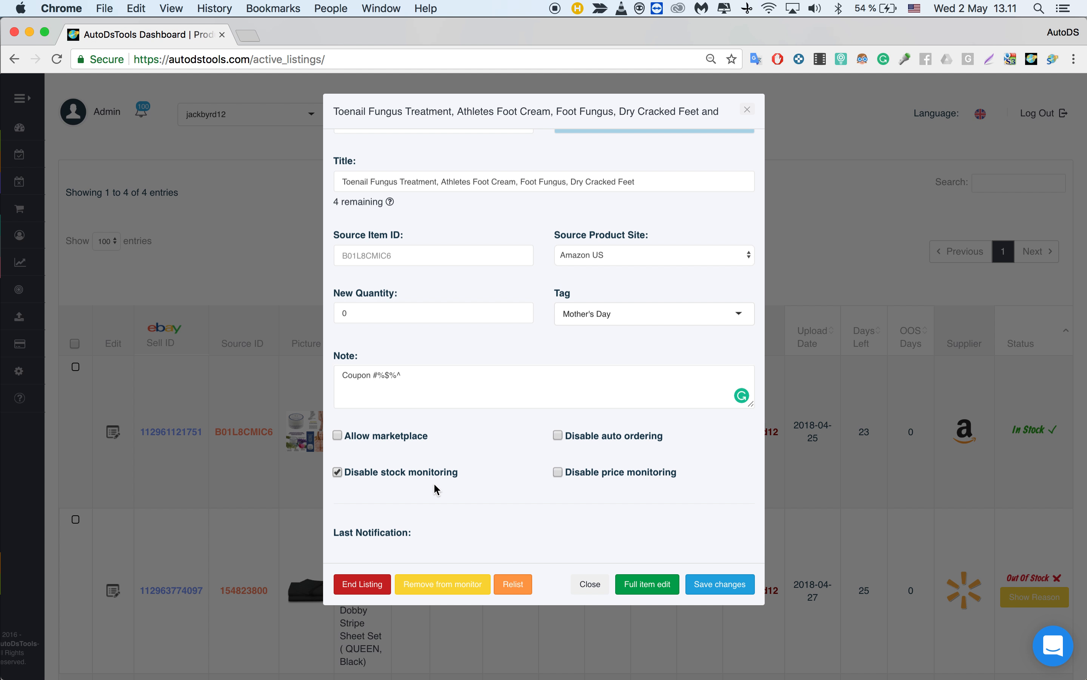
mouse_move(520, 457)
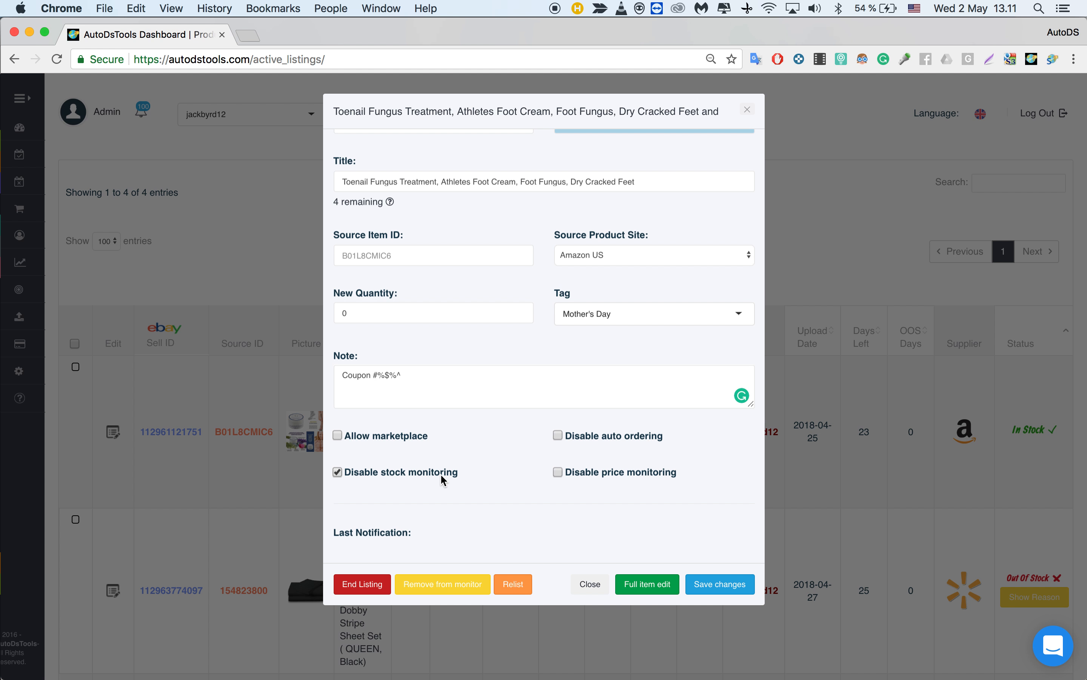
mouse_move(385, 484)
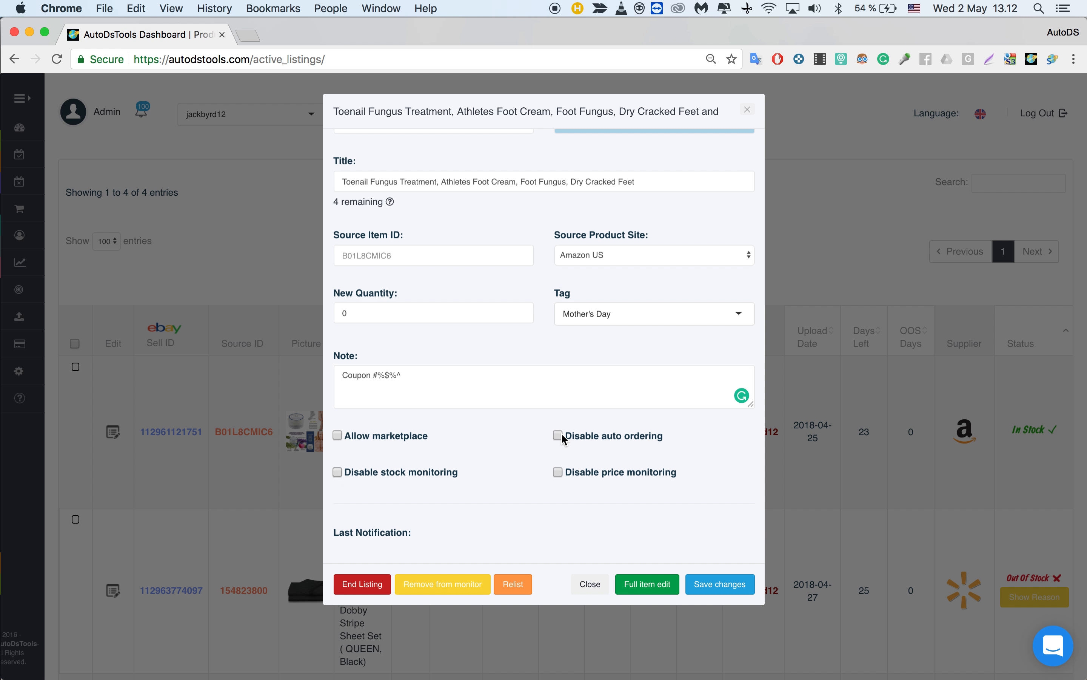
click(558, 436)
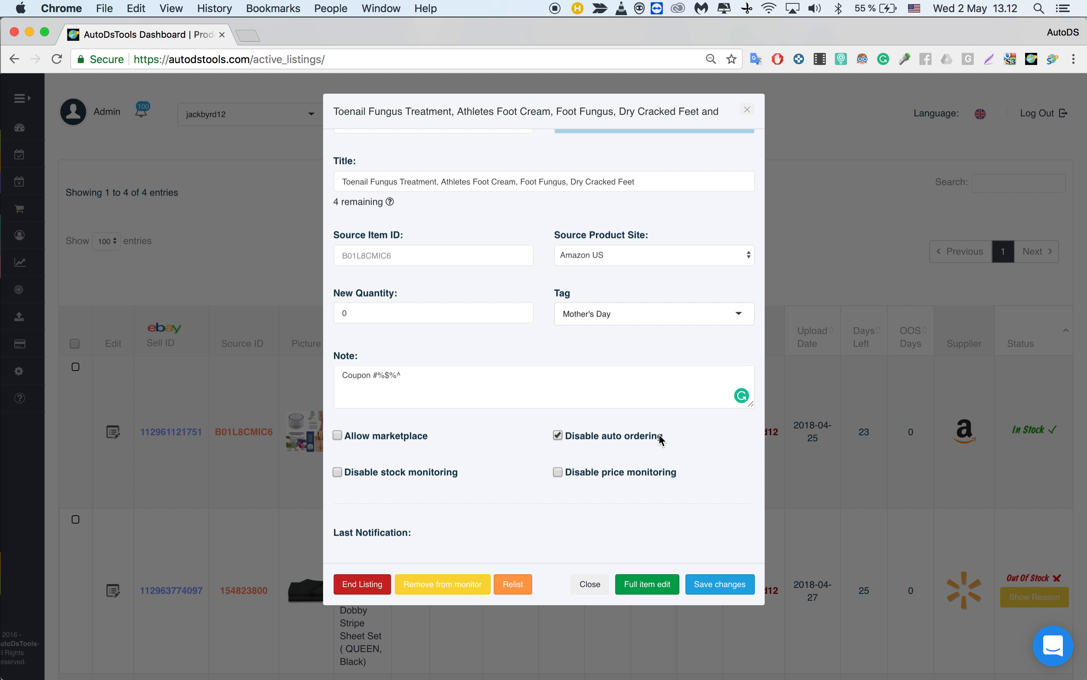
mouse_move(494, 432)
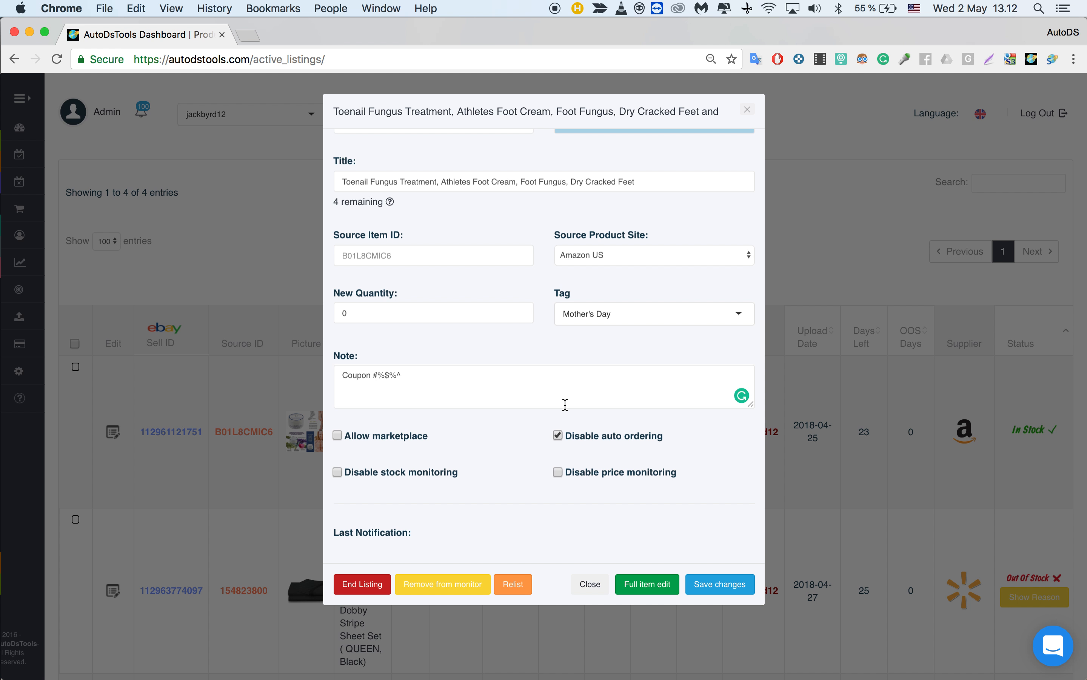
double_click(610, 436)
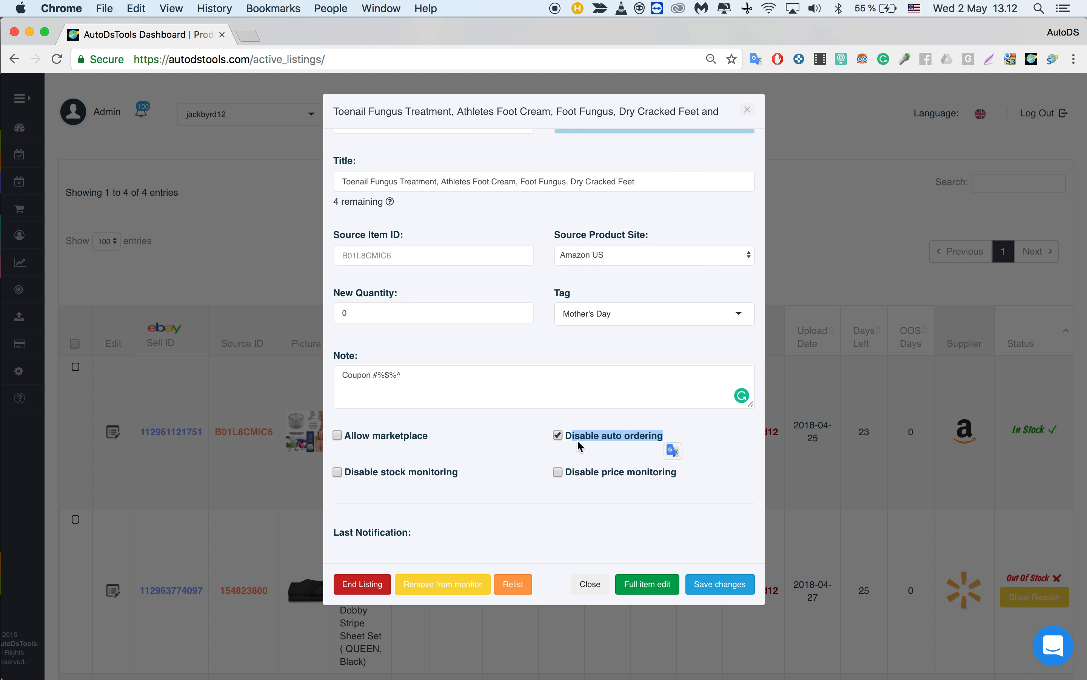
click(672, 451)
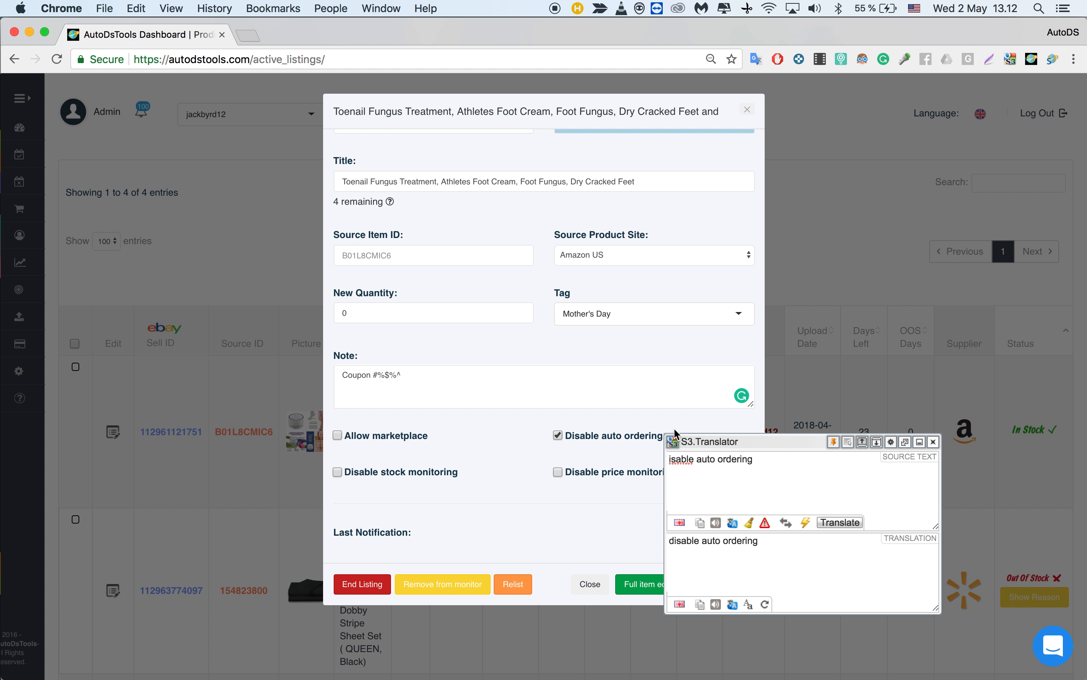
click(933, 441)
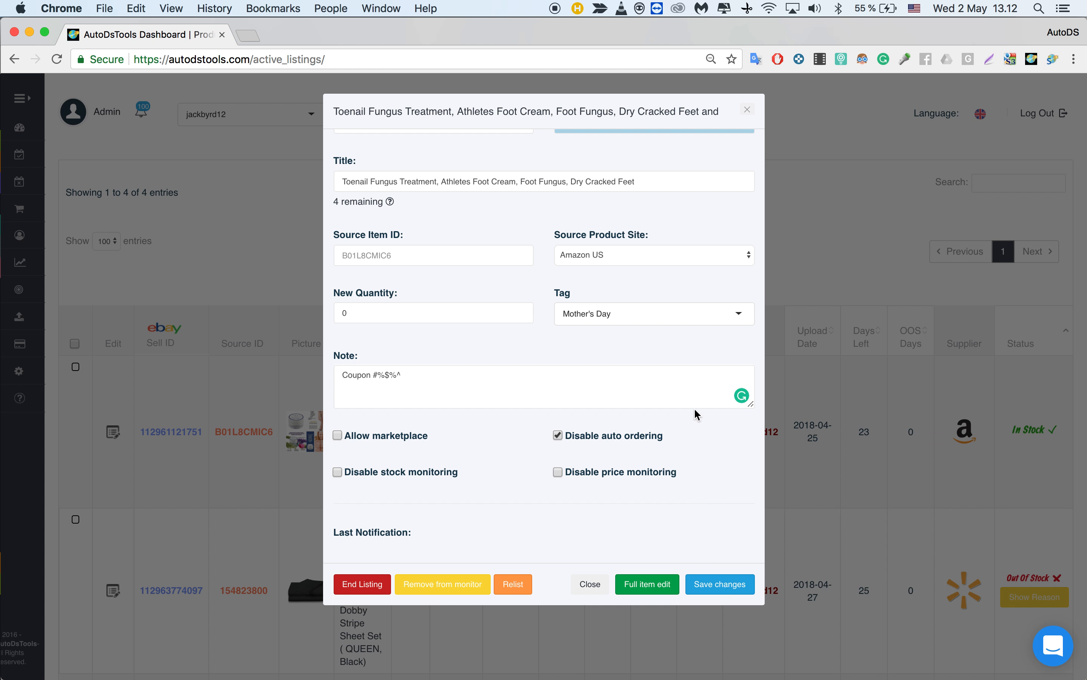
click(558, 436)
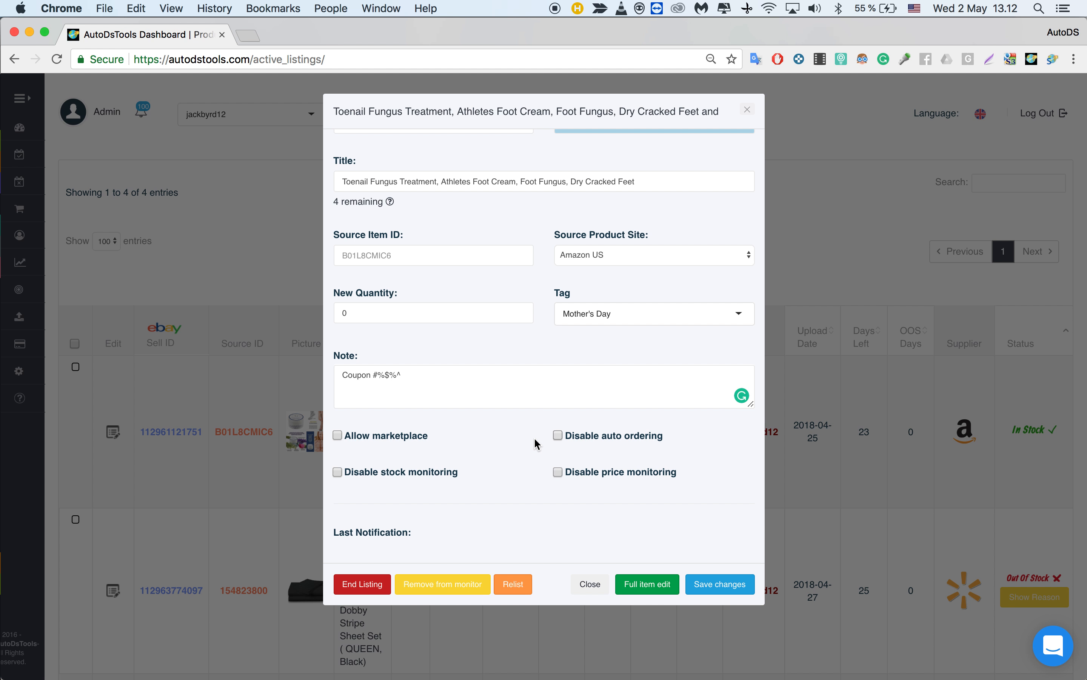
mouse_move(641, 462)
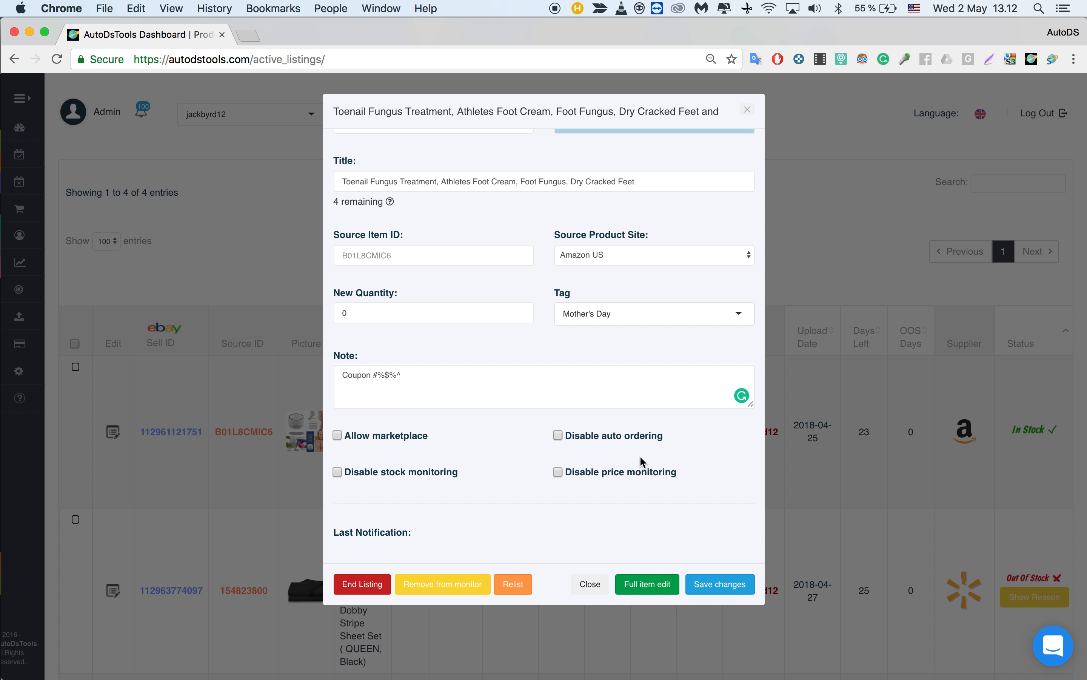
mouse_move(643, 462)
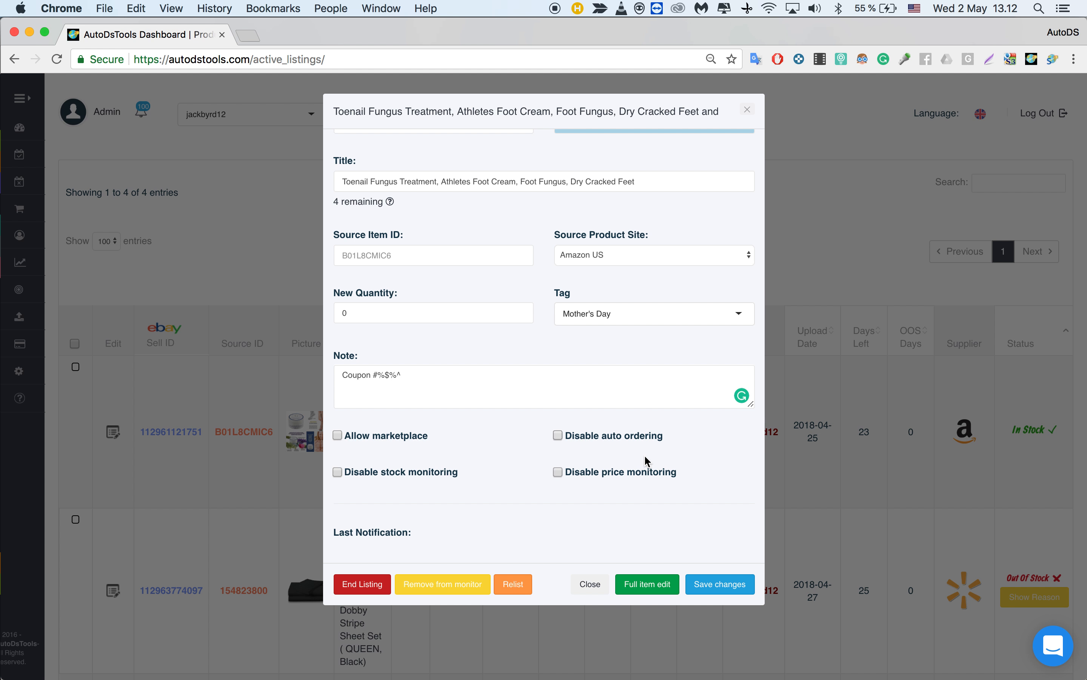
mouse_move(570, 479)
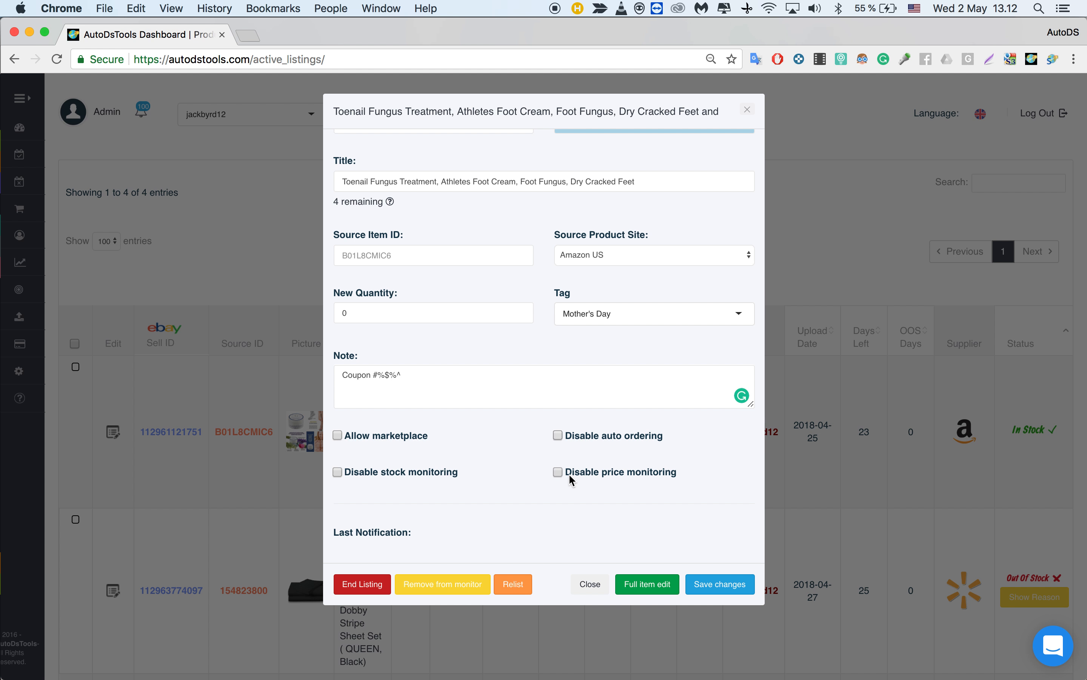
click(558, 472)
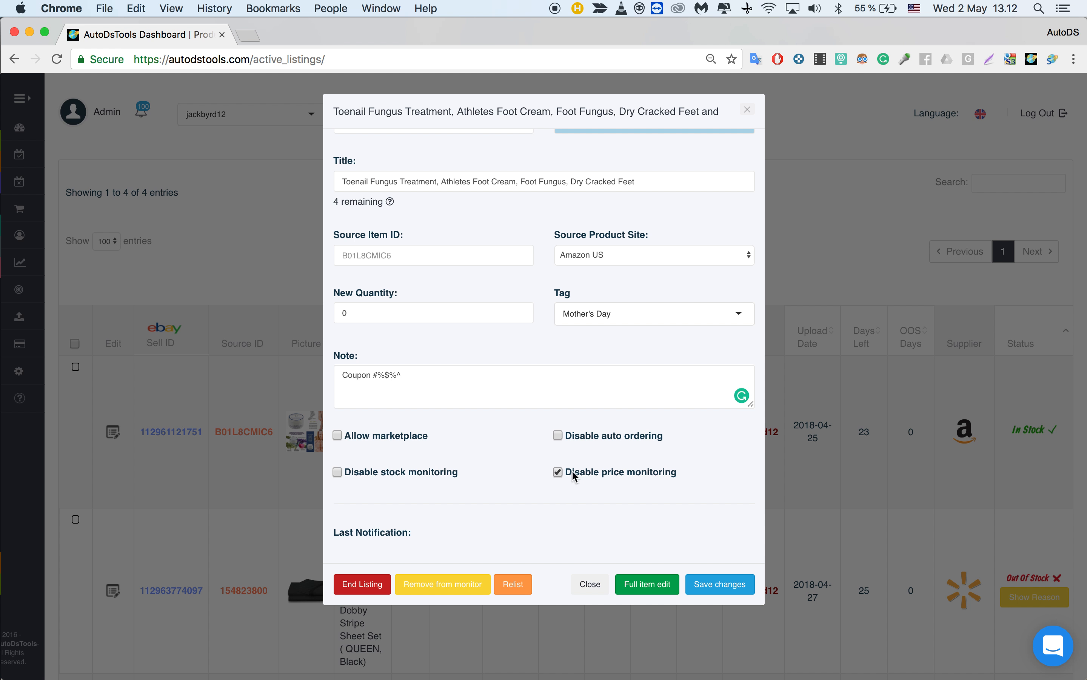
mouse_move(618, 477)
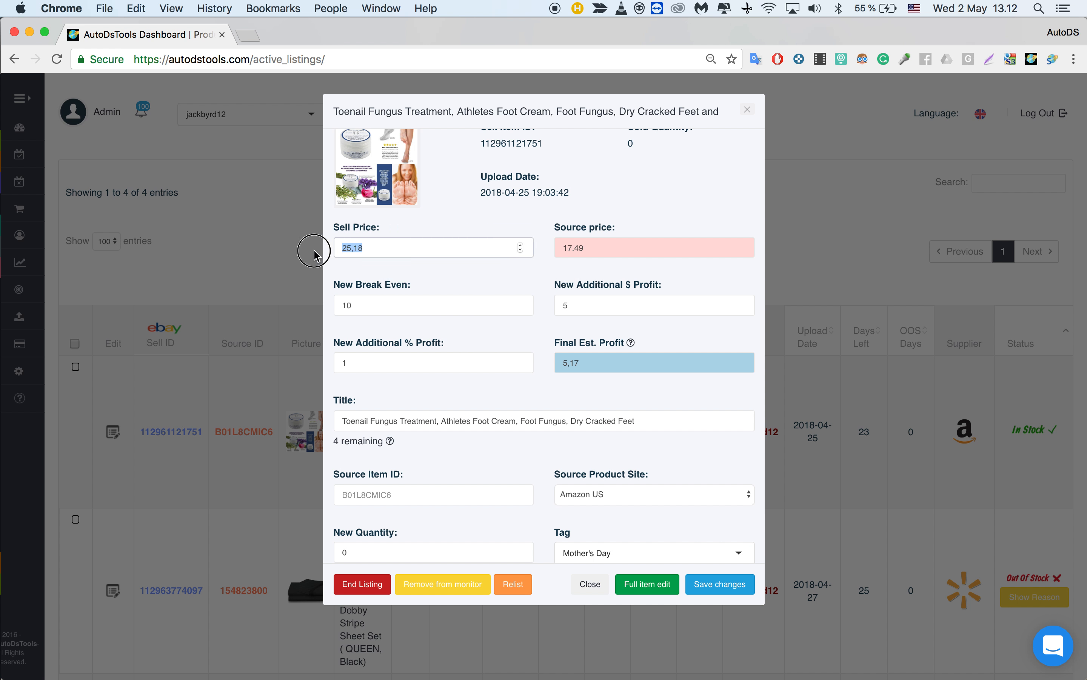
scroll(down, 3)
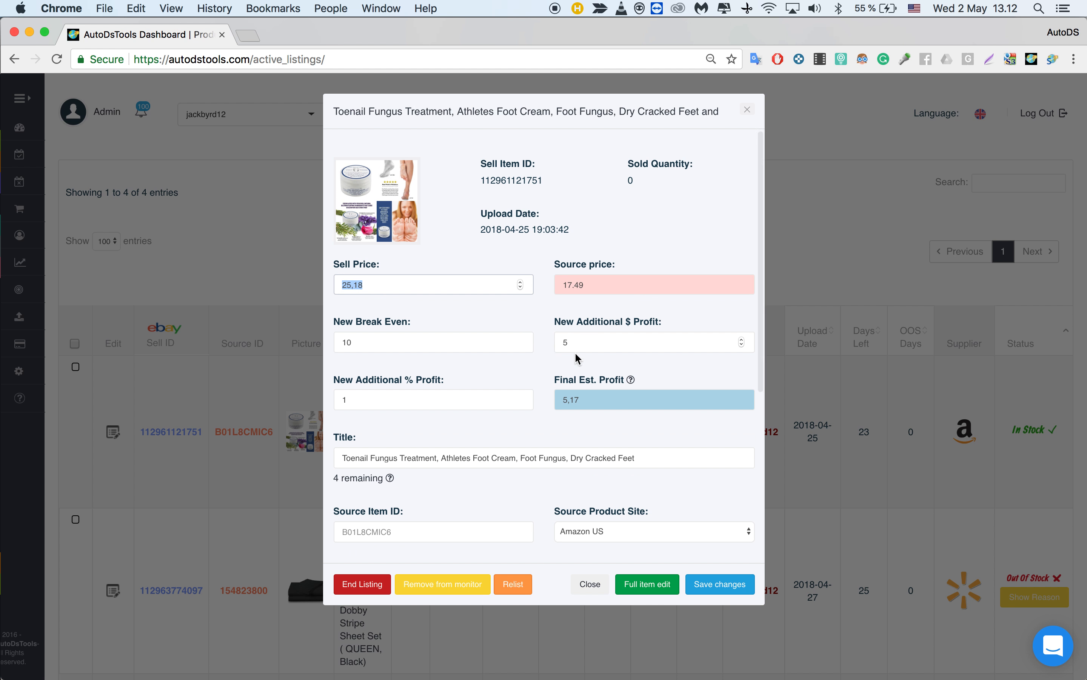
scroll(down, 3)
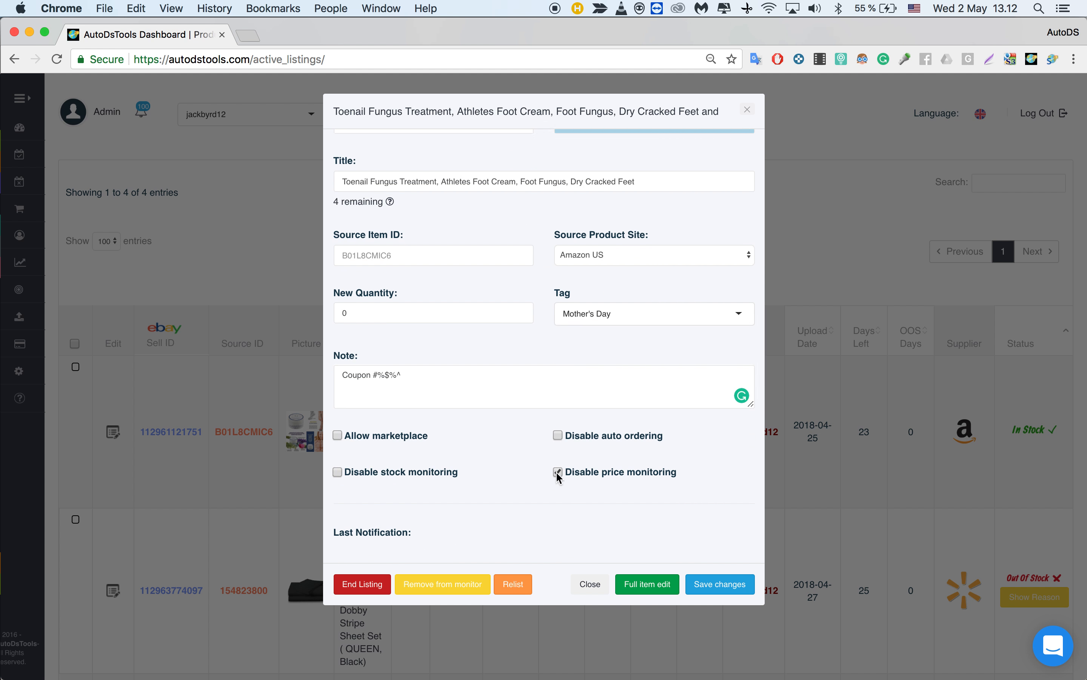
click(558, 471)
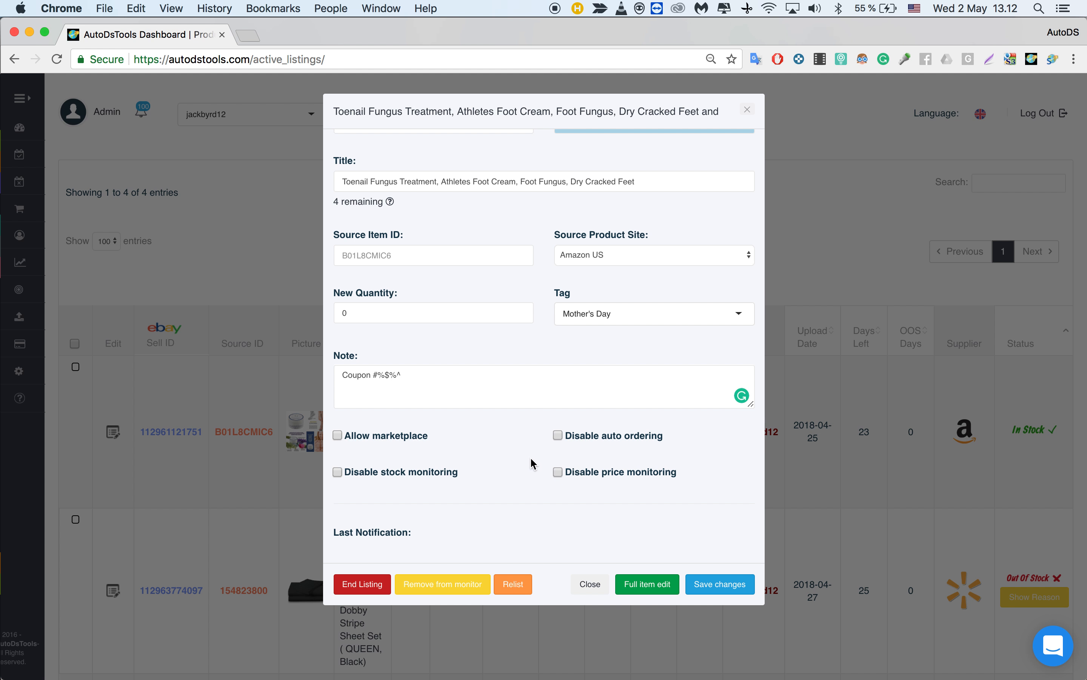
double_click(371, 532)
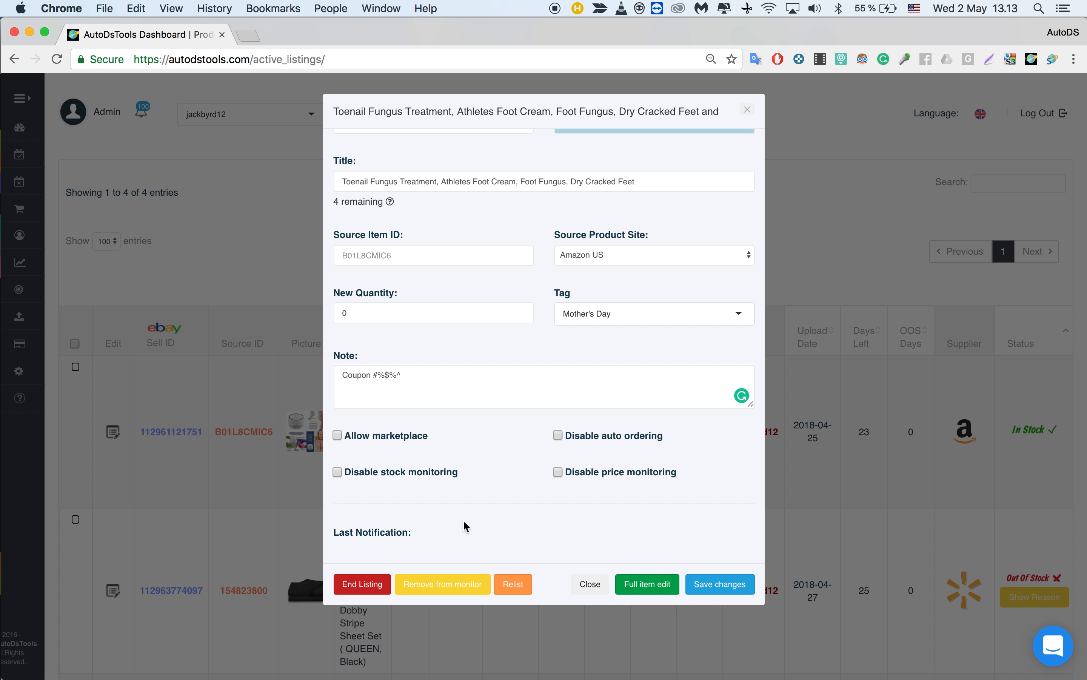
mouse_move(551, 540)
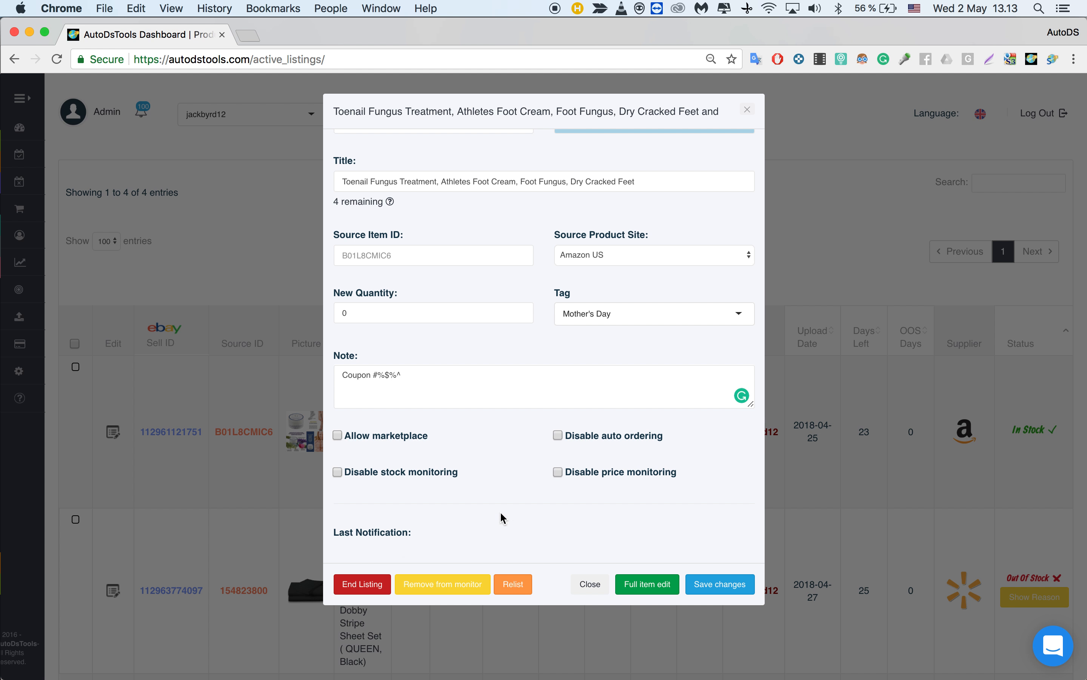
mouse_move(142, 118)
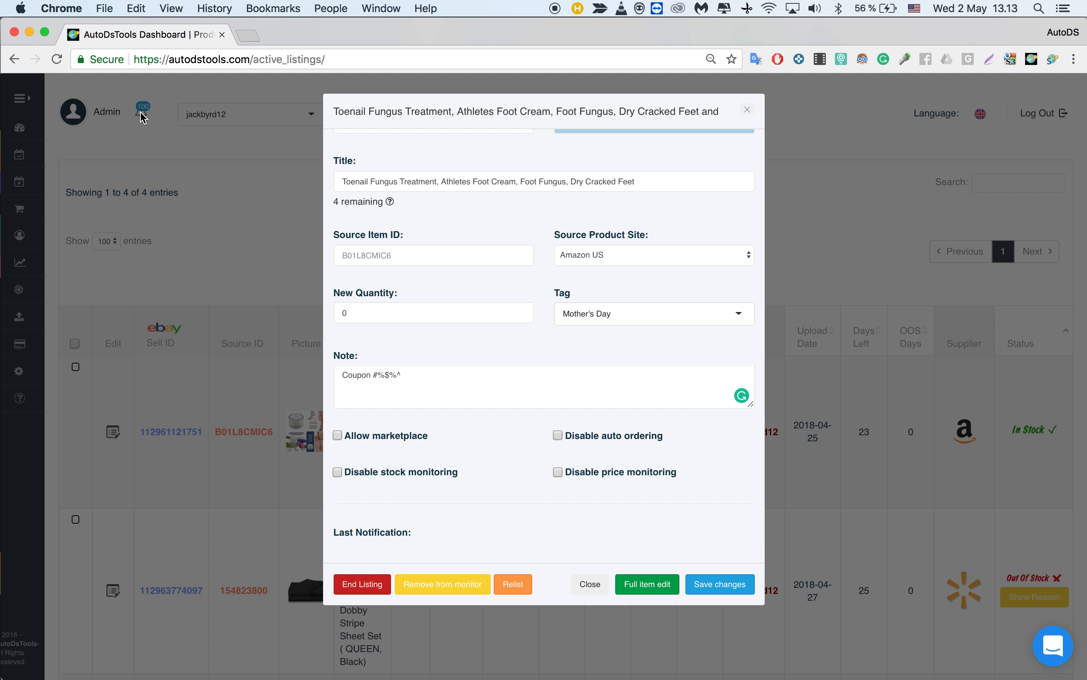
mouse_move(212, 118)
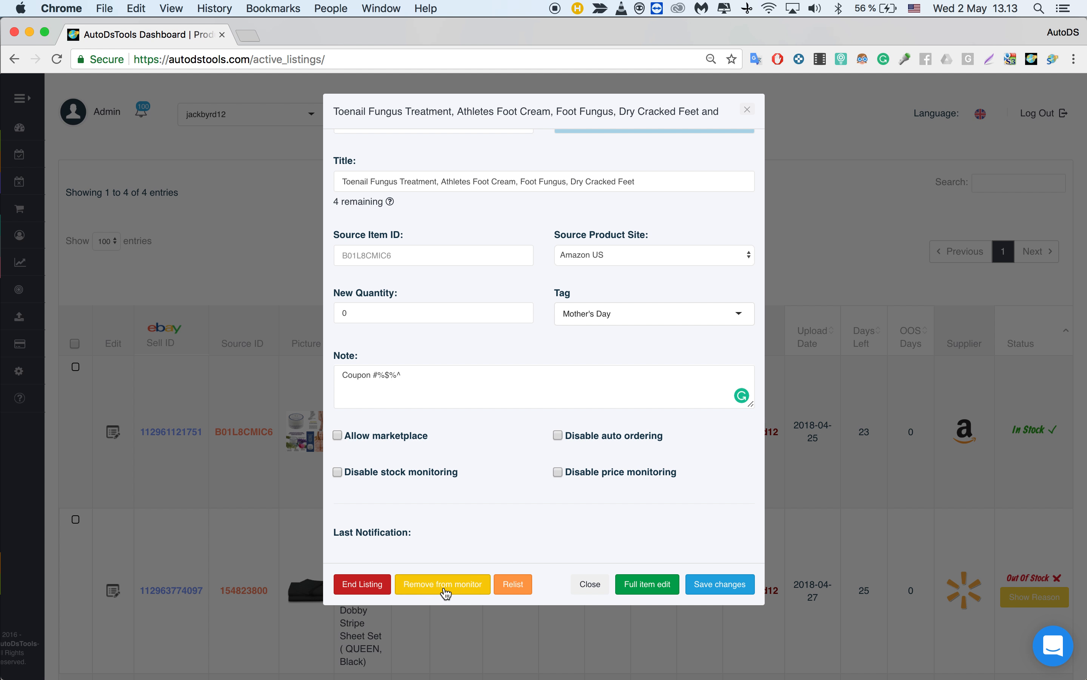
mouse_move(456, 596)
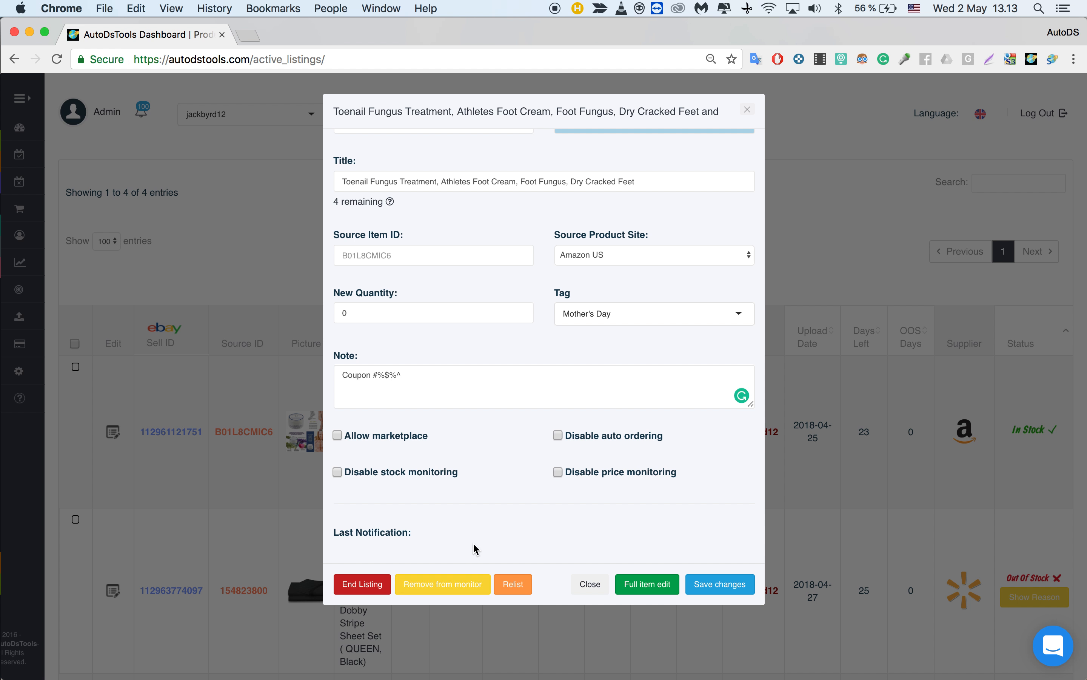
mouse_move(540, 576)
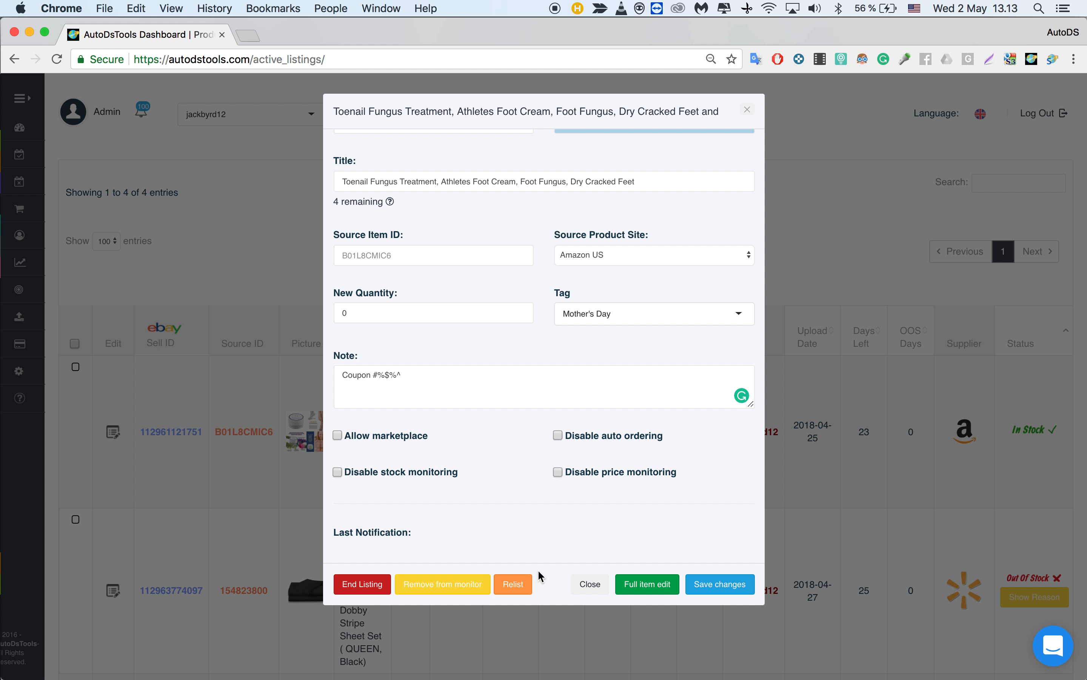
mouse_move(513, 583)
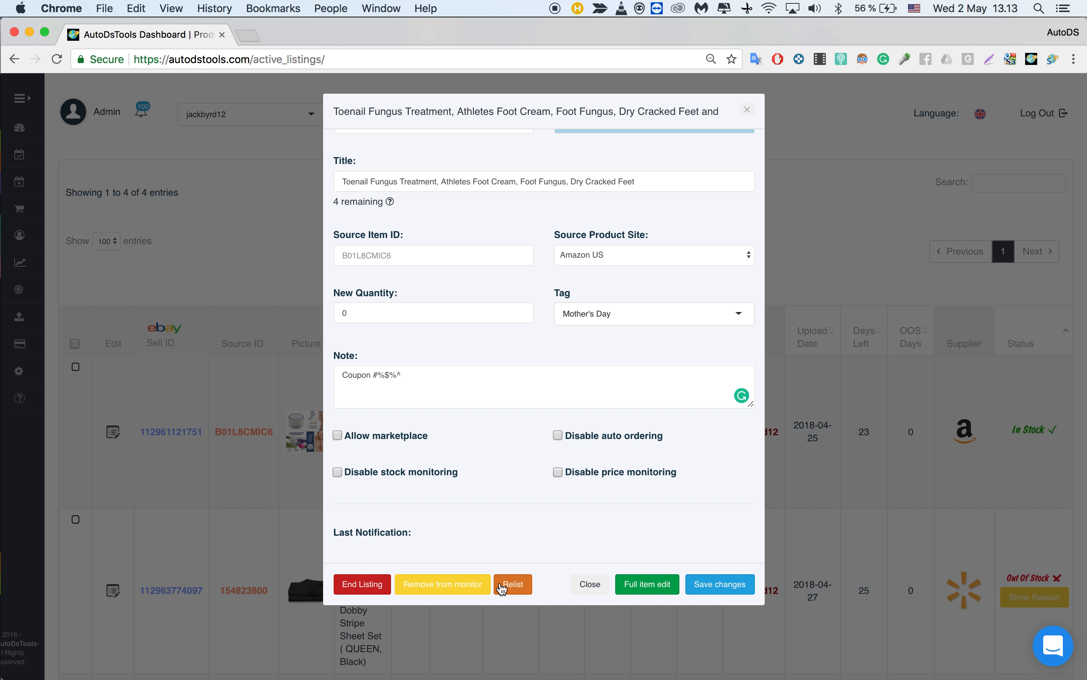
mouse_move(517, 590)
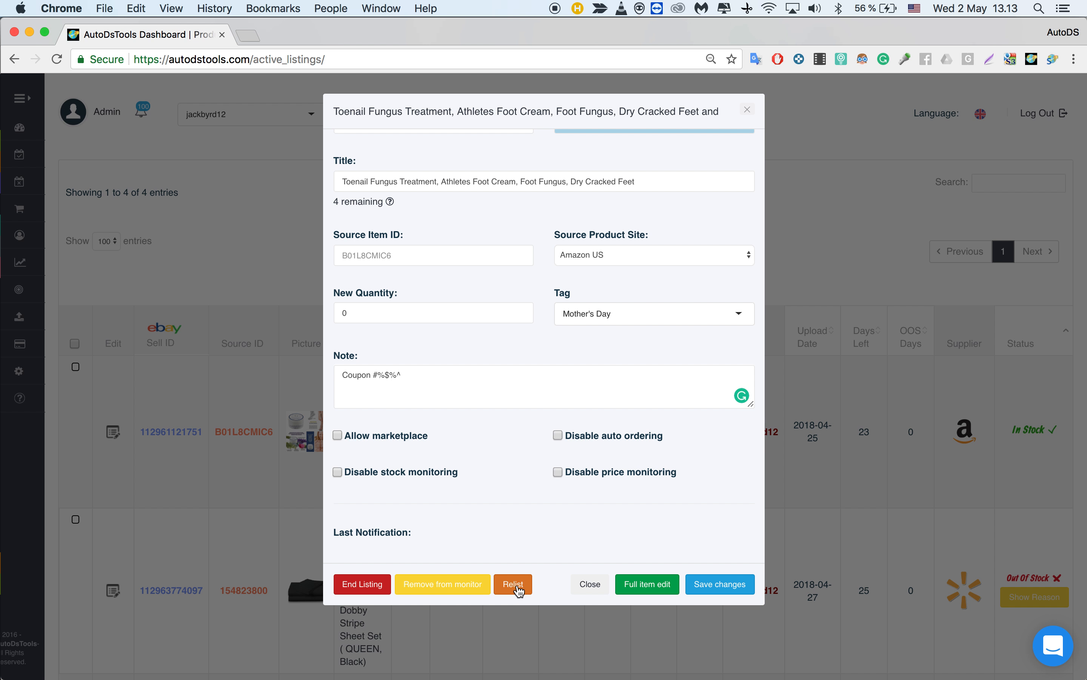
mouse_move(540, 568)
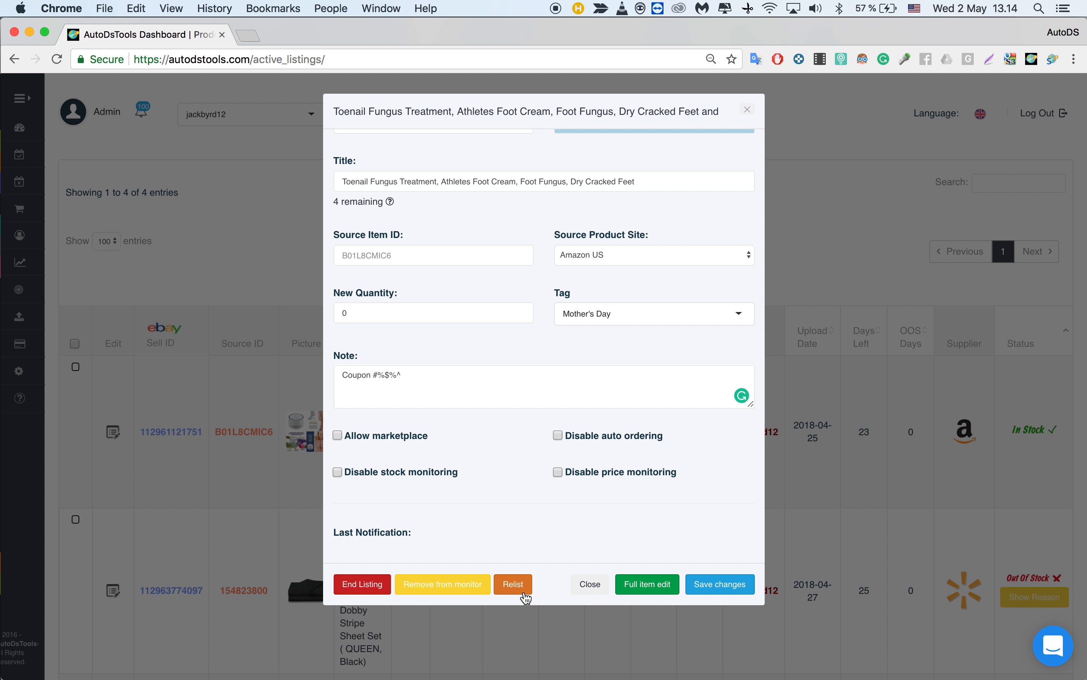
mouse_move(646, 583)
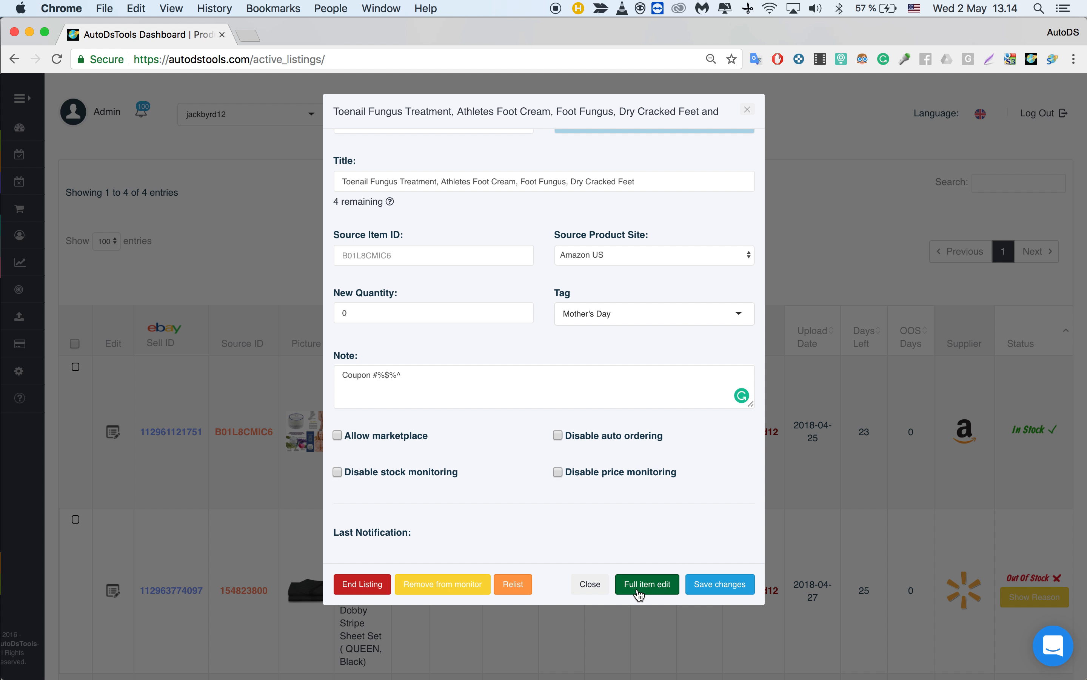
mouse_move(646, 593)
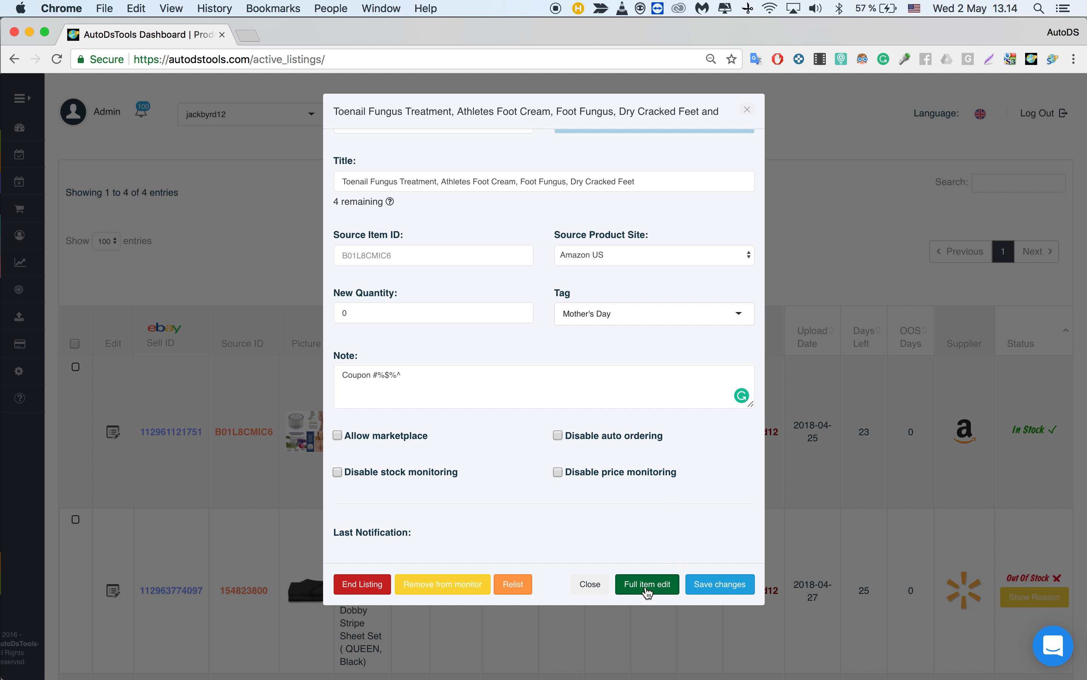
mouse_move(640, 587)
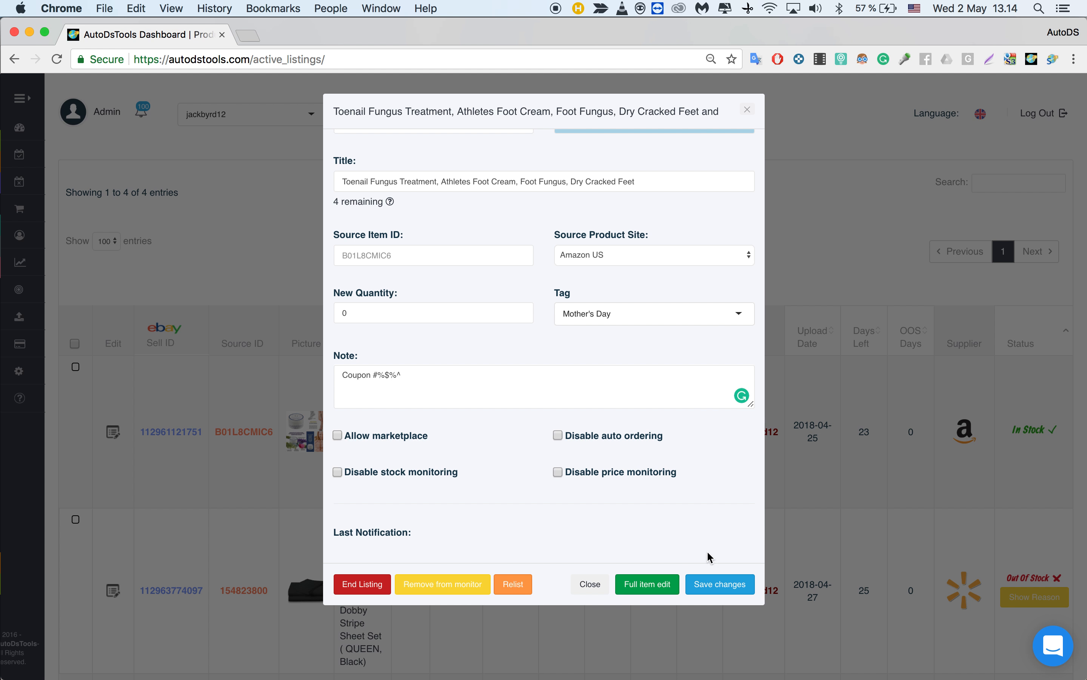
- Attempt to save the edits and dismiss the eBay quantity-above-0 error, returning to the listings table
click(719, 584)
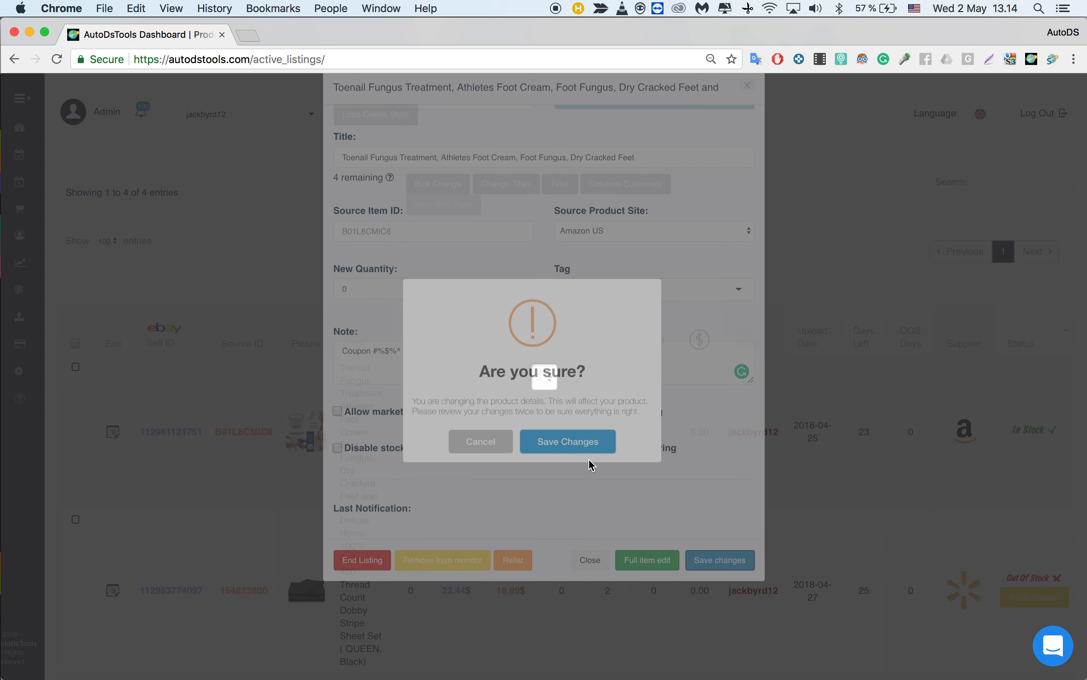
click(567, 441)
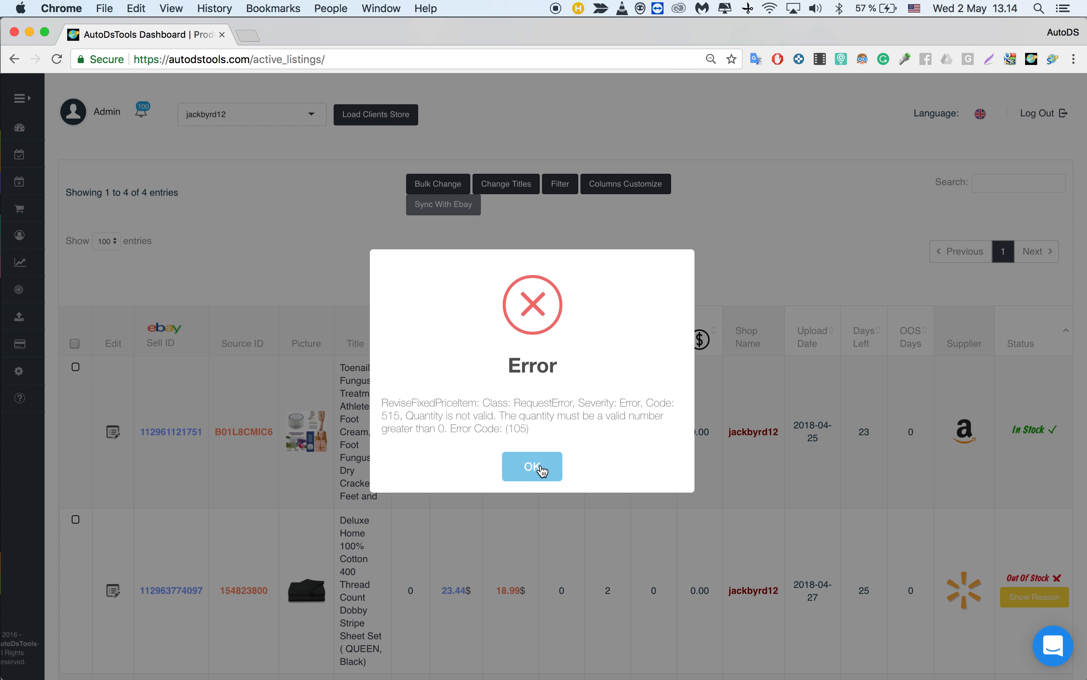
click(531, 466)
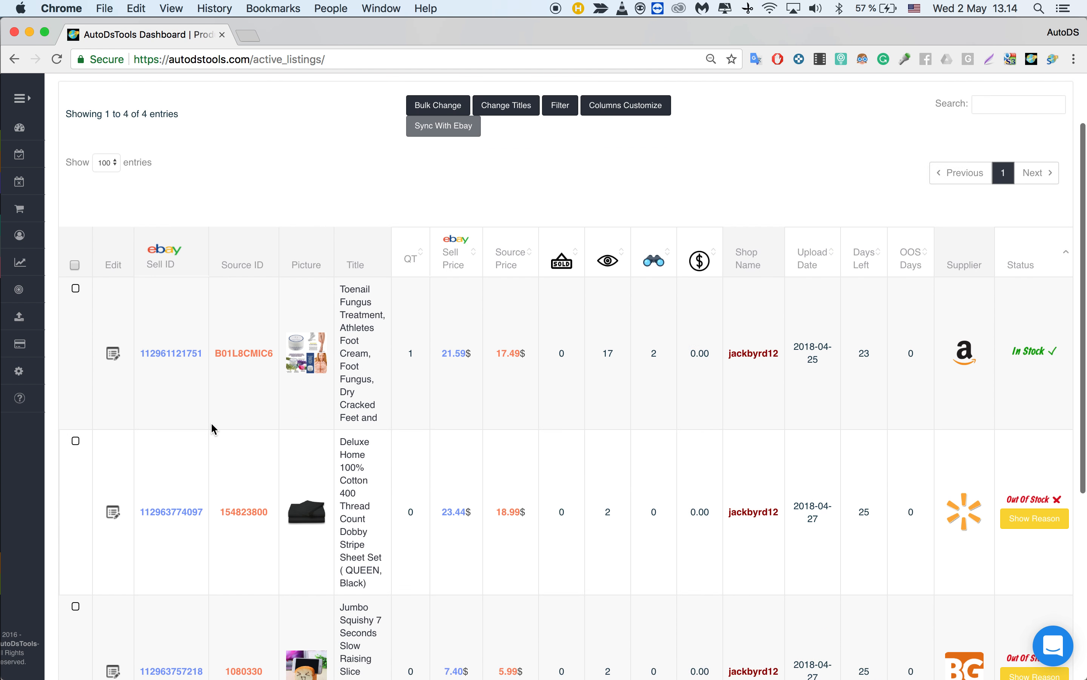
scroll(down, 3)
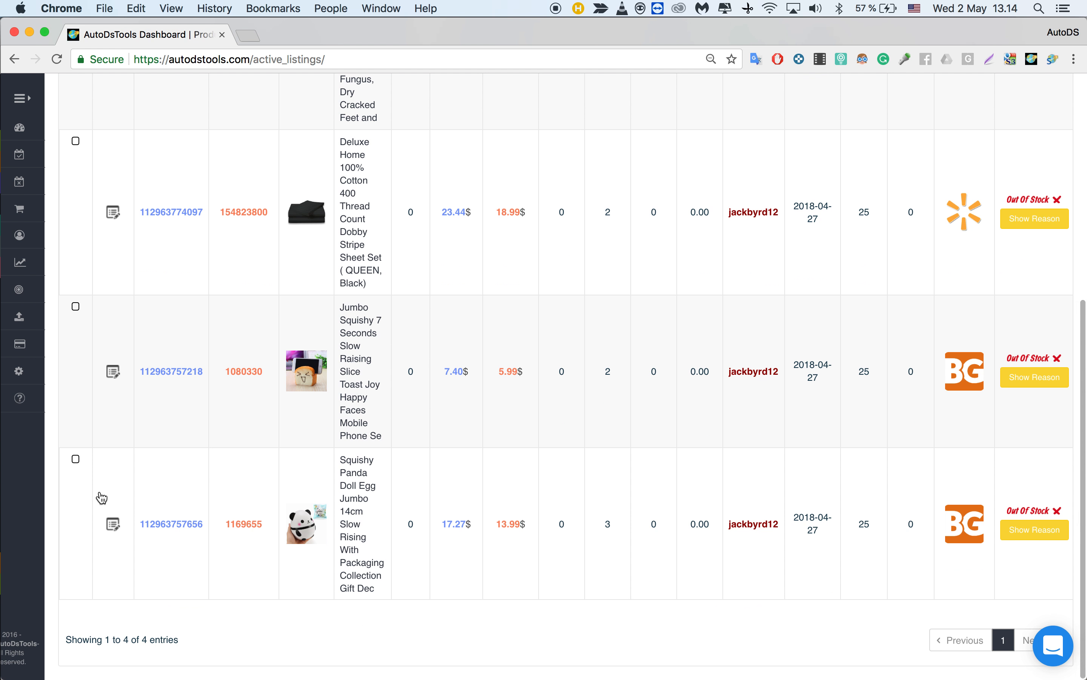
scroll(up, 3)
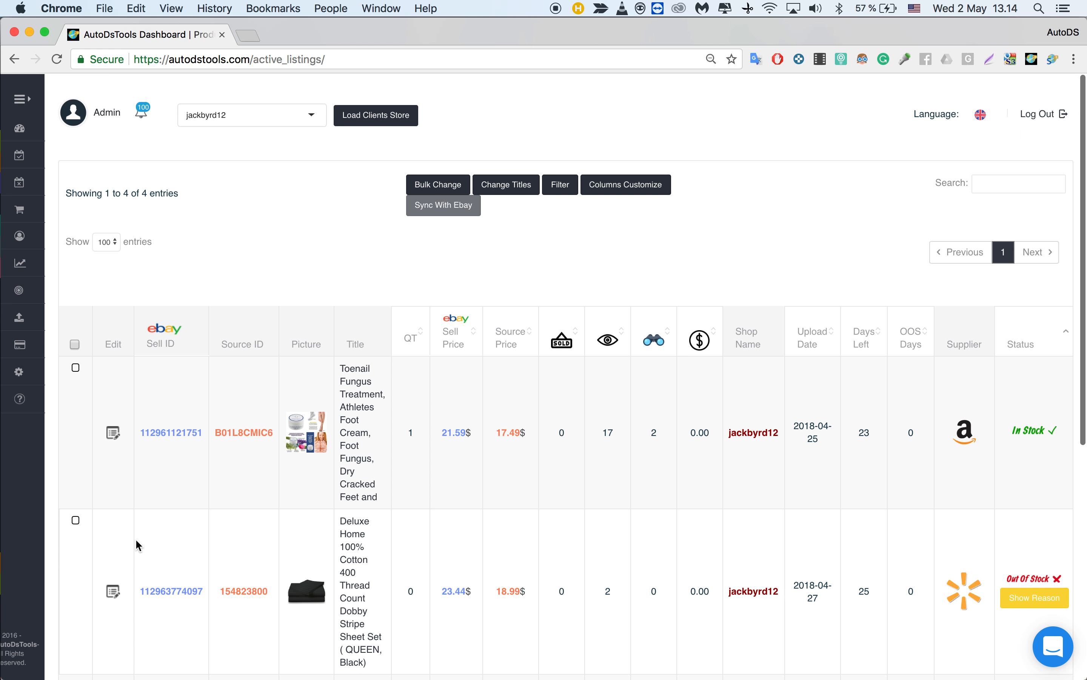
scroll(down, 3)
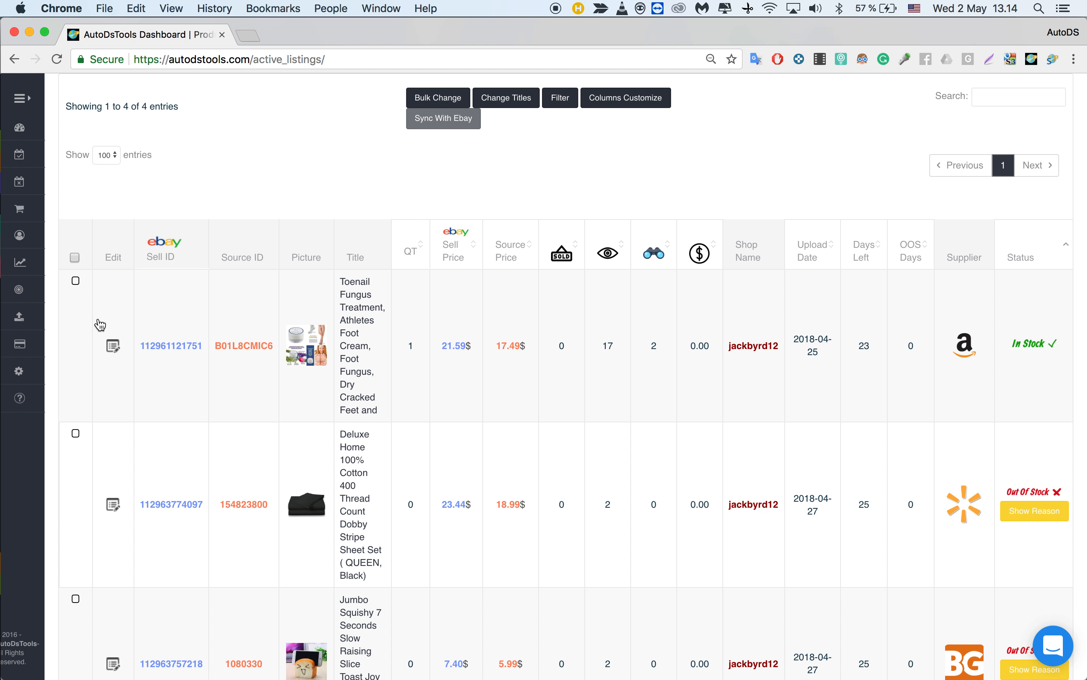
- Set quantity 10, tag Mother's Day and note 'lsjdljdlsjd' on the toenail fungus listing and save changes
click(114, 345)
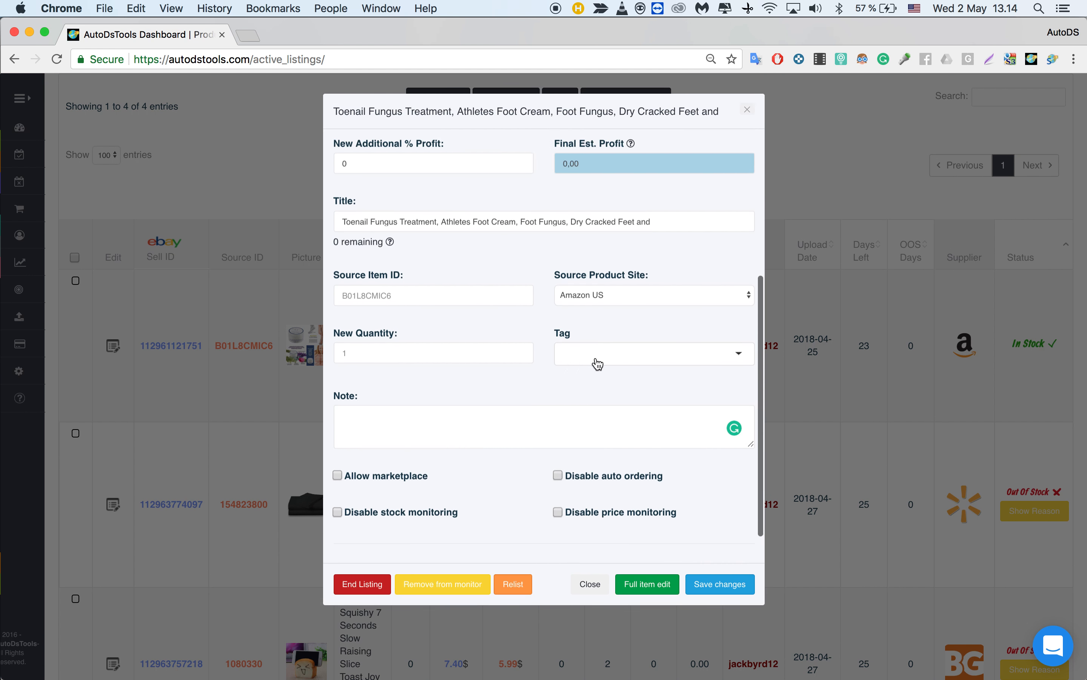
click(651, 353)
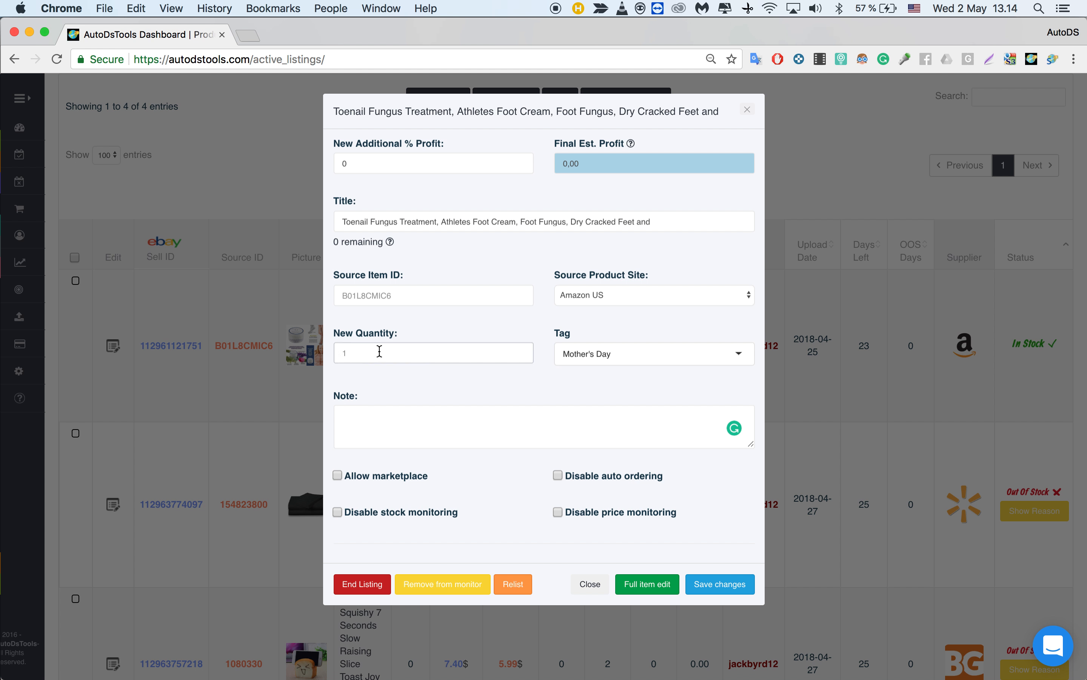
text(10)
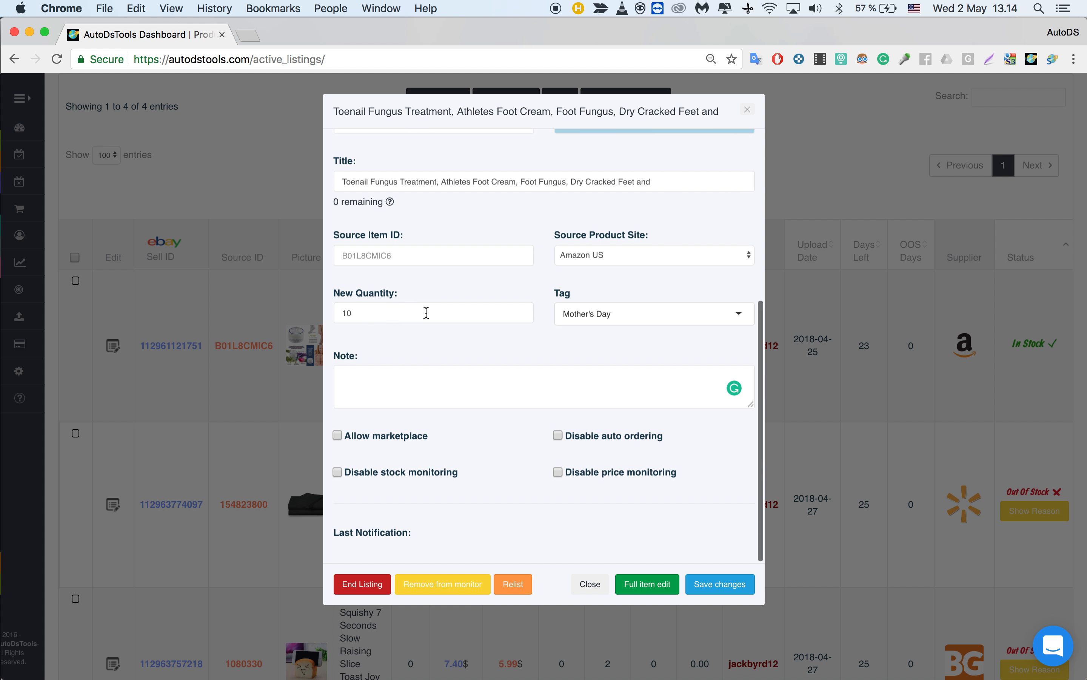
mouse_move(528, 485)
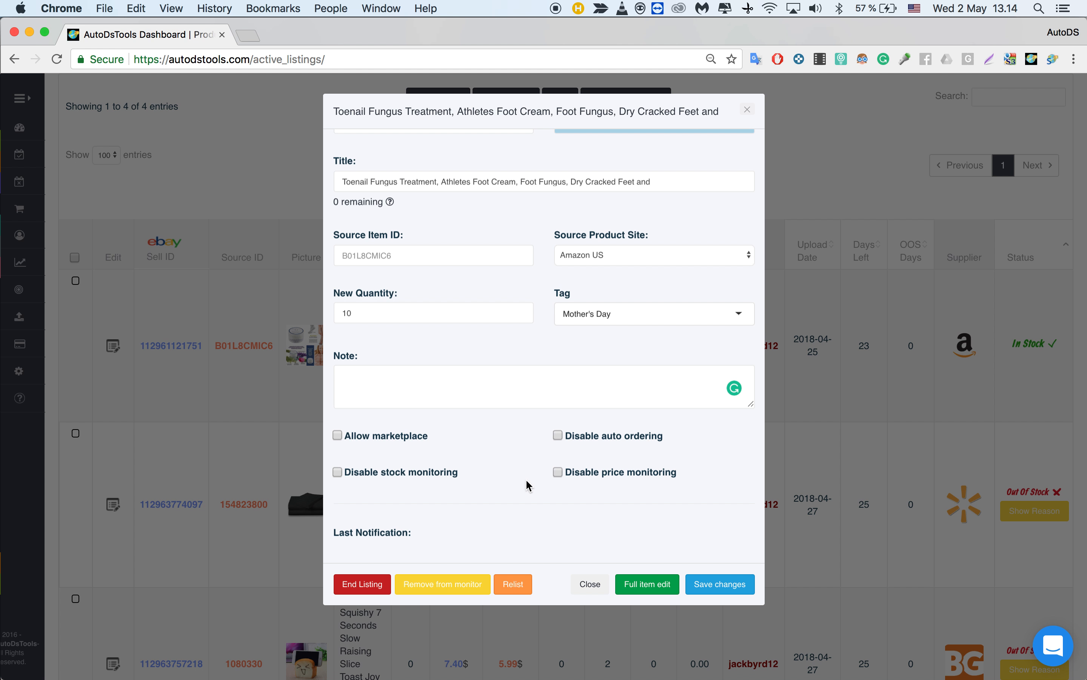
mouse_move(416, 446)
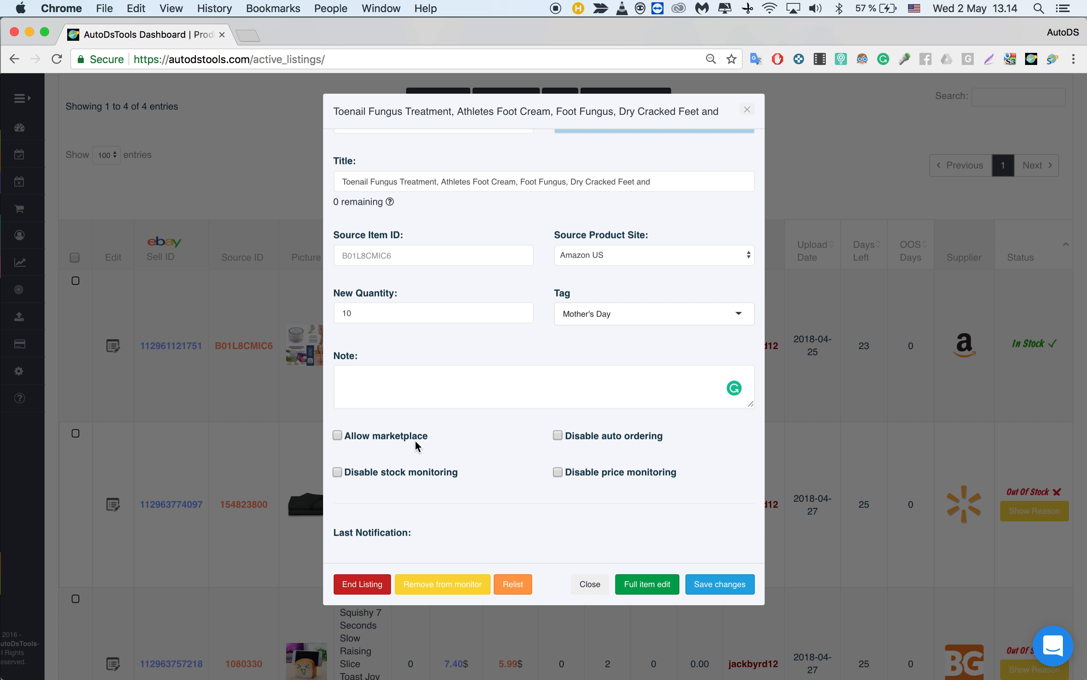
click(720, 583)
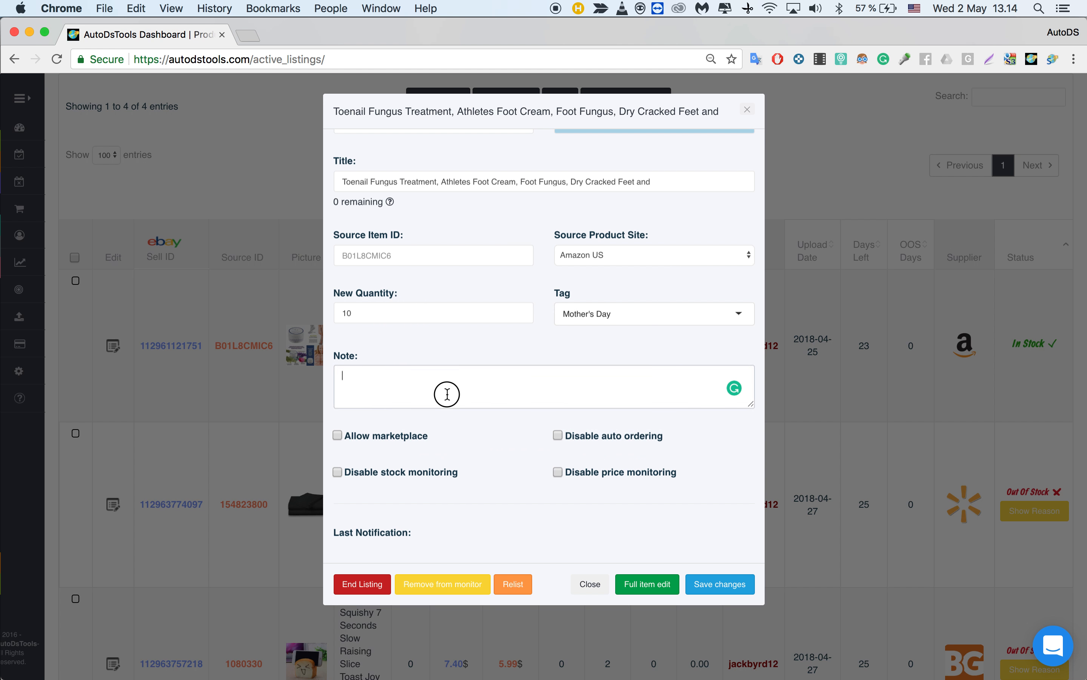
text(lsjdljdlsjd)
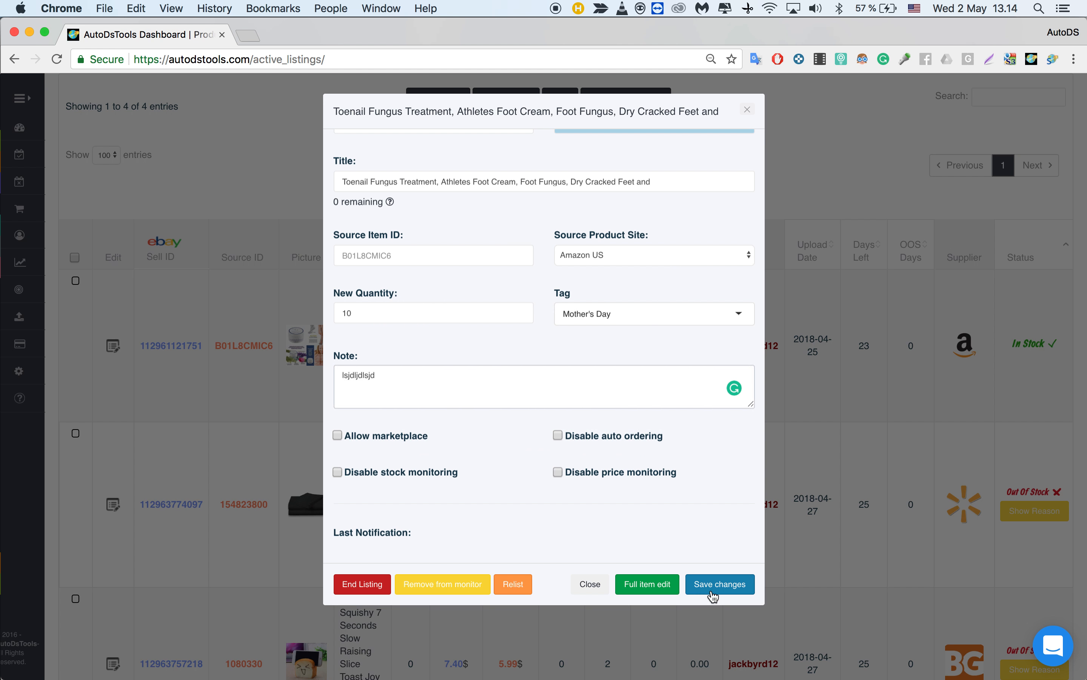
click(719, 584)
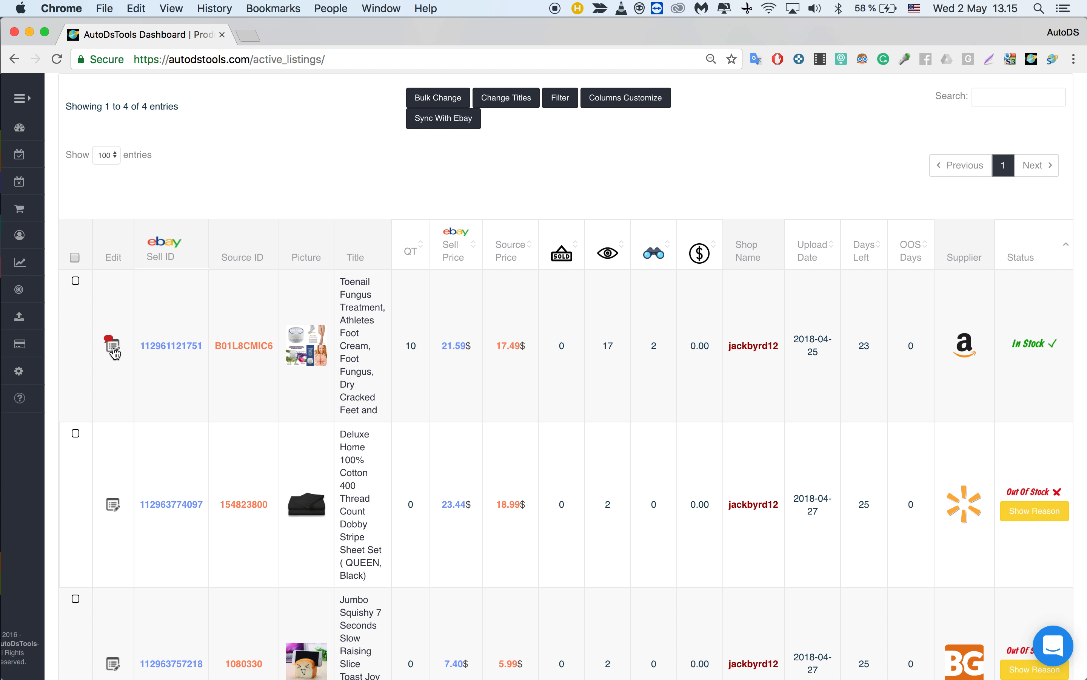
mouse_move(125, 356)
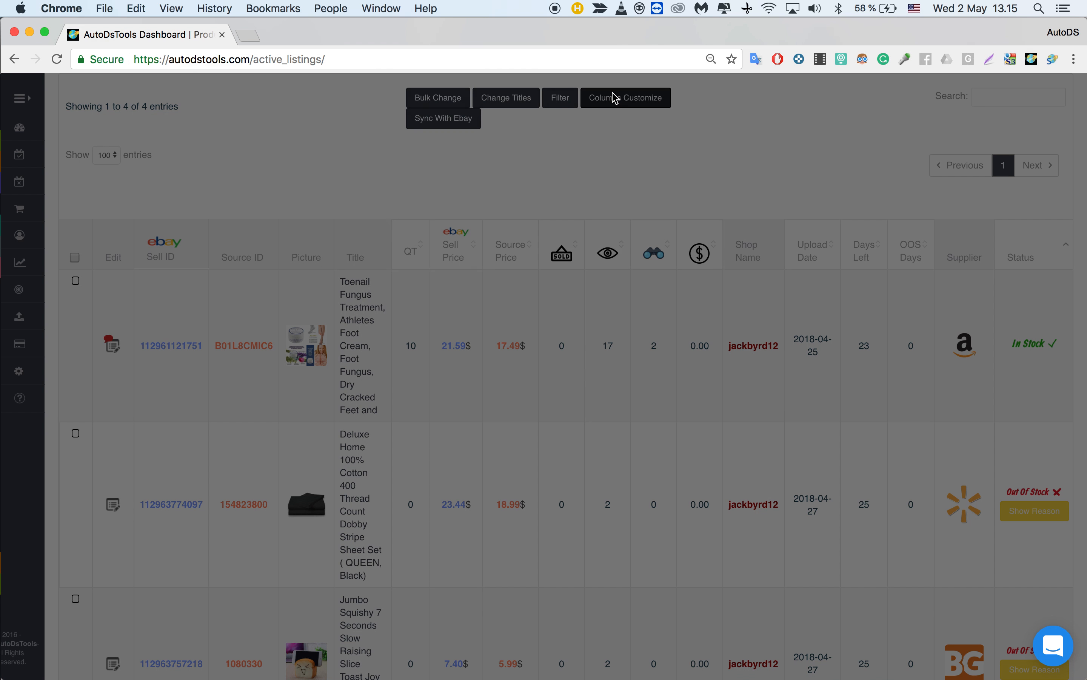
- Hide the Title column via Columns Customize, keeping Tag and Note visible
click(625, 97)
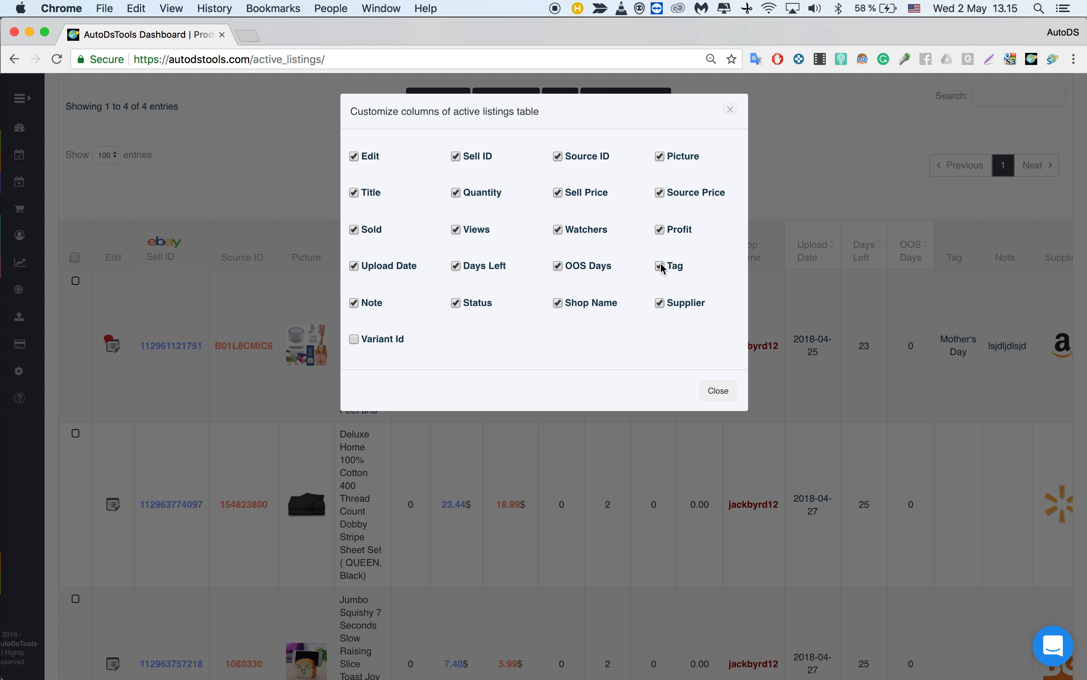
click(354, 192)
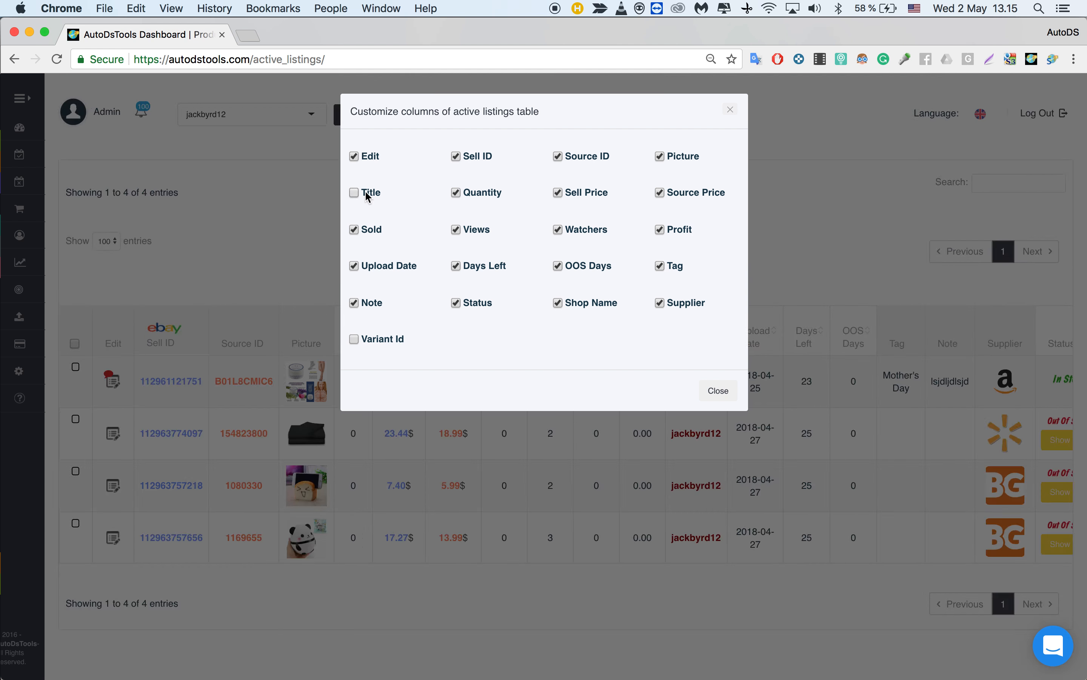
click(718, 390)
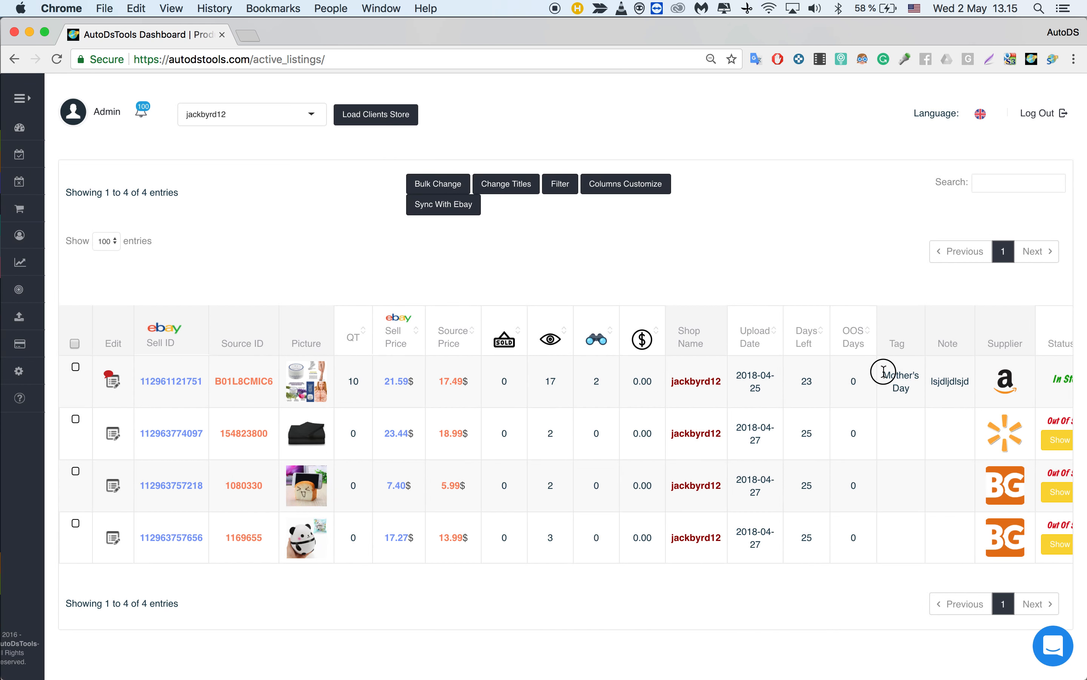
double_click(900, 380)
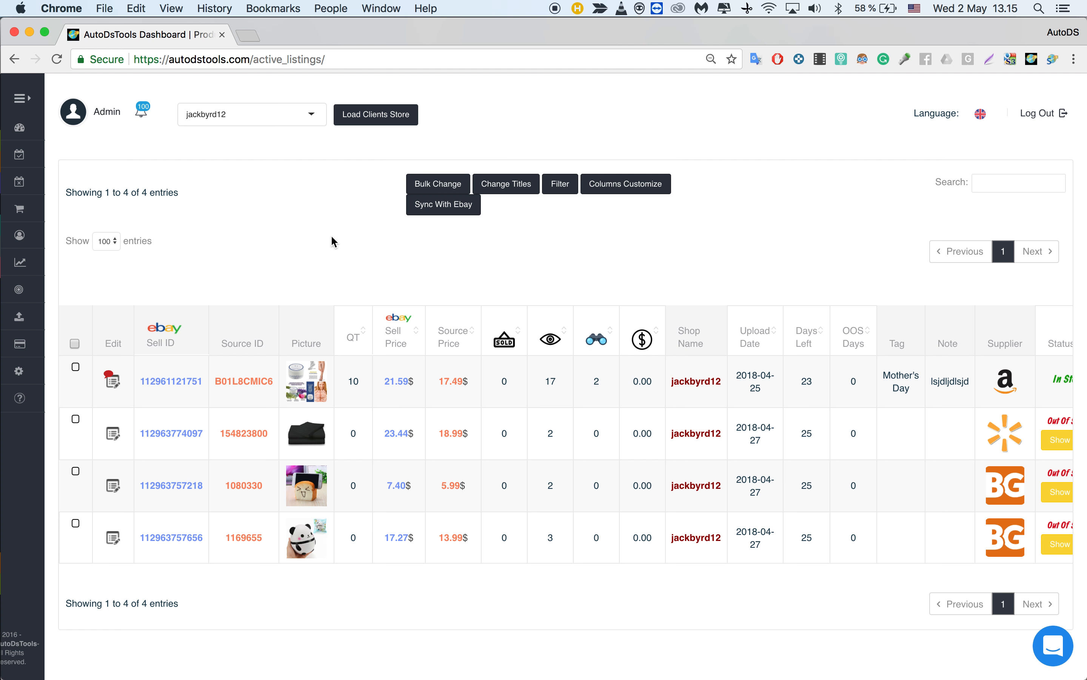
mouse_move(309, 267)
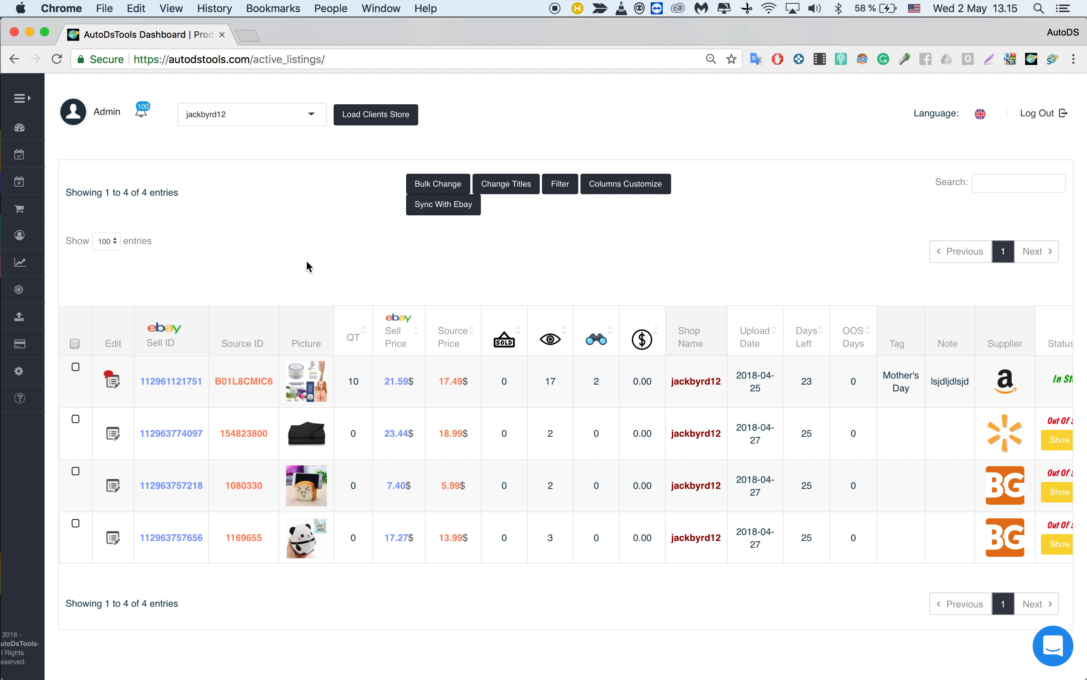
mouse_move(506, 184)
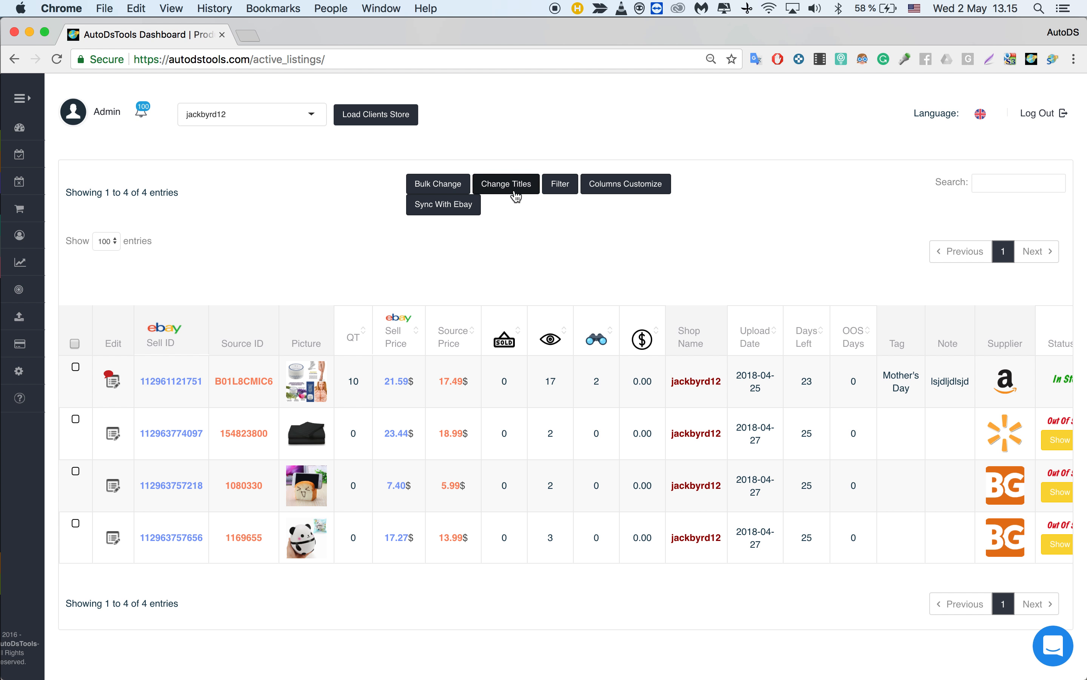
mouse_move(523, 276)
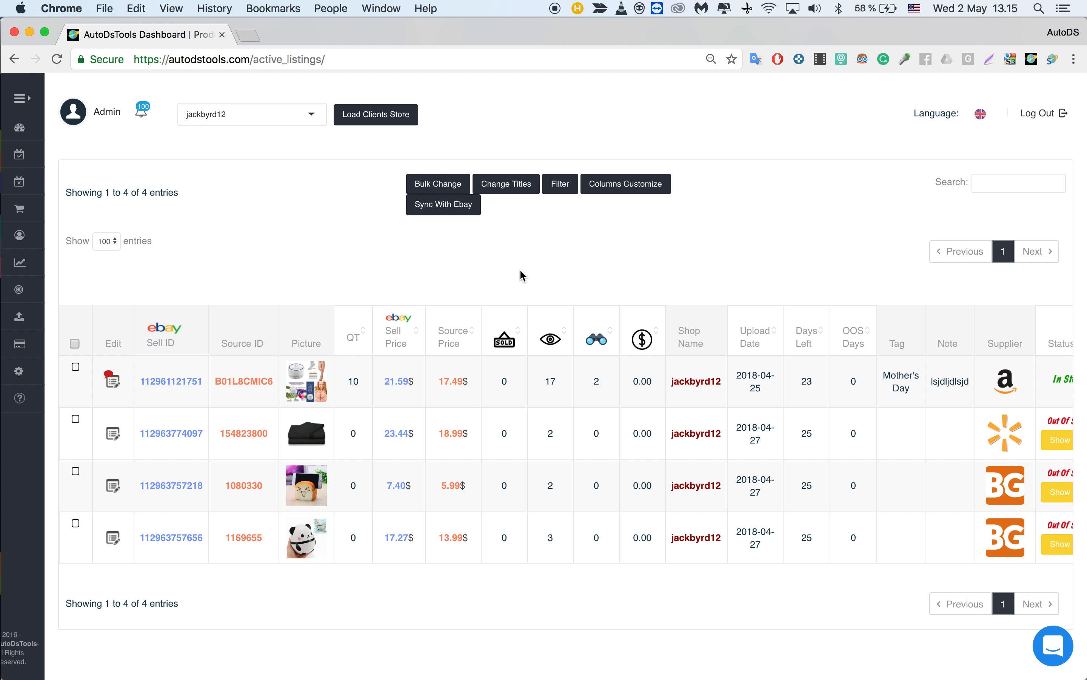